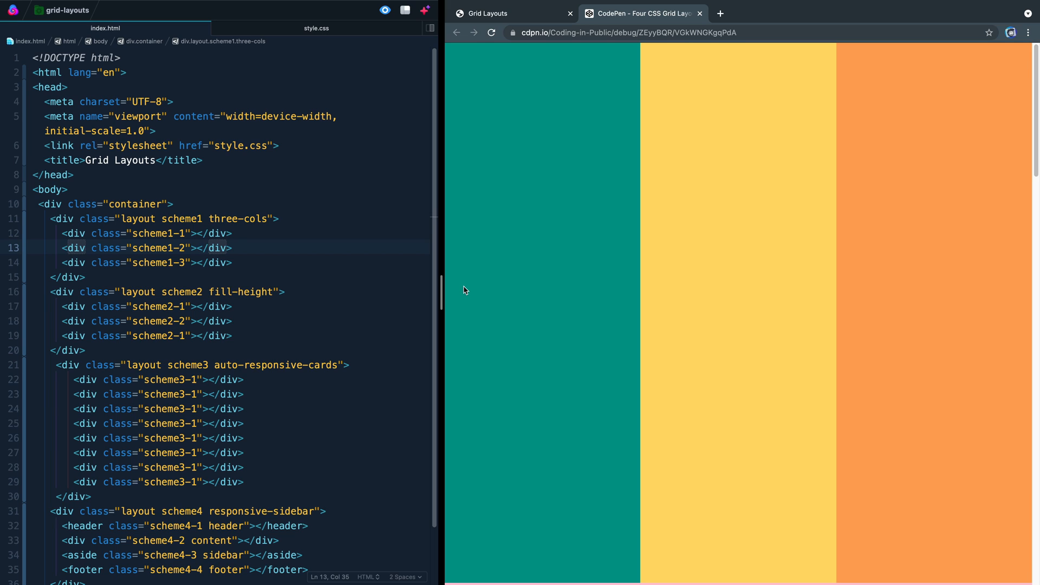
mouse_move(642, 216)
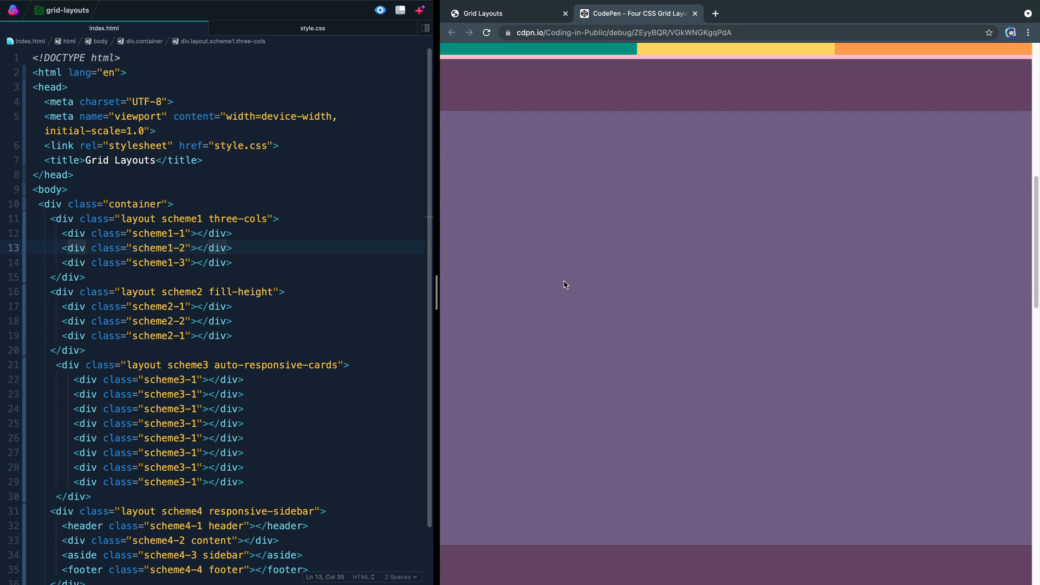
mouse_move(486, 82)
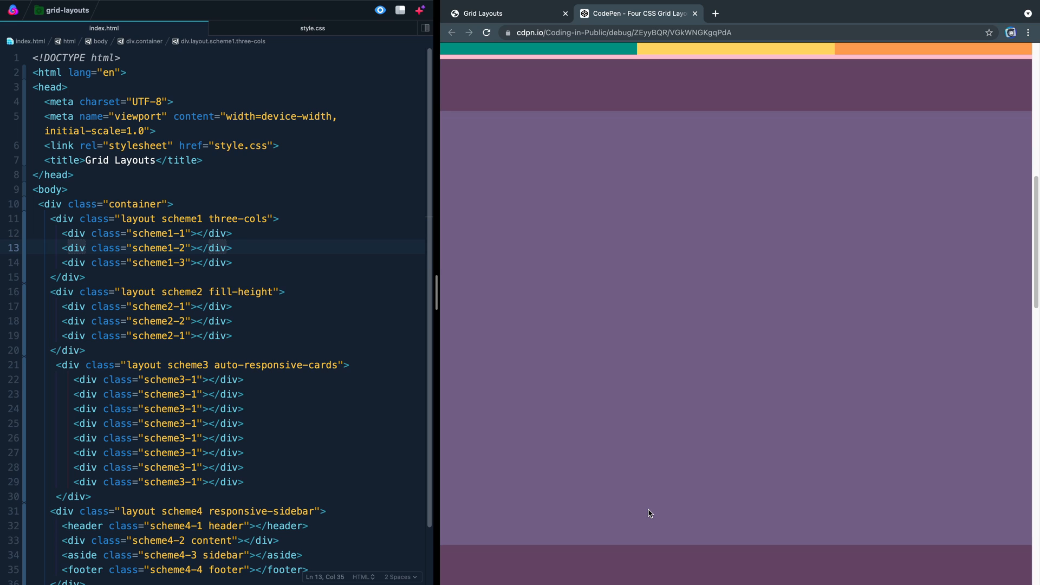
mouse_move(594, 546)
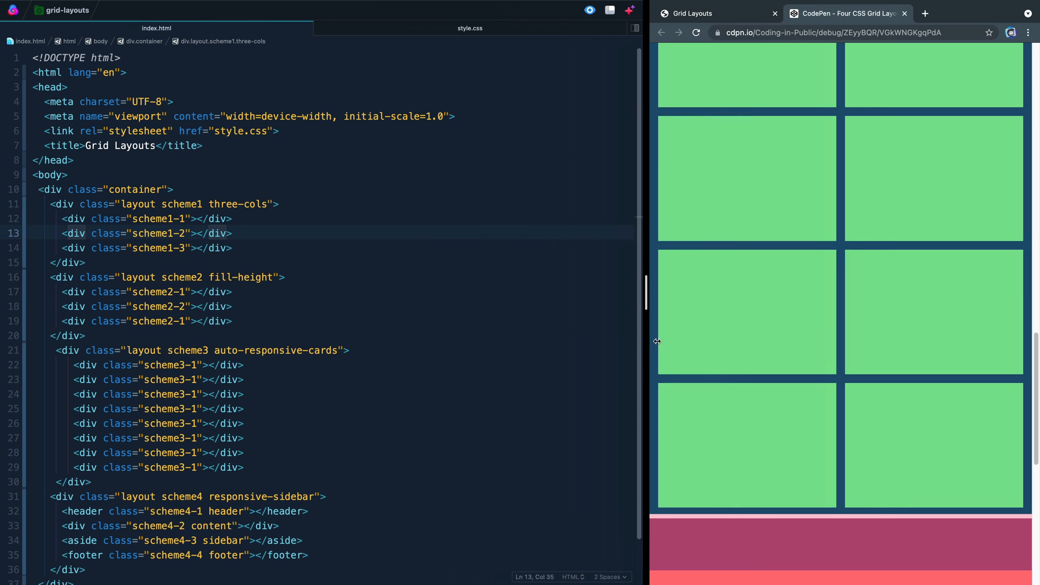
Resize the preview and scroll style.css down to its empty Layouts section above the stacked blocks
left_click_drag(657, 341, 778, 353)
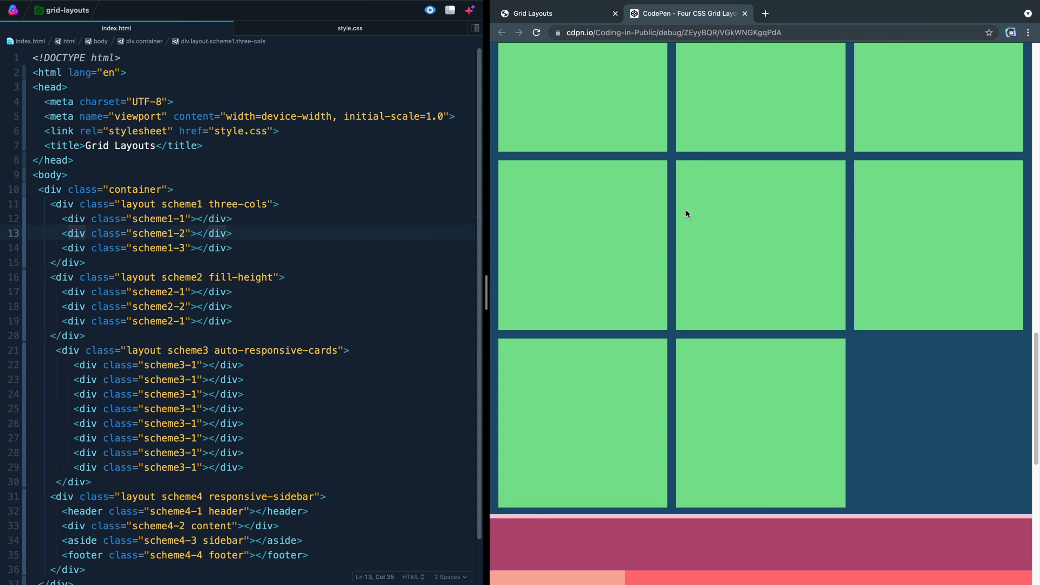
mouse_move(668, 254)
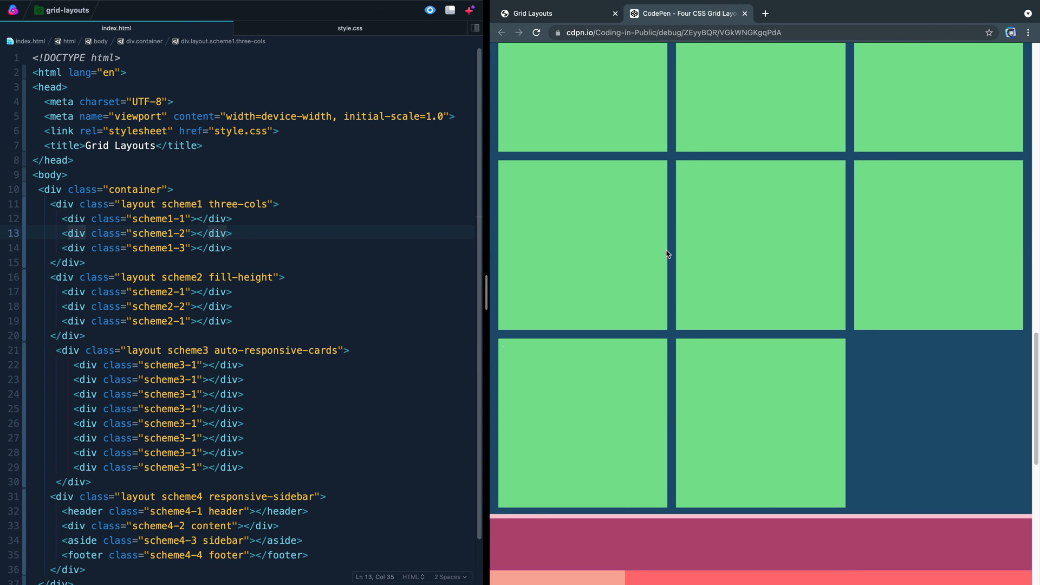
mouse_move(735, 359)
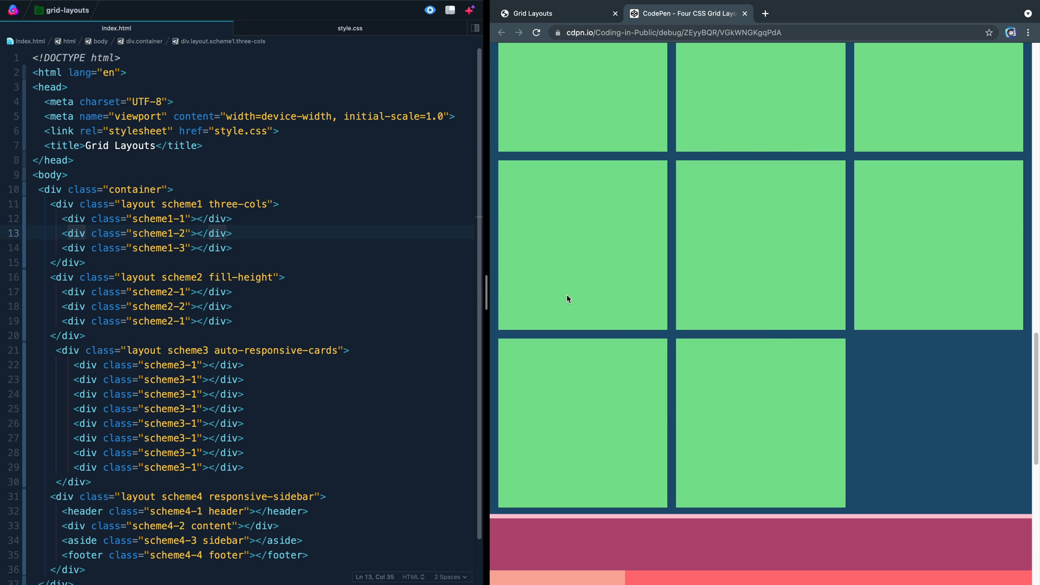
scroll("down", 3)
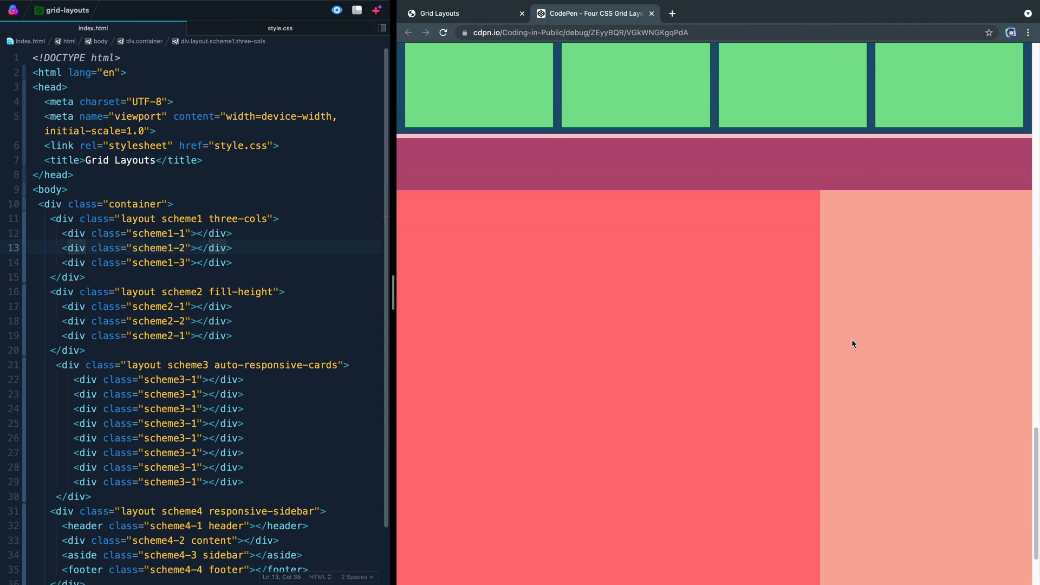
scroll("down", 3)
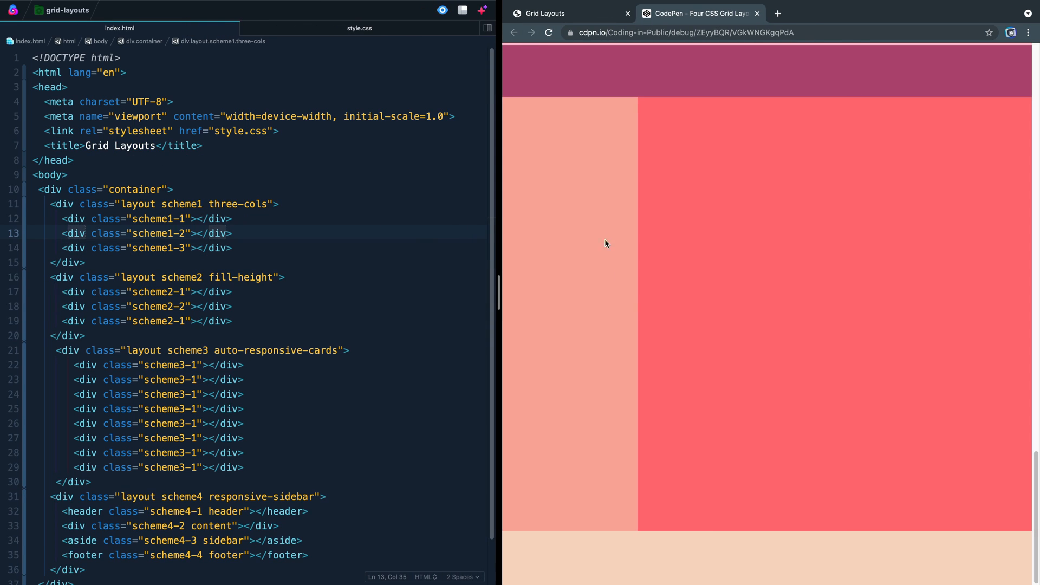
mouse_move(573, 315)
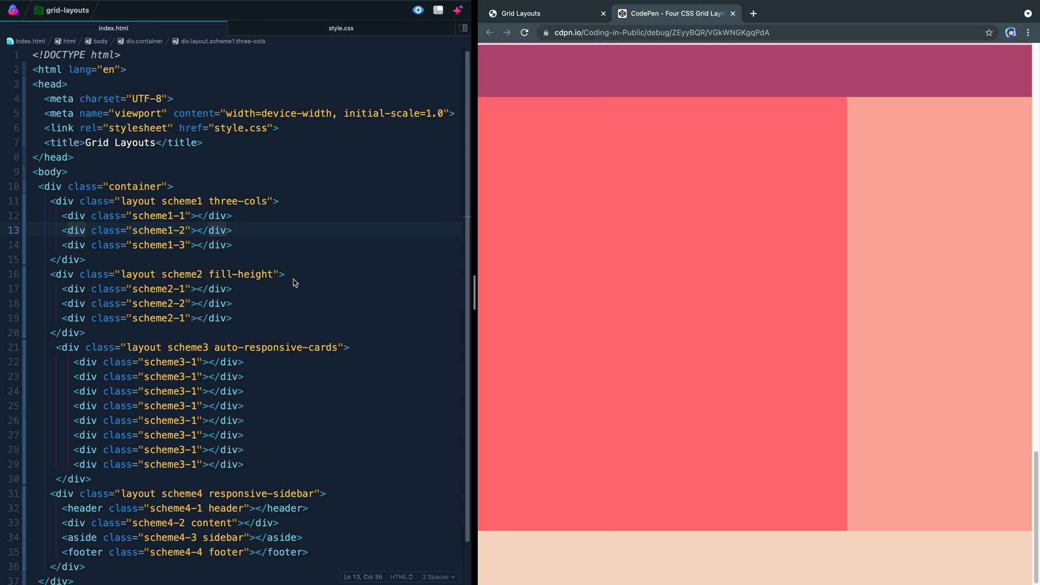
mouse_move(205, 134)
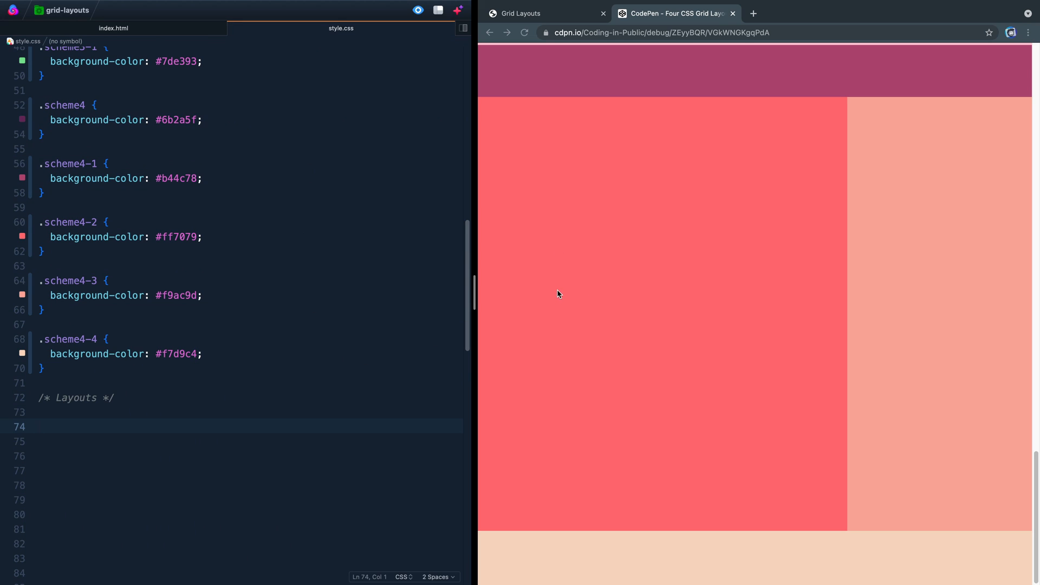
mouse_move(556, 174)
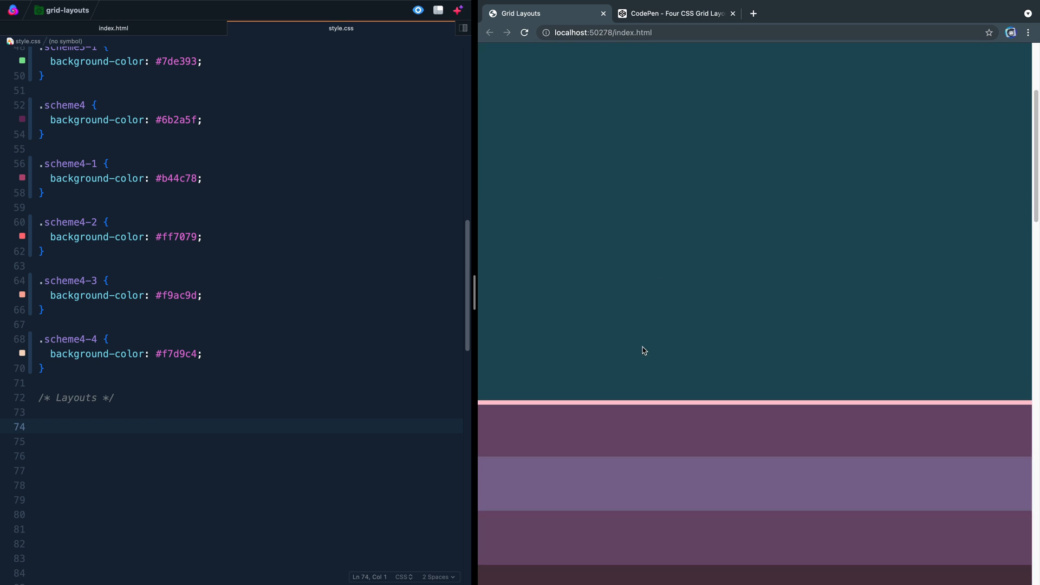
scroll("down", 3)
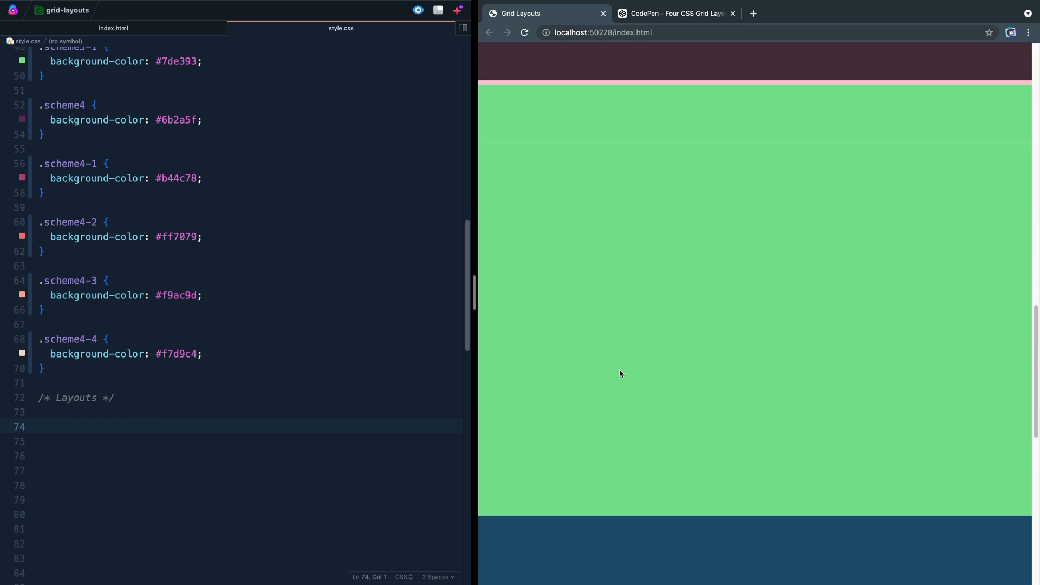
scroll("down", 3)
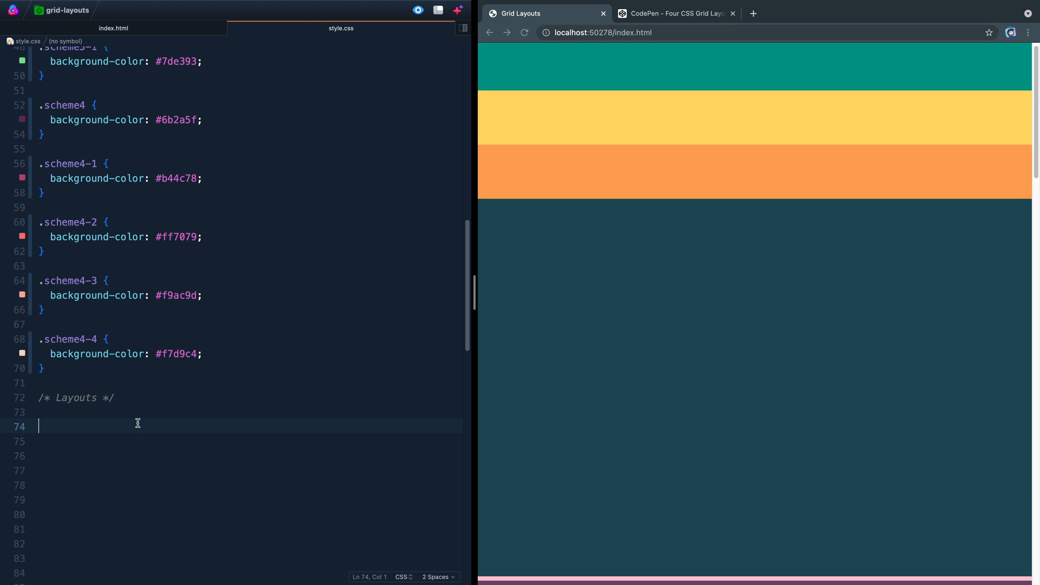
Write .three-cols with display: grid and grid-template-columns: repeat(3, auto)
type(".three")
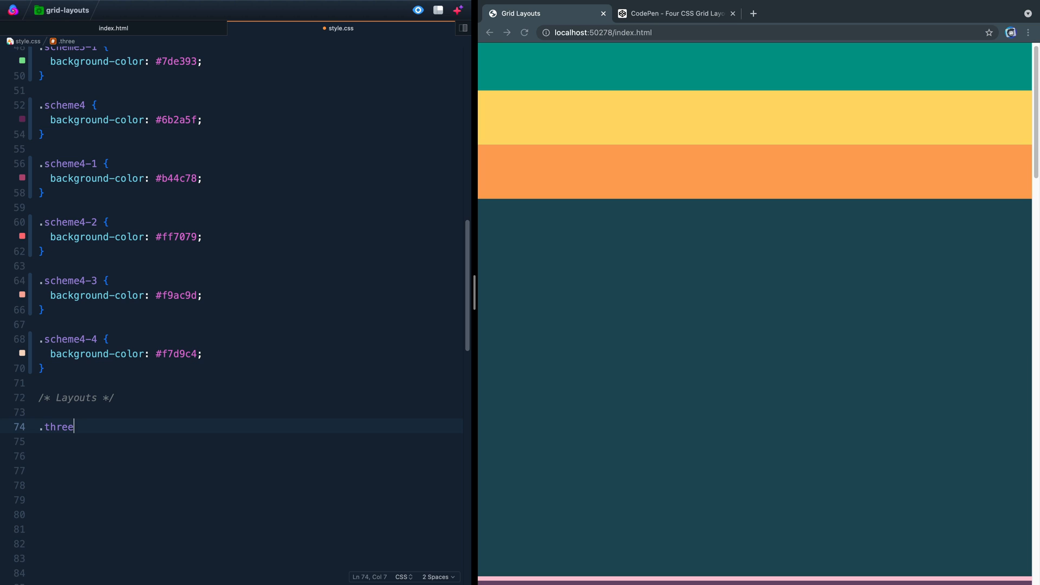
type("-cols {")
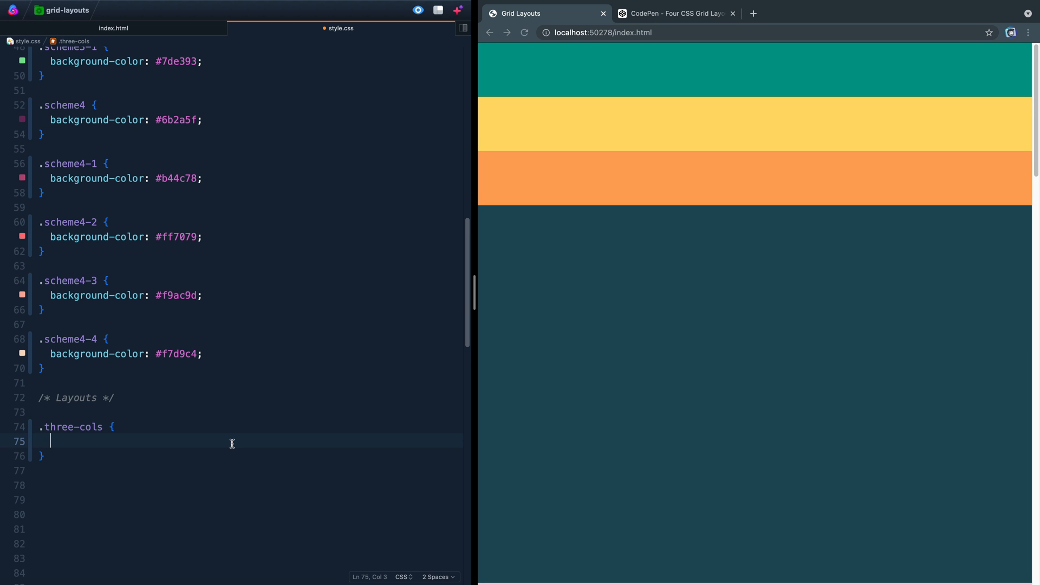
type("display: grid;")
type("grid-template-columns: repeat( );")
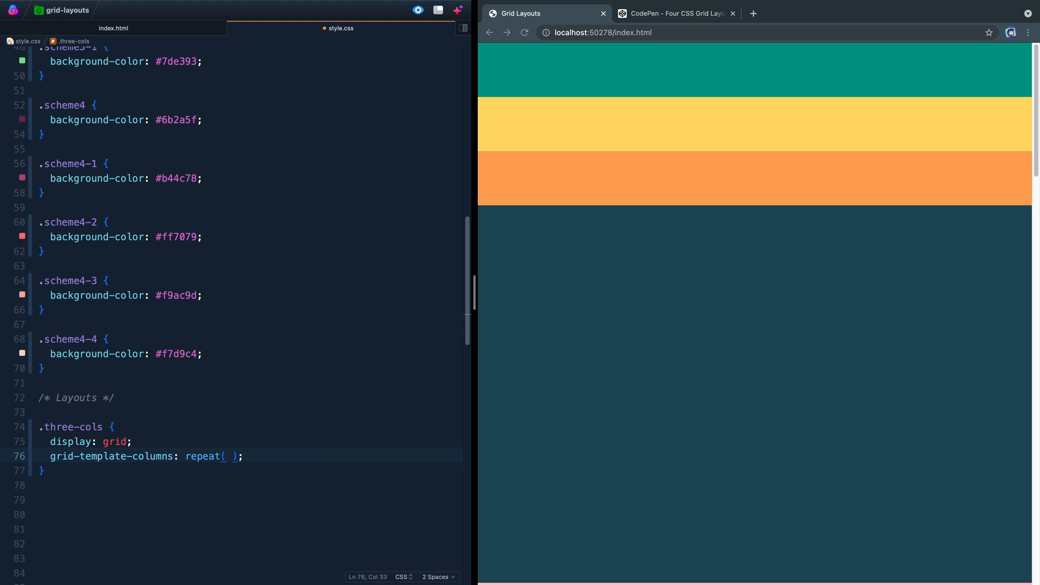
type("3, auto")
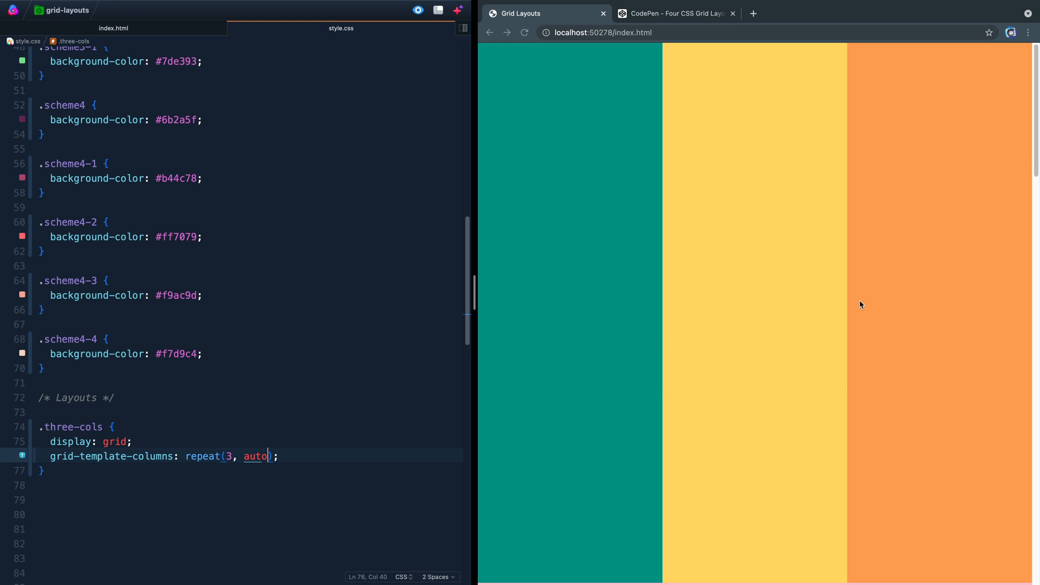
mouse_move(838, 299)
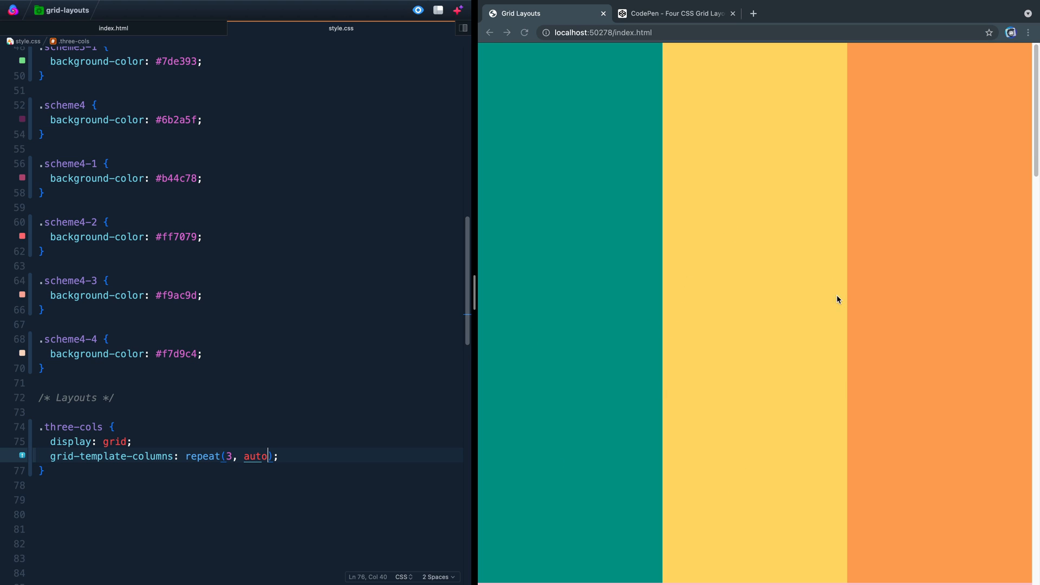
mouse_move(541, 355)
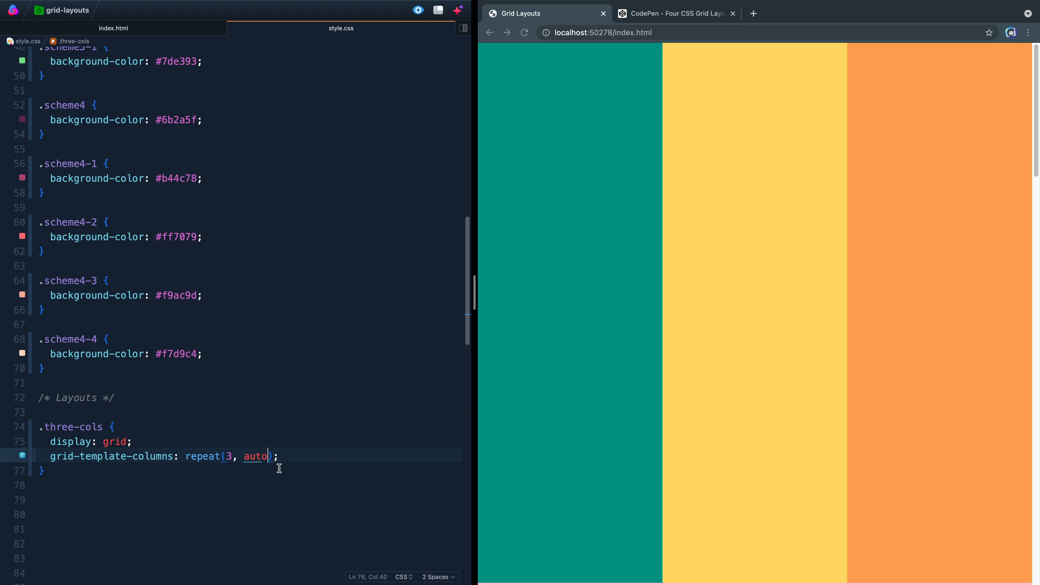
mouse_move(528, 341)
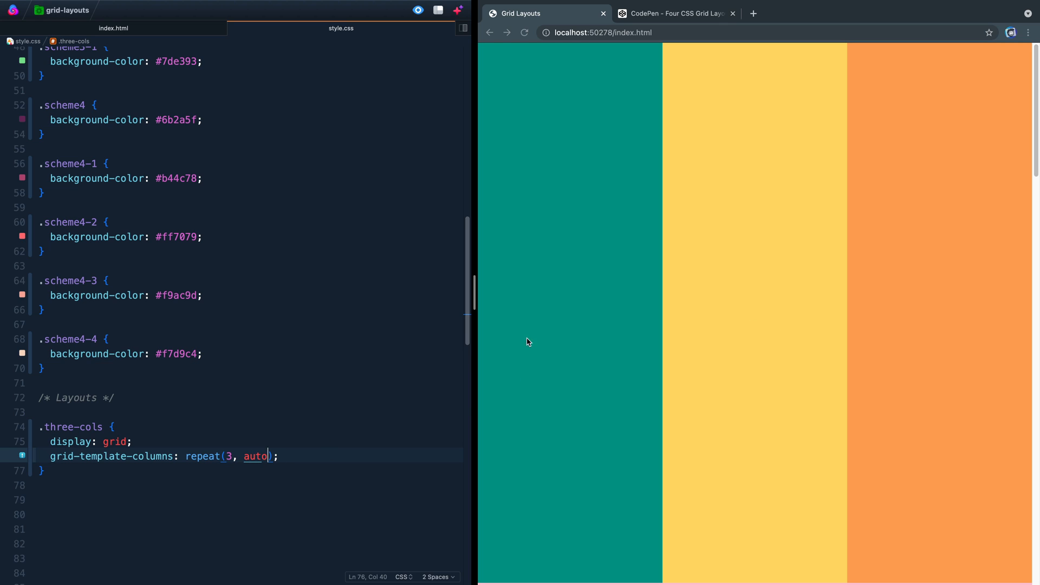
mouse_move(406, 451)
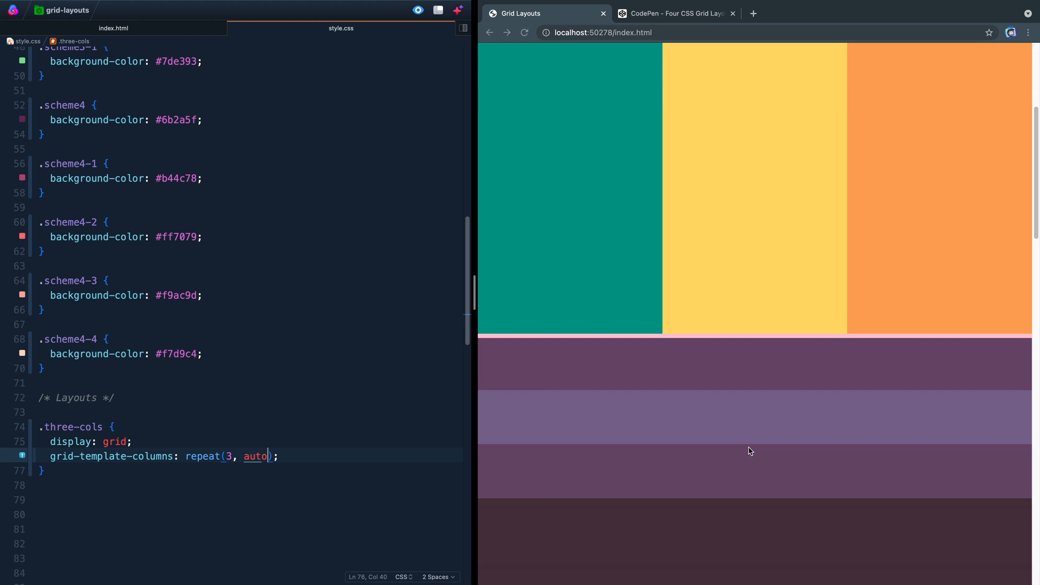
Write .fill-height with min-height: 100vh and display: grid below .three-cols
scroll("down", 3)
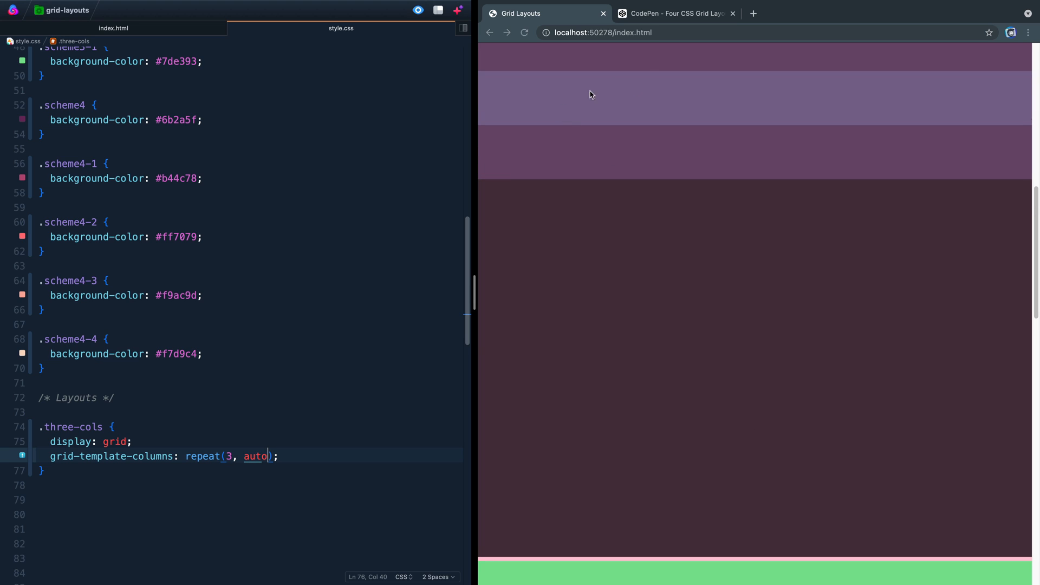
mouse_move(627, 340)
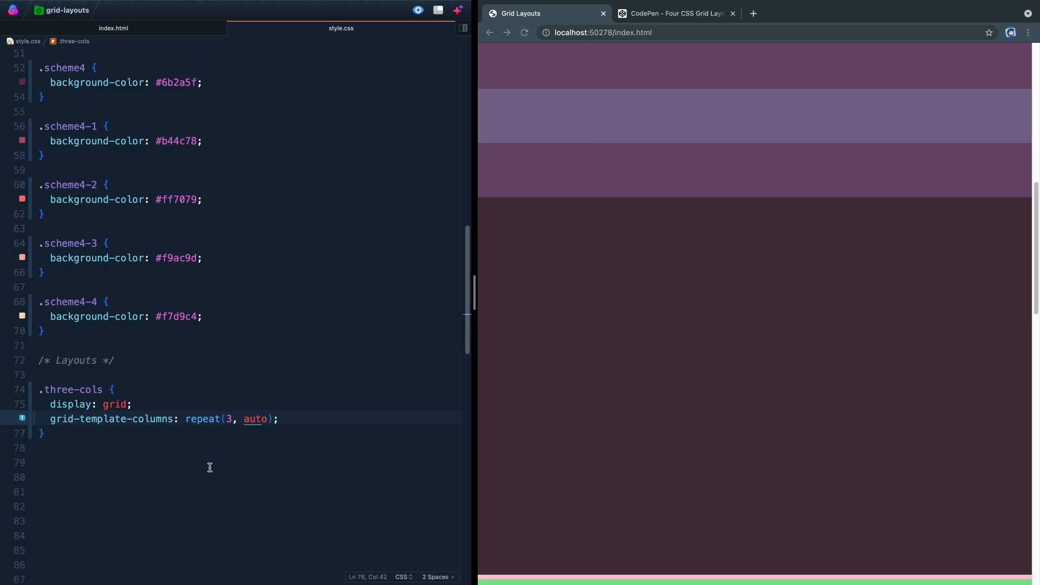
scroll("down", 3)
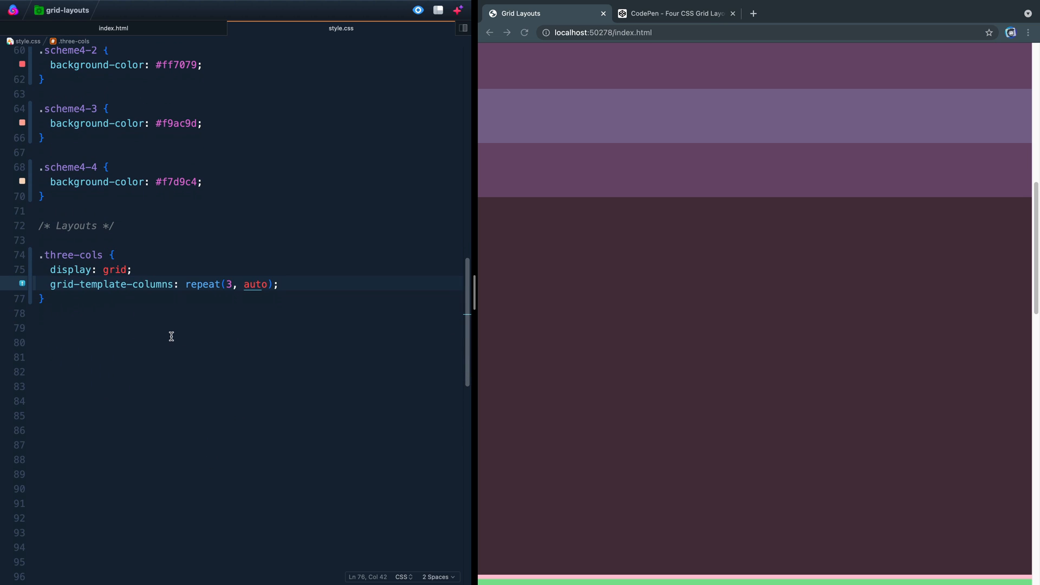
type(".fill-height {")
left_click(248, 342)
type("m")
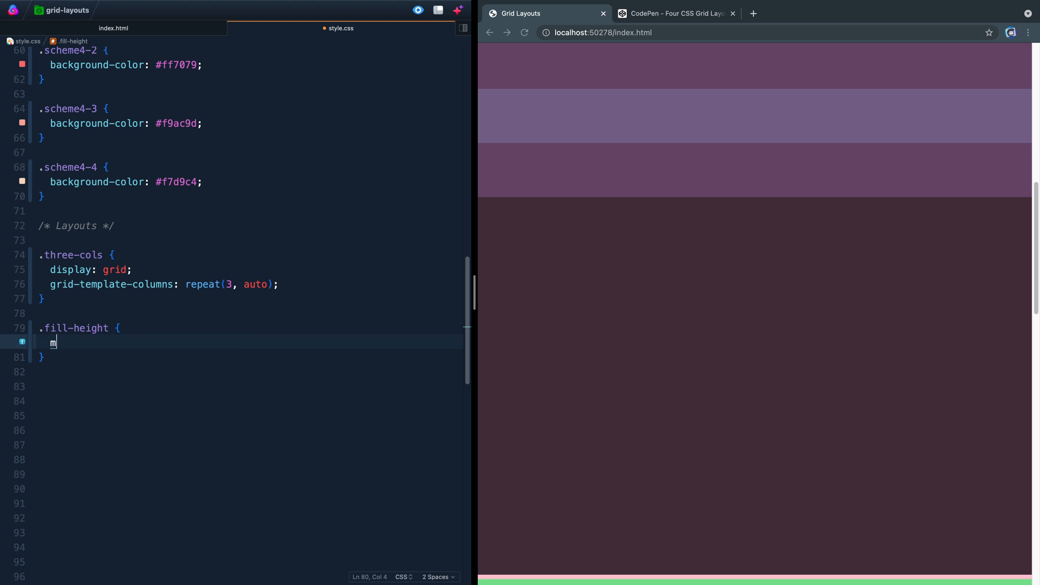
type("in-height: 100v")
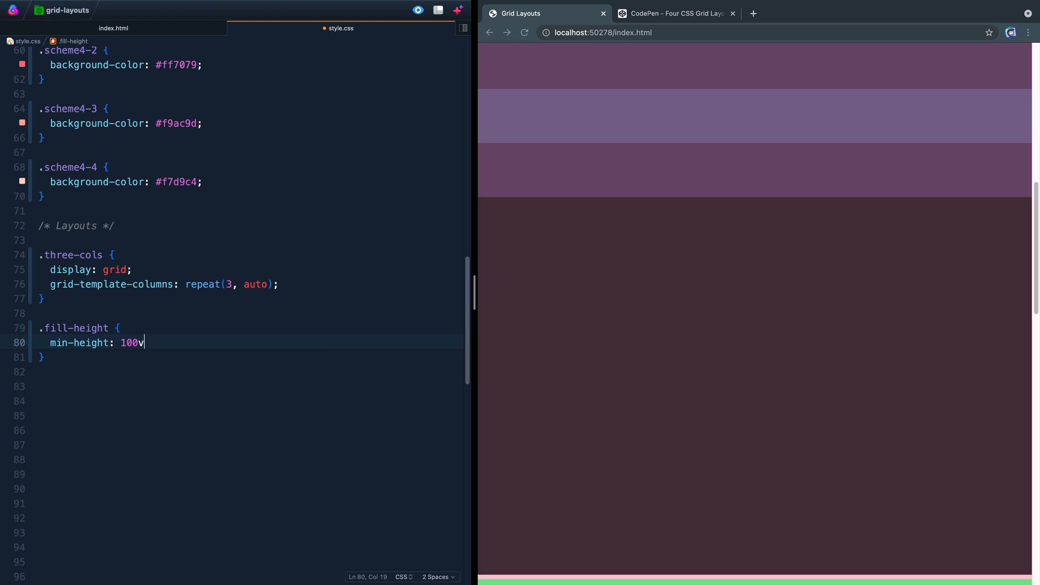
type("h;")
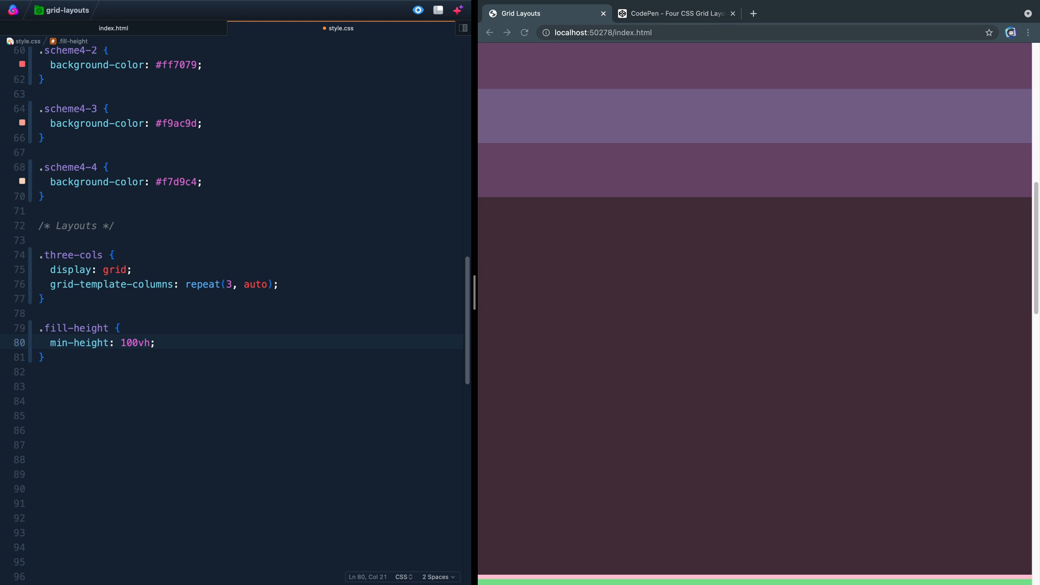
type("display: grid;")
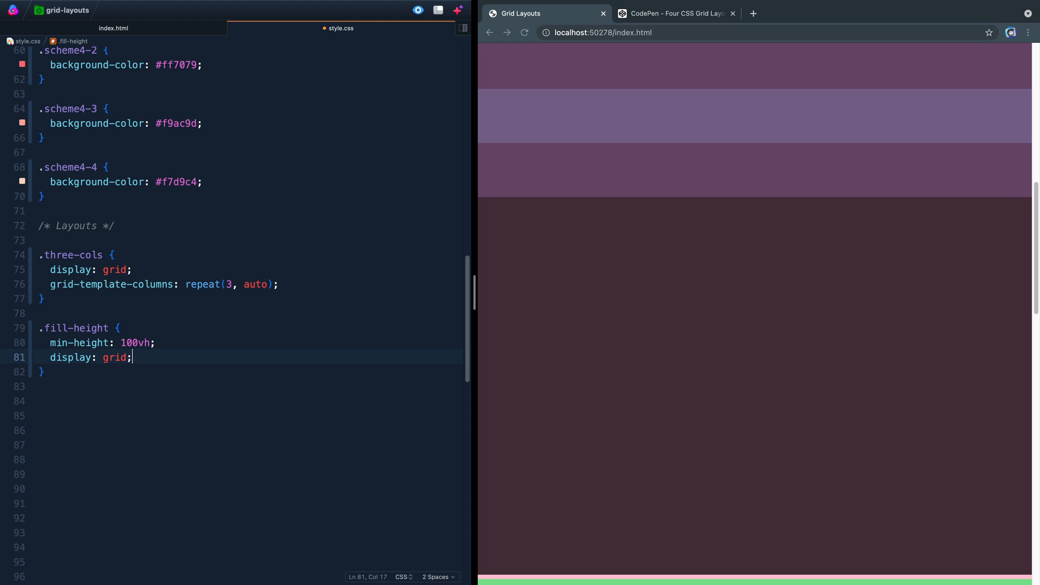
key("enter")
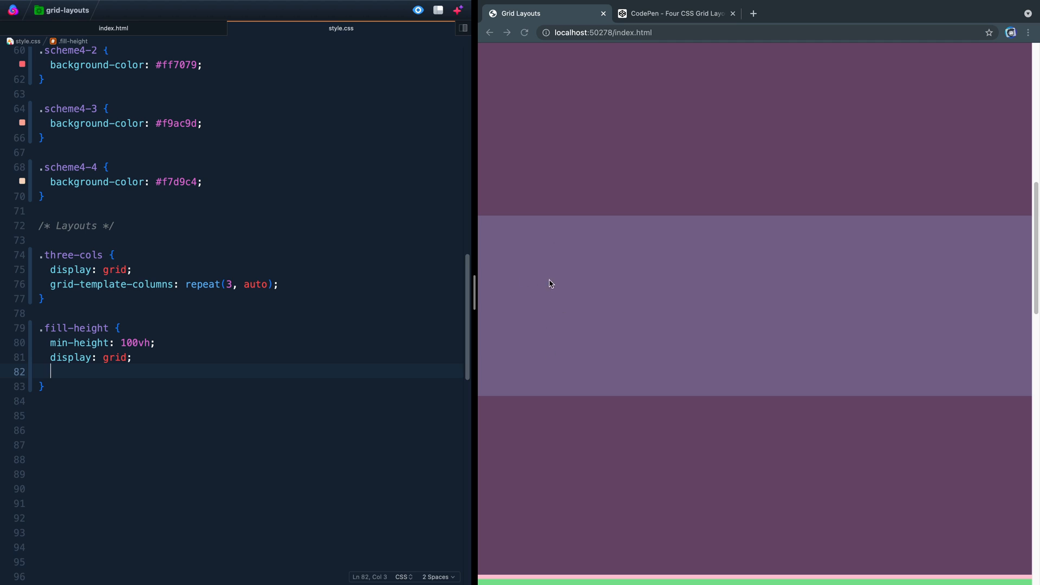
mouse_move(539, 78)
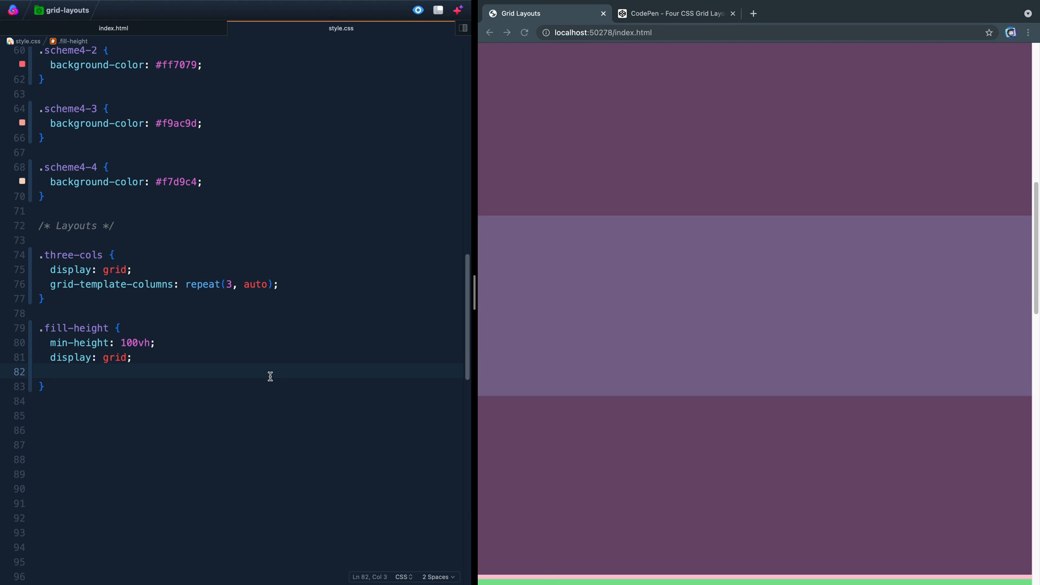
Add grid-template-rows: auto 1fr auto to .fill-height via the gtr Emmet completion
type("gt")
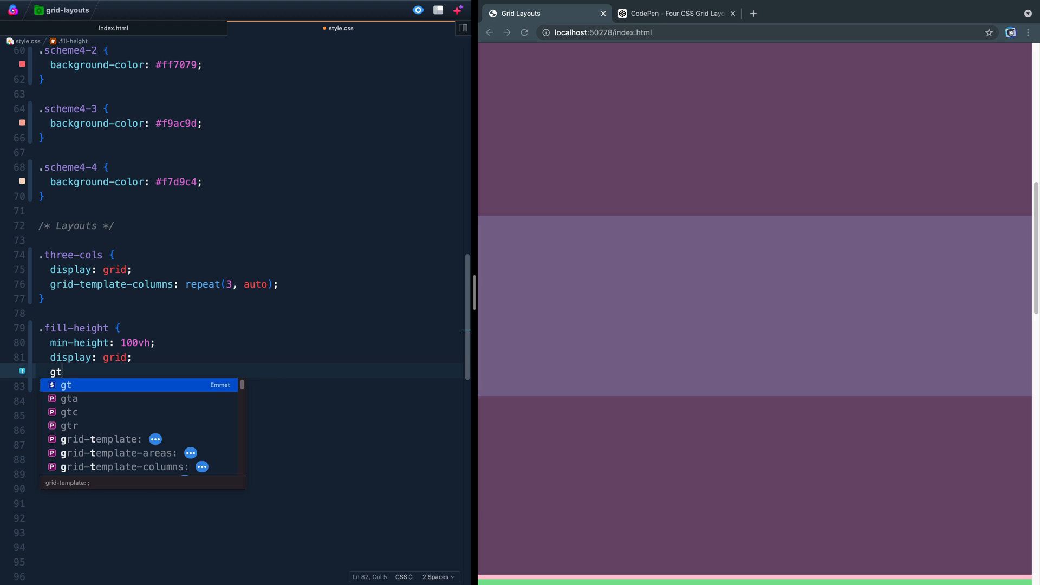
type("r")
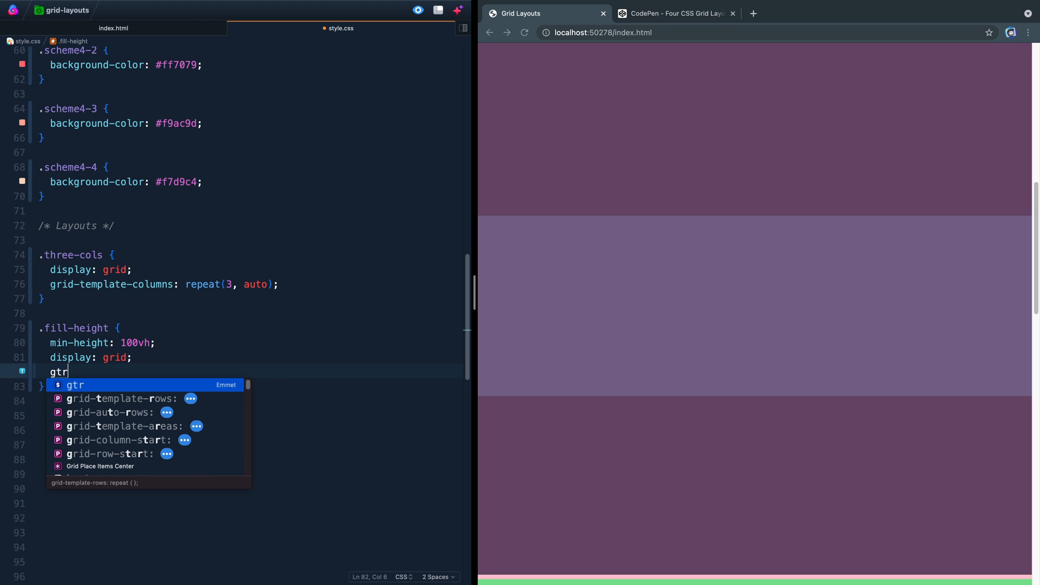
key("Tab")
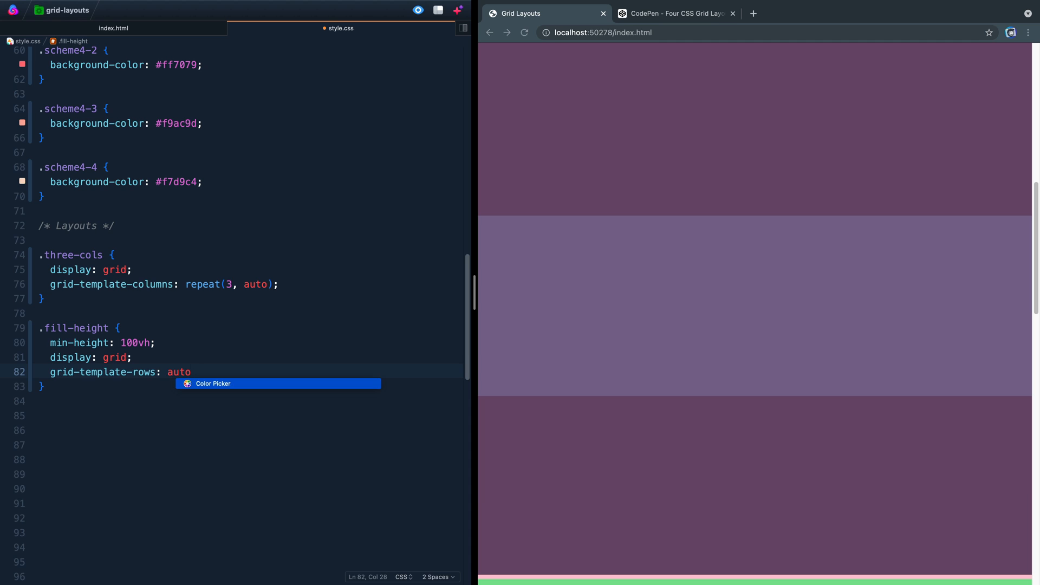
type("1fr auto;")
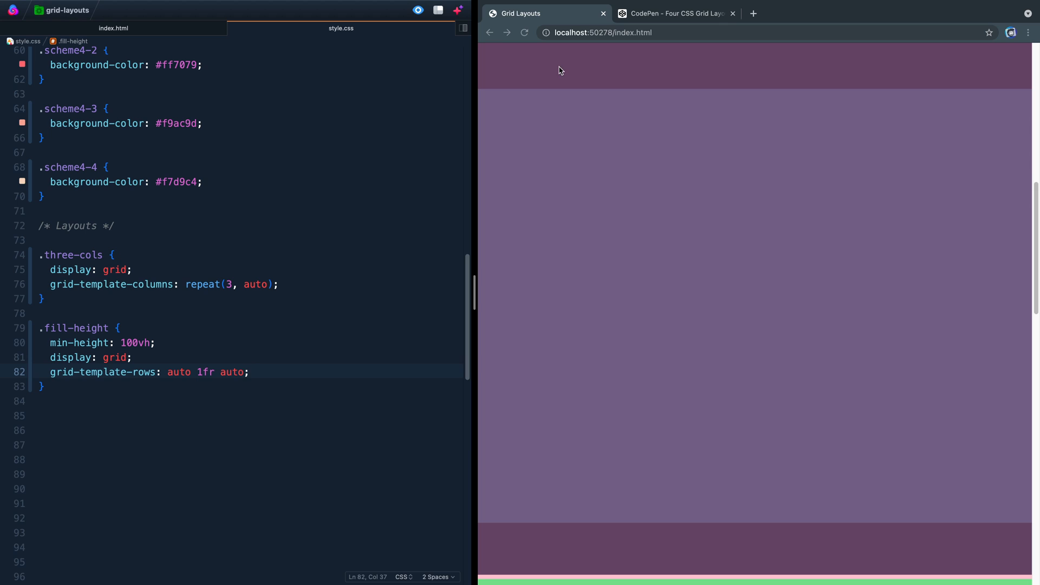
mouse_move(540, 71)
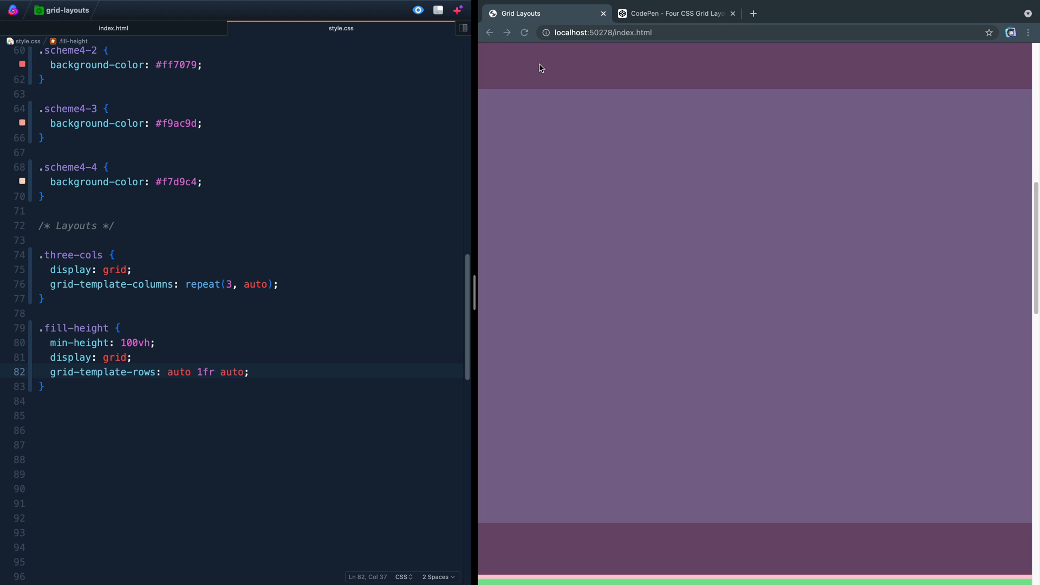
mouse_move(597, 491)
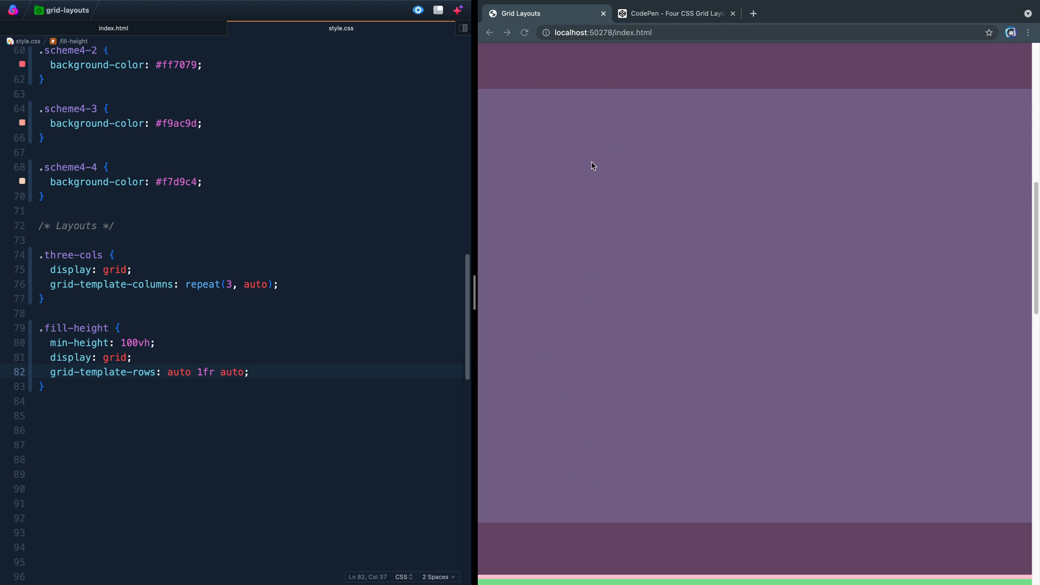
mouse_move(561, 542)
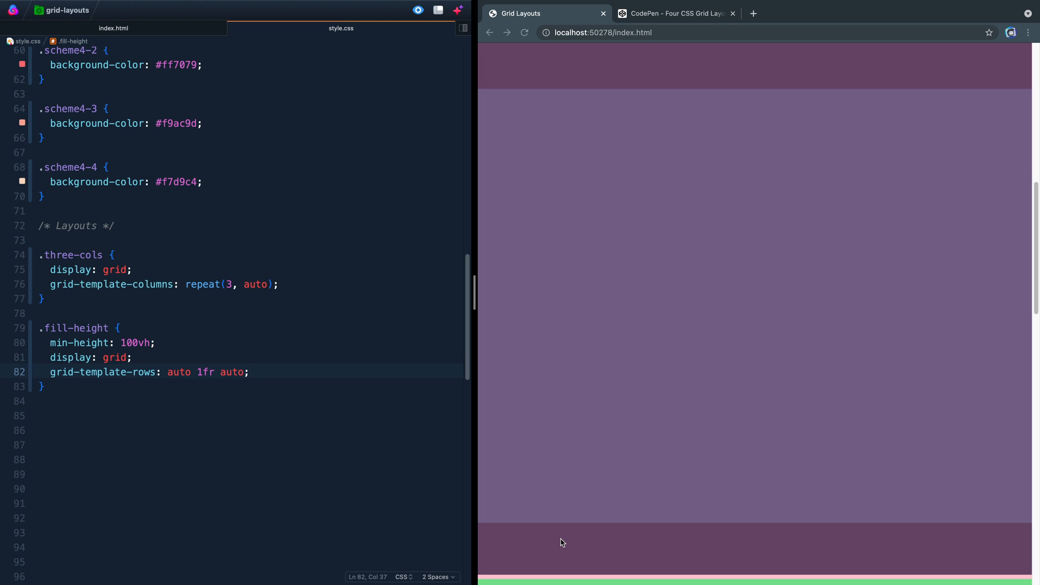
mouse_move(519, 425)
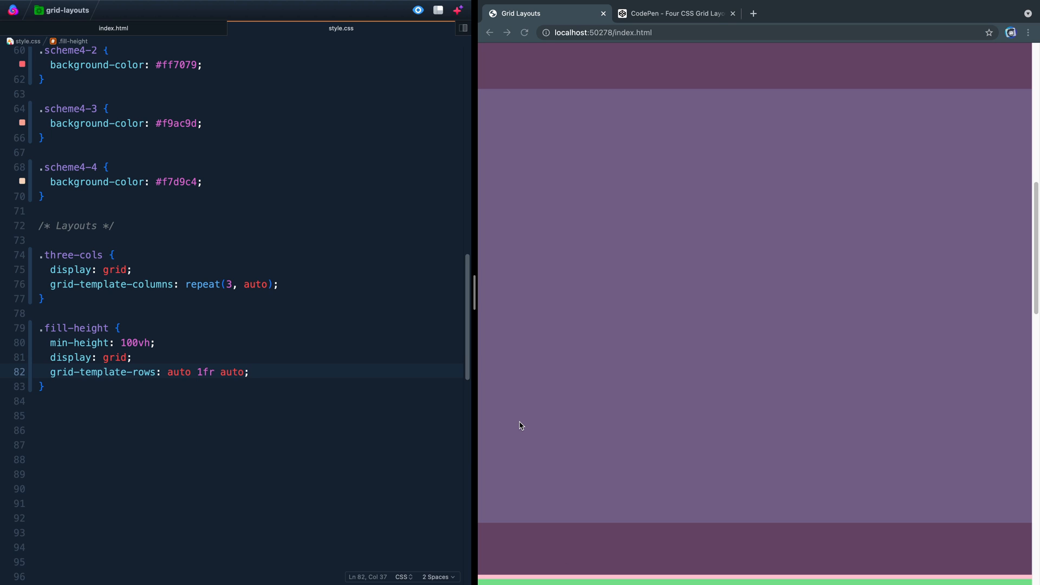
mouse_move(557, 343)
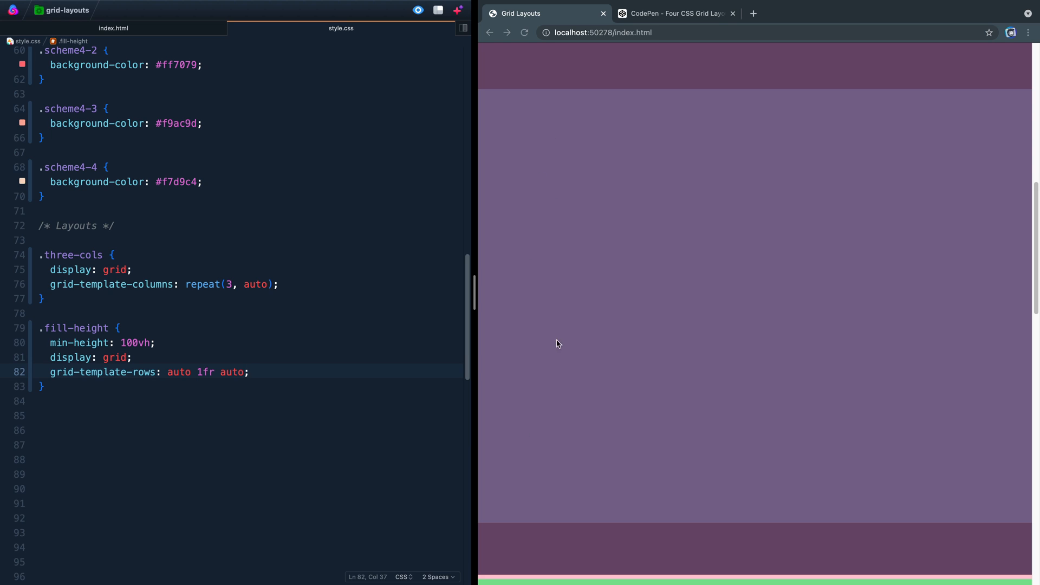
mouse_move(499, 331)
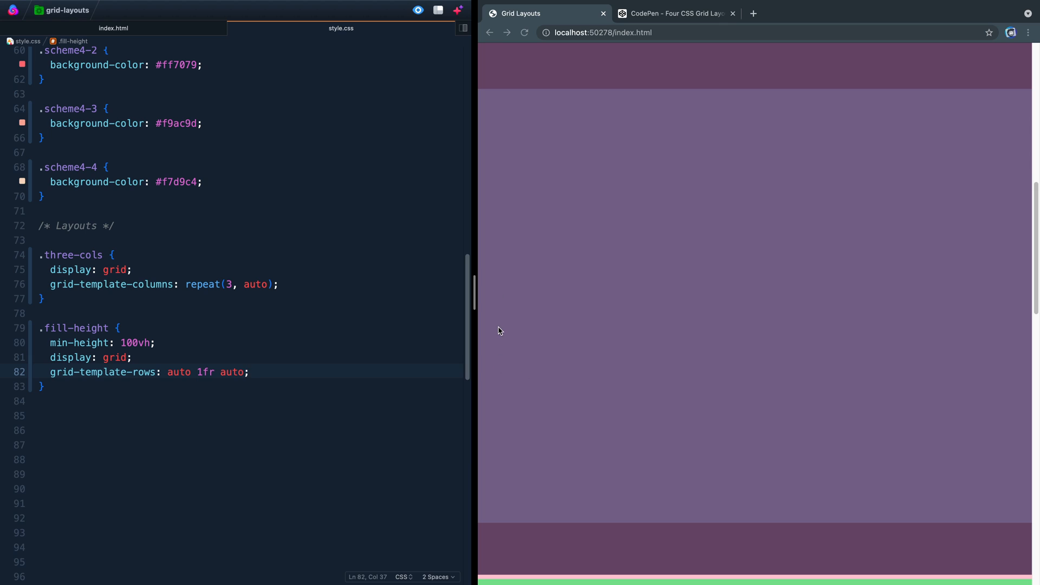
mouse_move(543, 56)
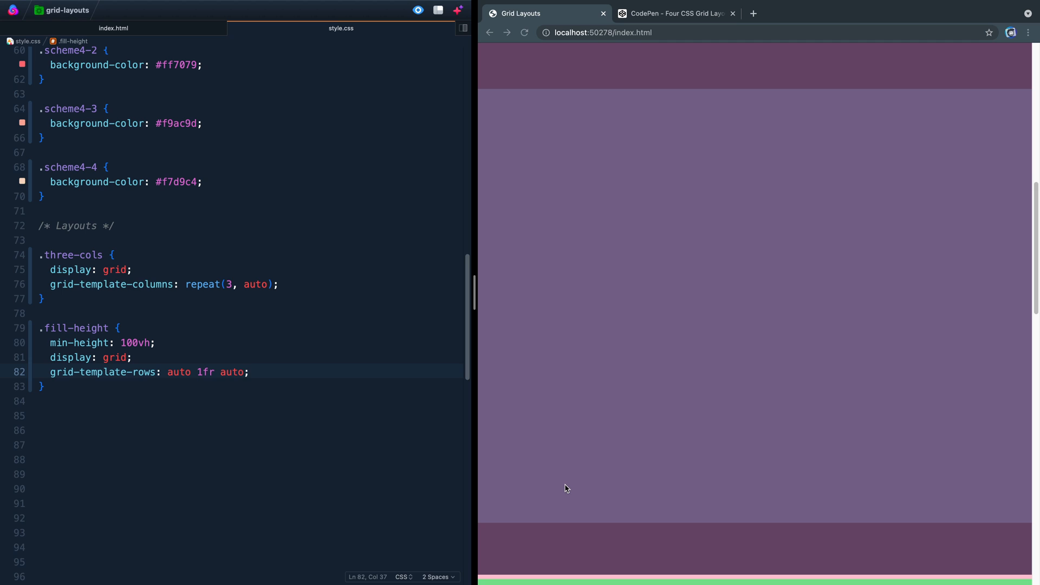
mouse_move(508, 463)
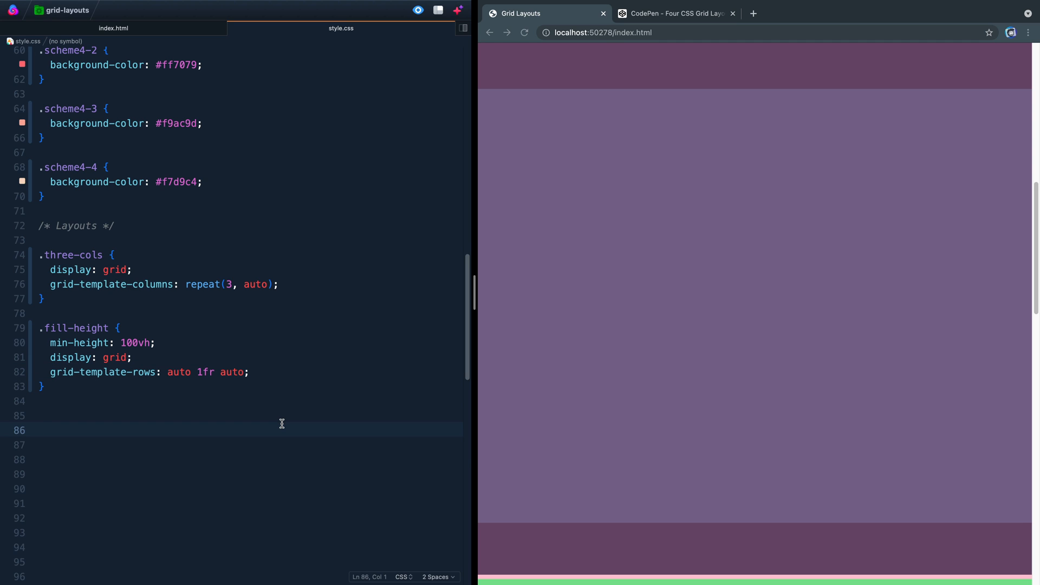
Write .auto-responsive-cards with display: grid and repeat(auto-fit, minmax(250px, 1fr)) columns
type(".auto-responsive-cards {")
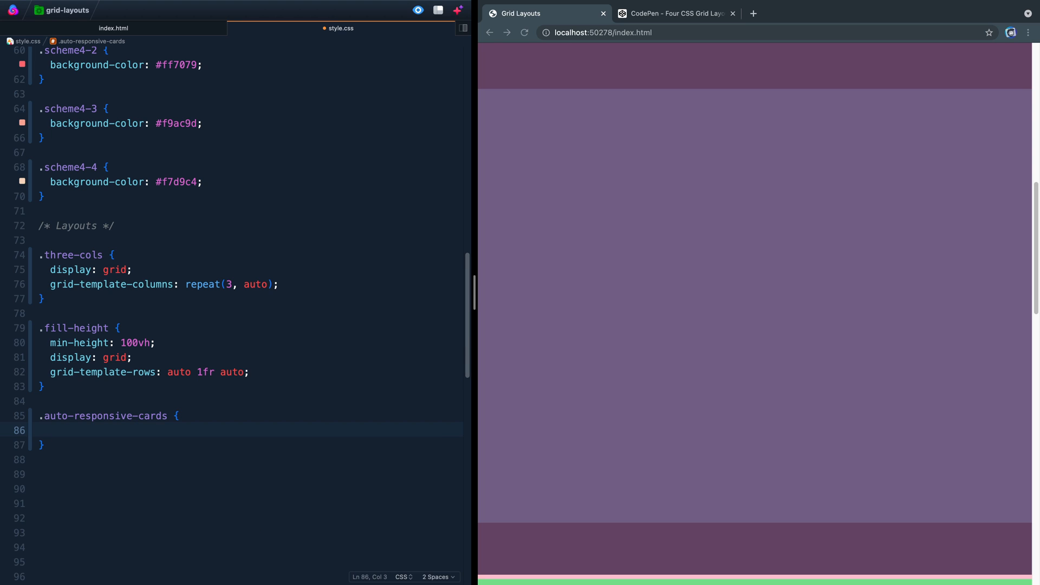
mouse_move(661, 388)
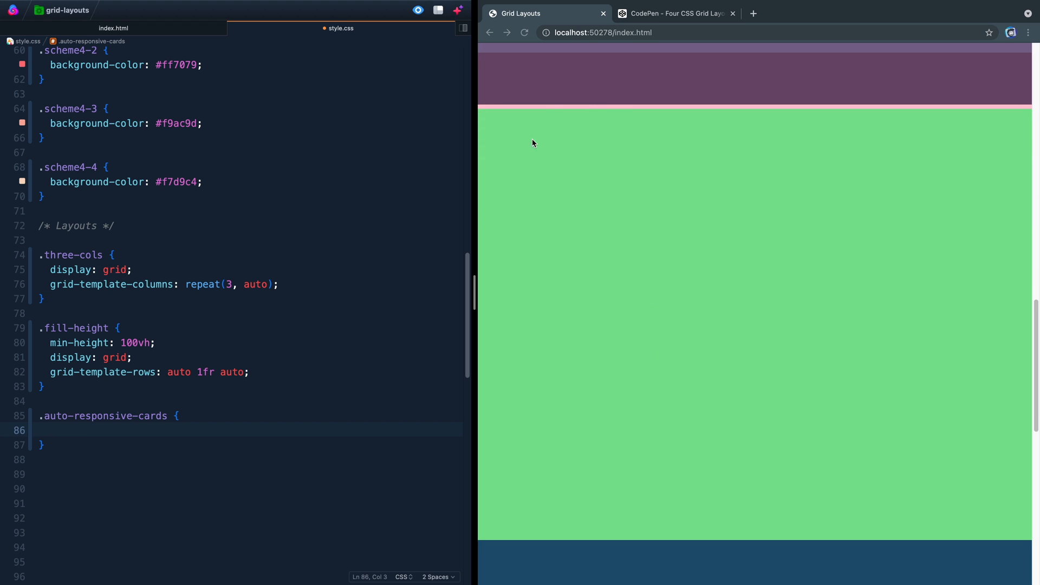
mouse_move(444, 296)
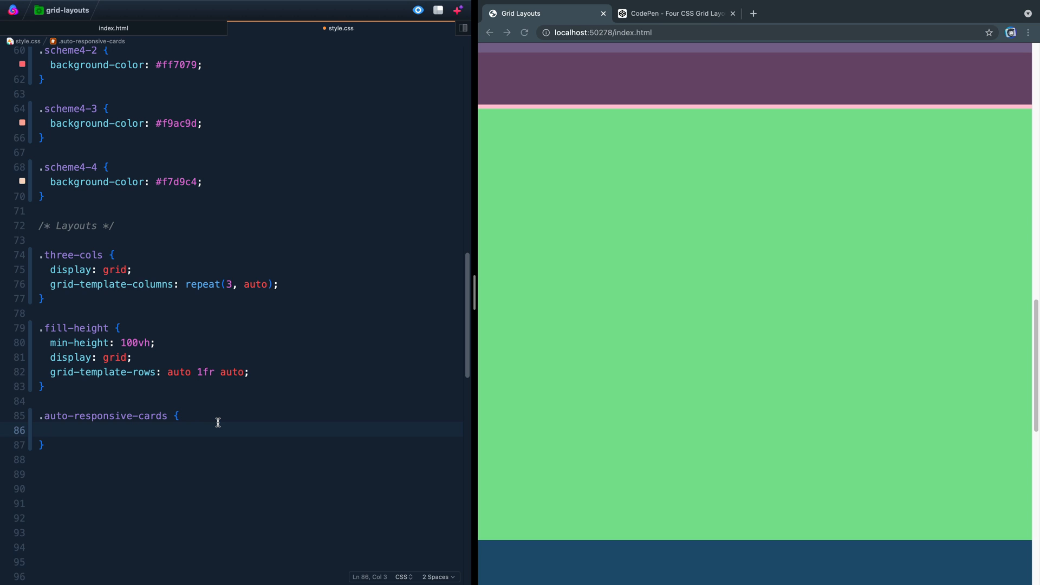
type("display:")
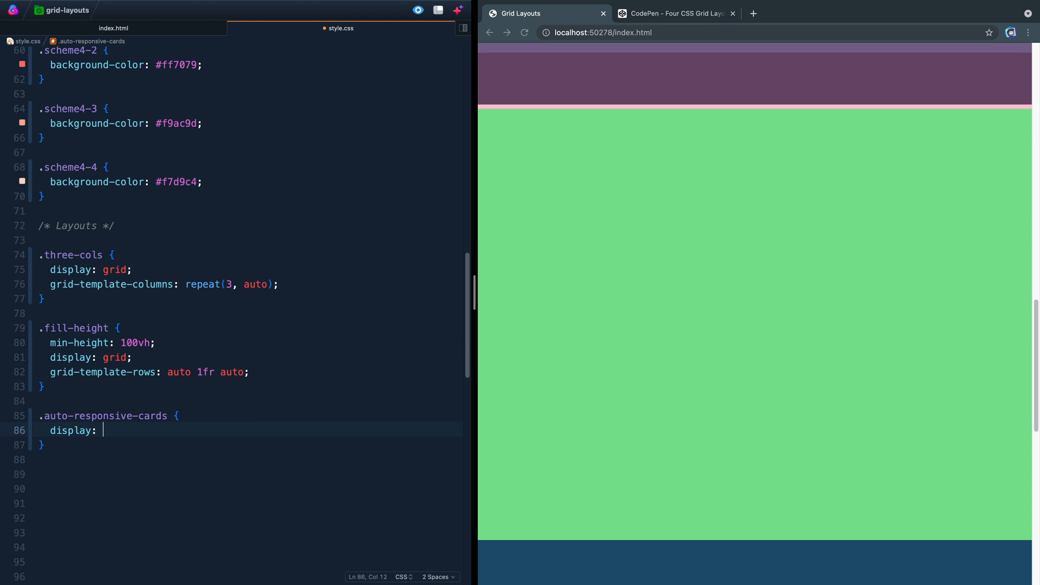
type("grid;")
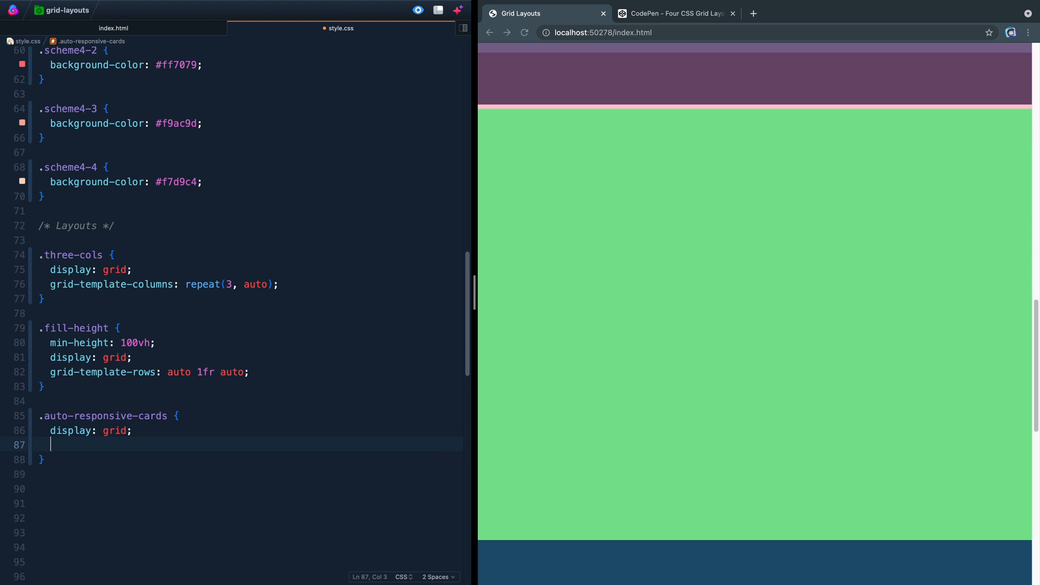
type("gt")
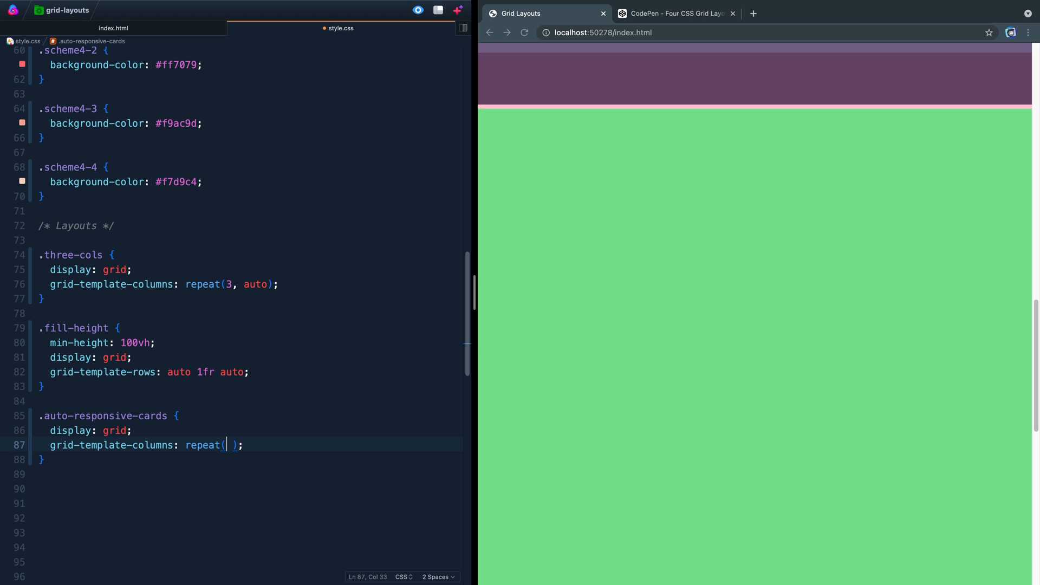
type("auto-fit, minmax(")
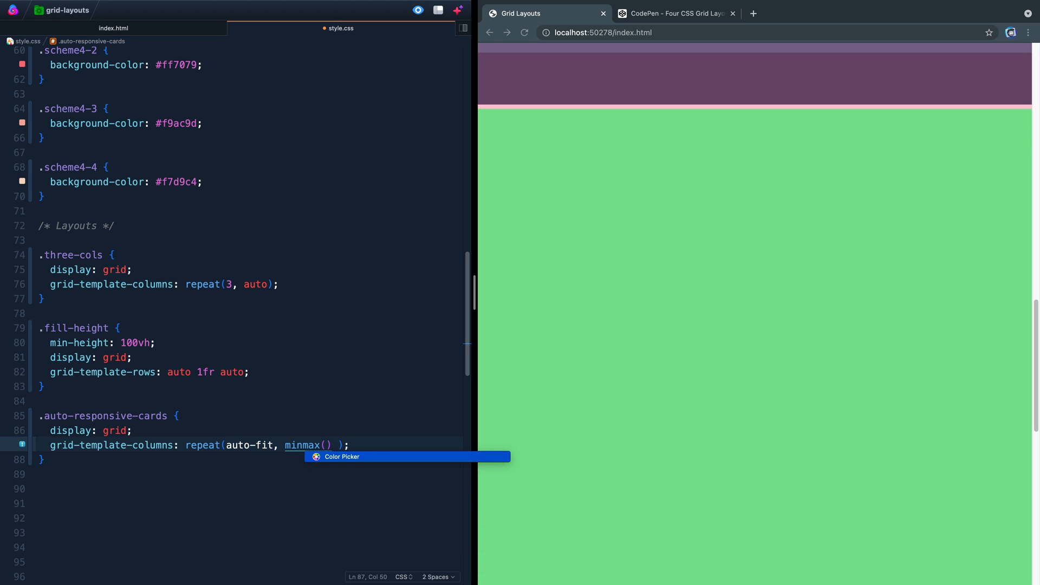
type("250")
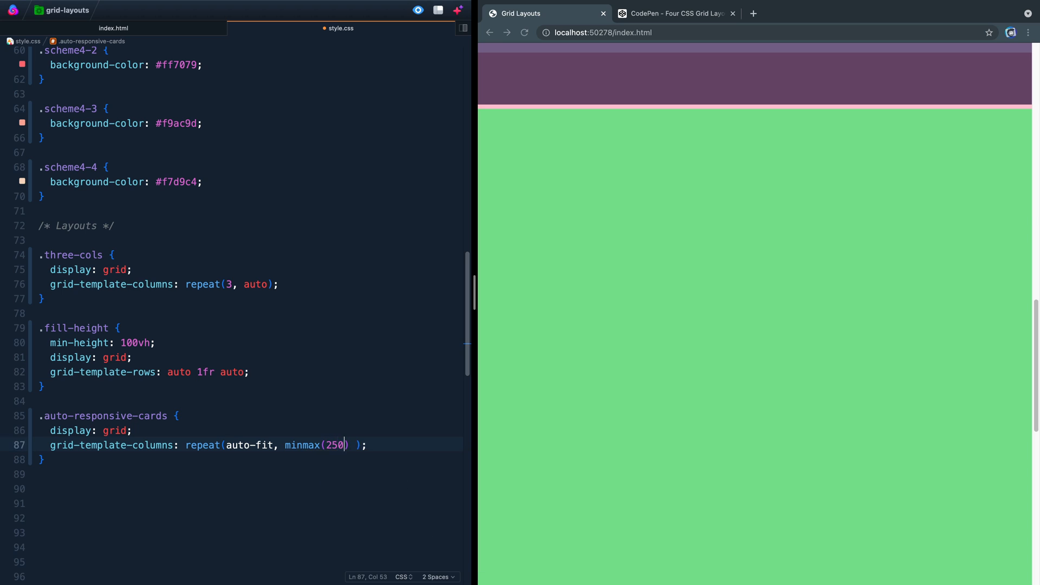
type("px")
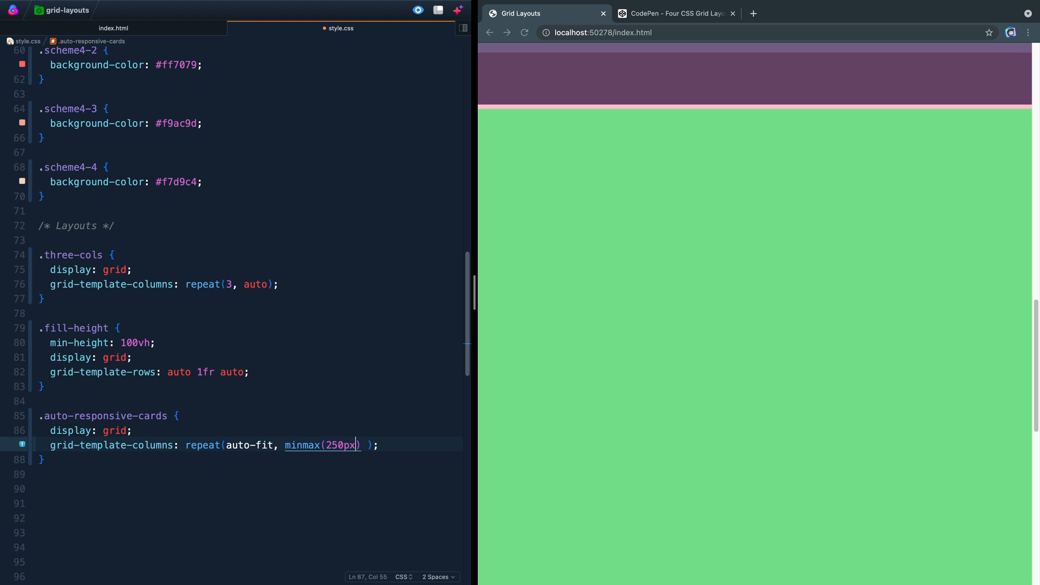
type(",")
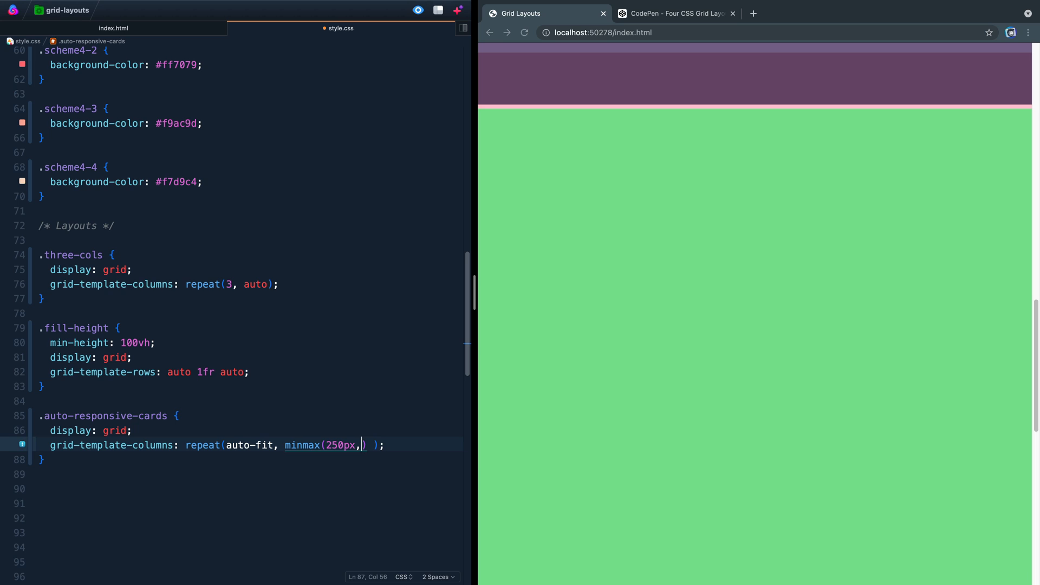
type("1fr")
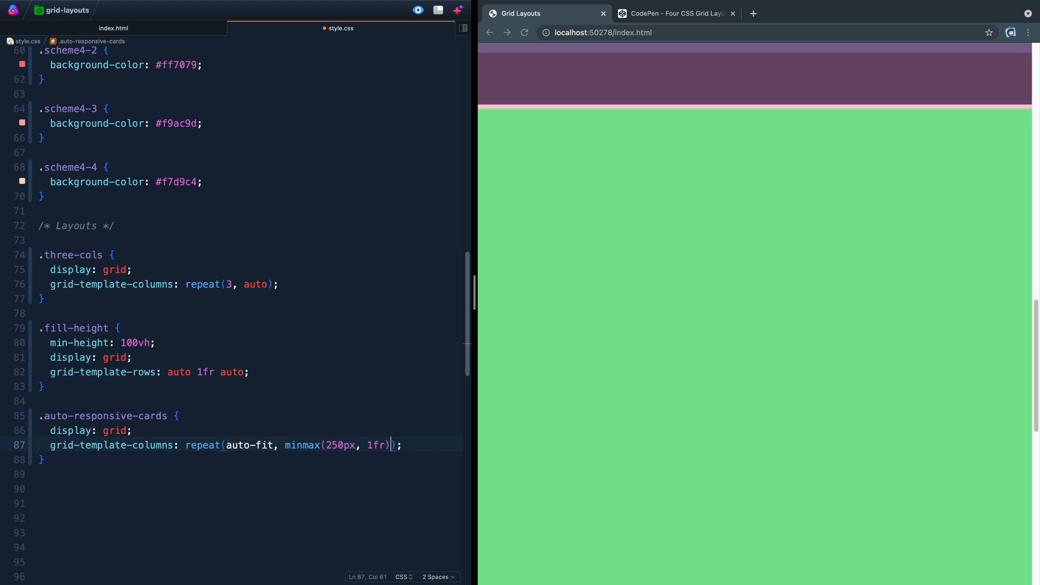
type(")")
type("padding: 1")
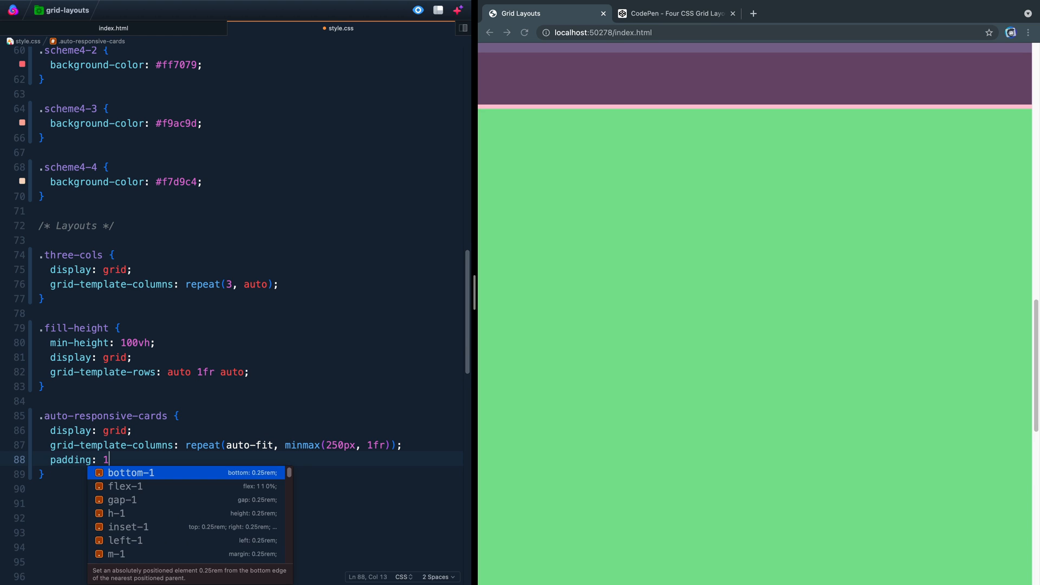
Give .auto-responsive-cards padding: 1rem and grid-gap: 1rem
type("rem;")
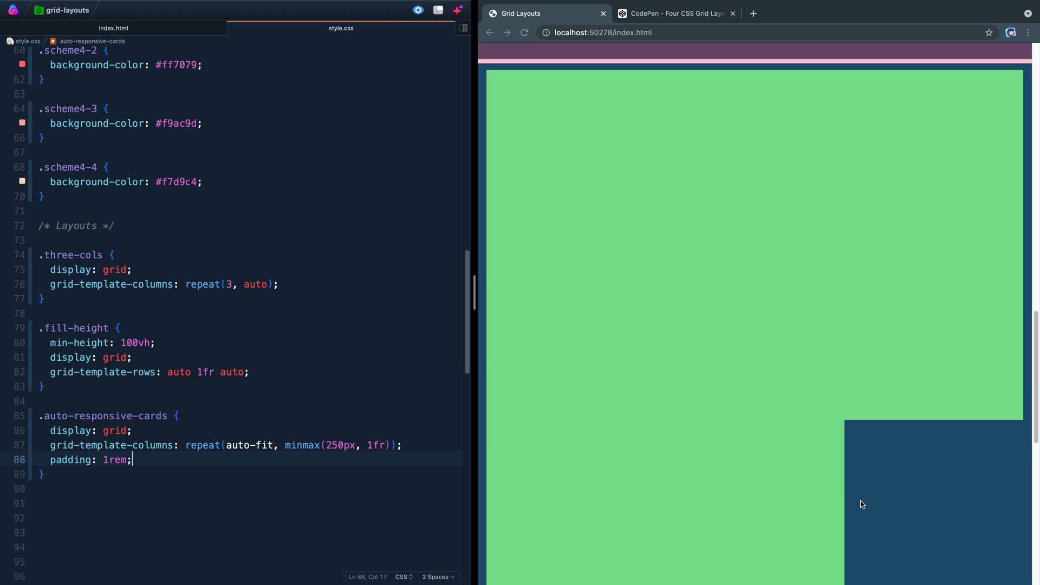
type("g")
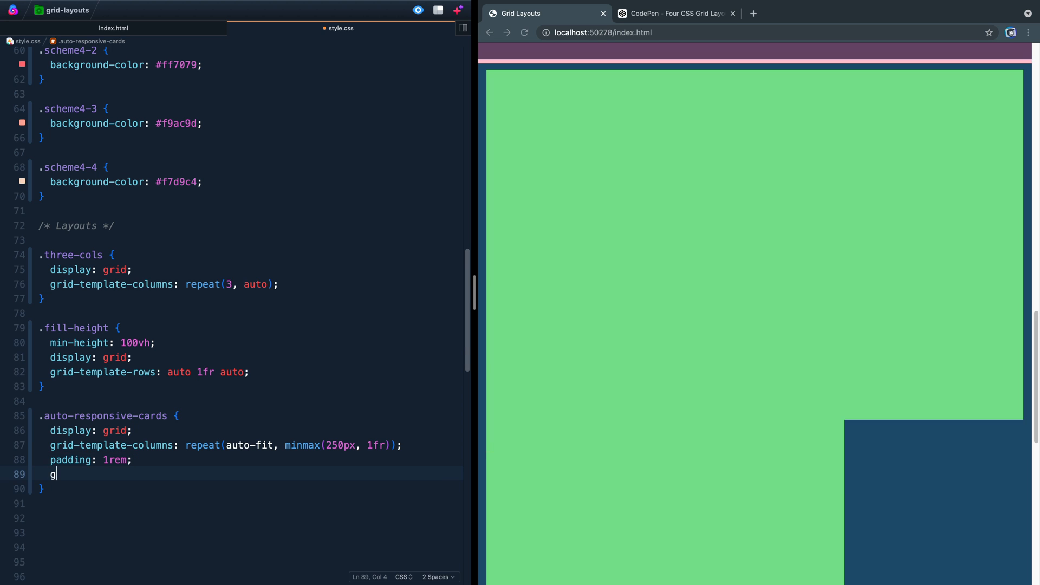
type("rid-gap: 1rem;")
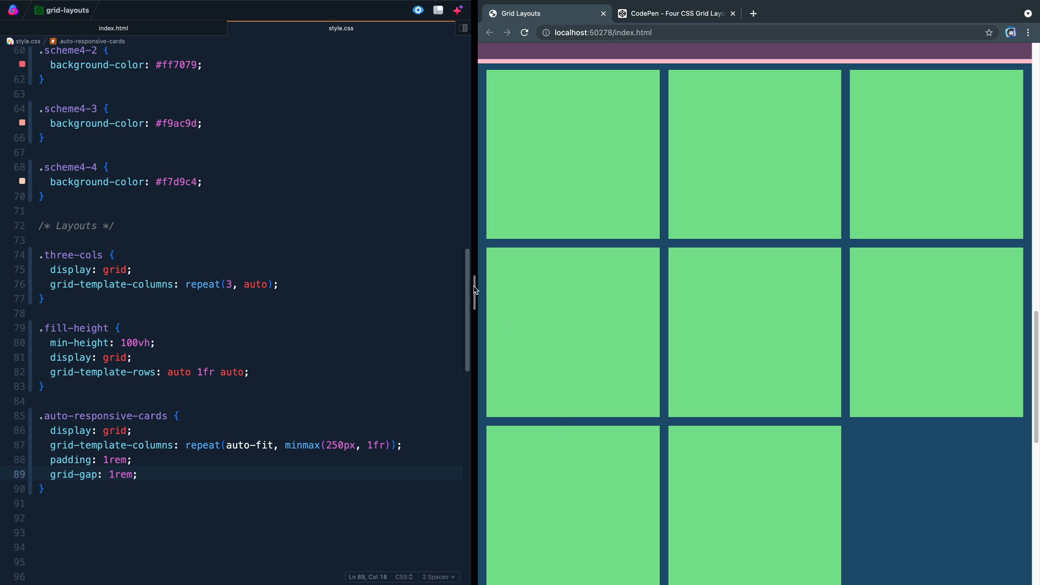
Resize the preview so the cards reflow through two, one and back to three columns
left_click_drag(472, 288, 723, 302)
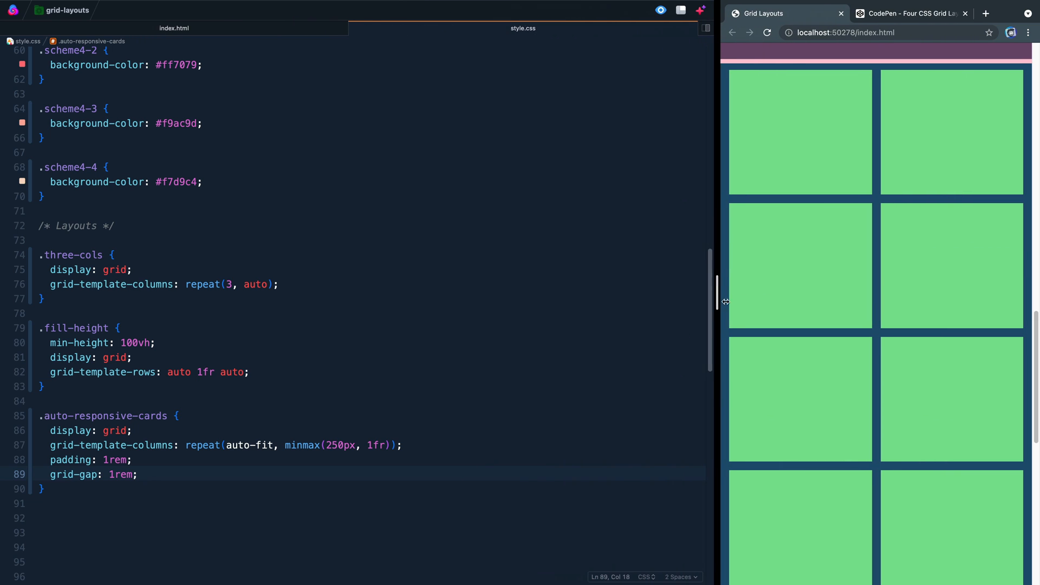
left_click_drag(719, 302, 766, 302)
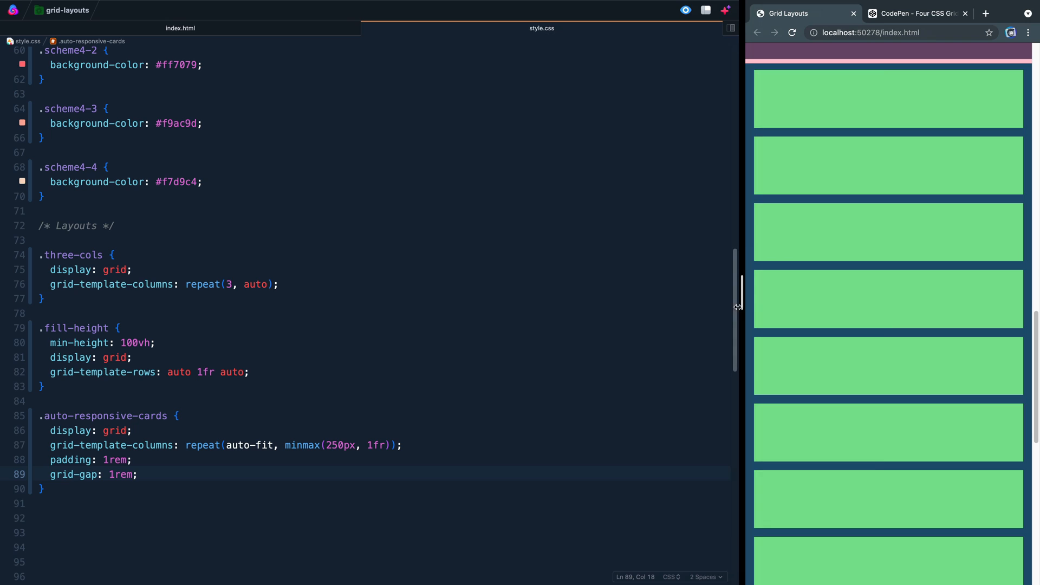
left_click_drag(738, 306, 723, 311)
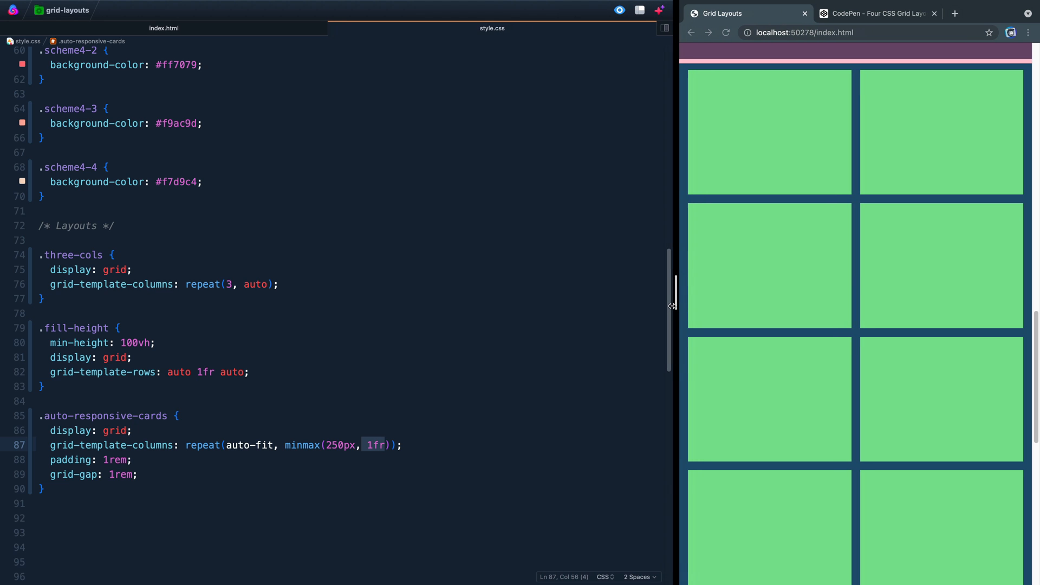
left_click_drag(671, 305, 567, 321)
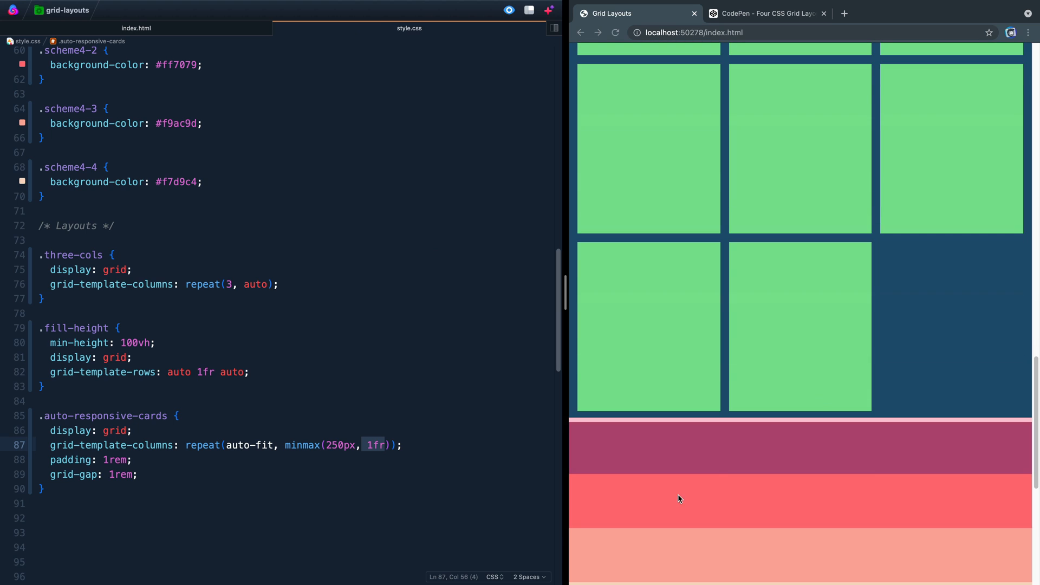
mouse_move(678, 276)
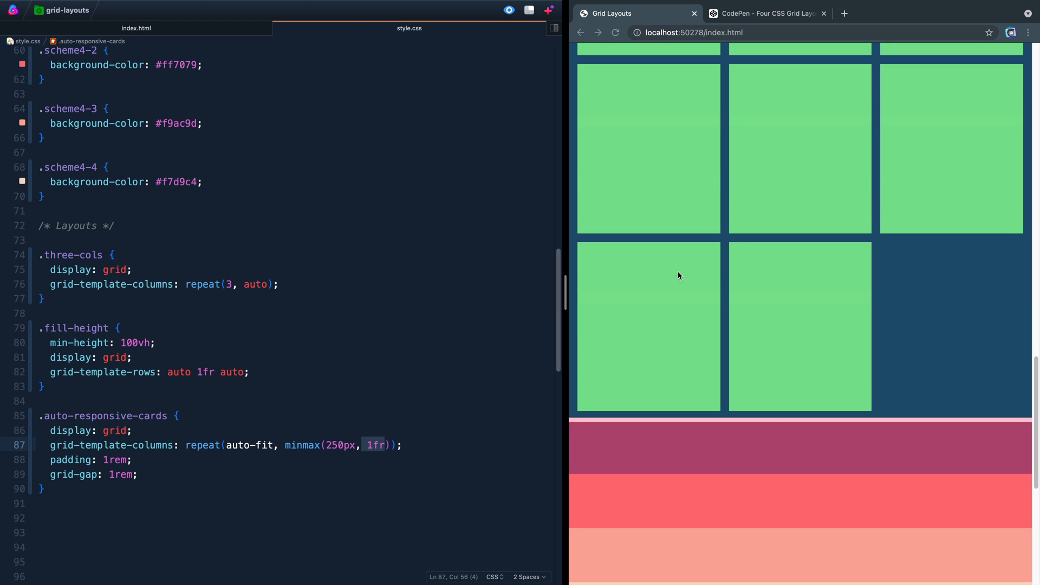
mouse_move(773, 336)
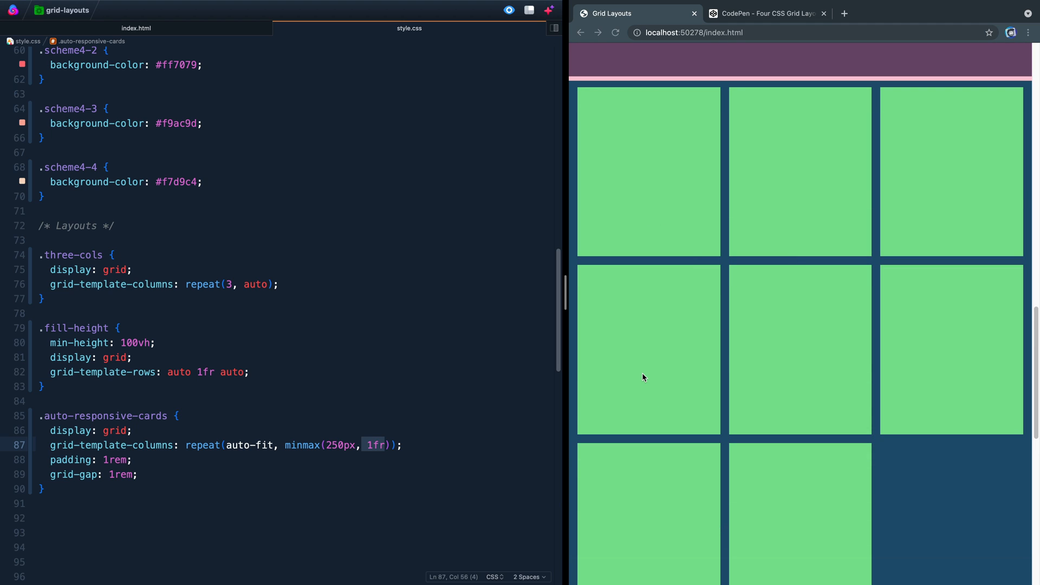
left_click(238, 503)
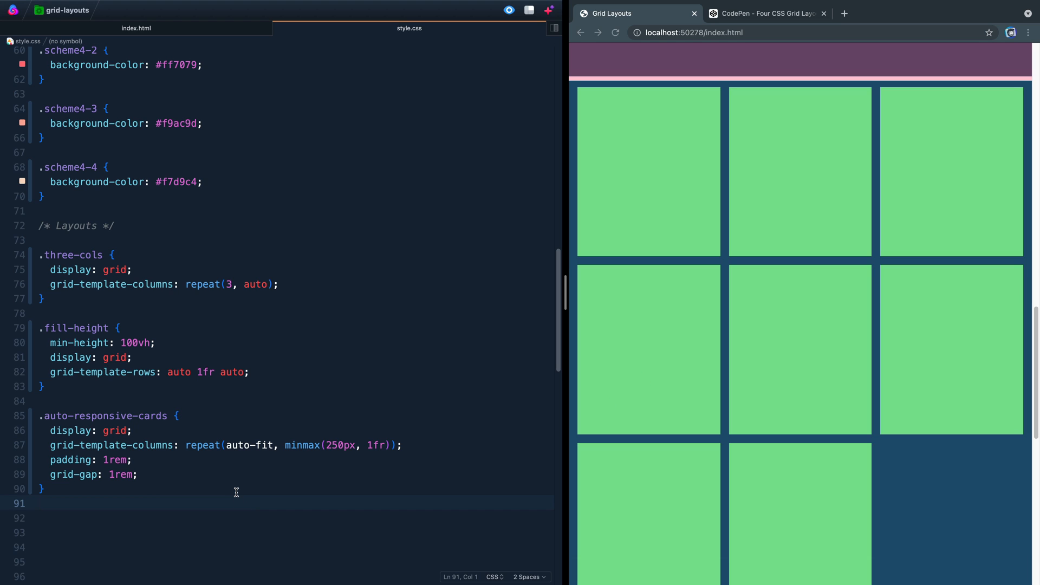
Write .responsive-sidebar with display: grid and grid-template-rows: auto 2fr 1fr auto
type(".")
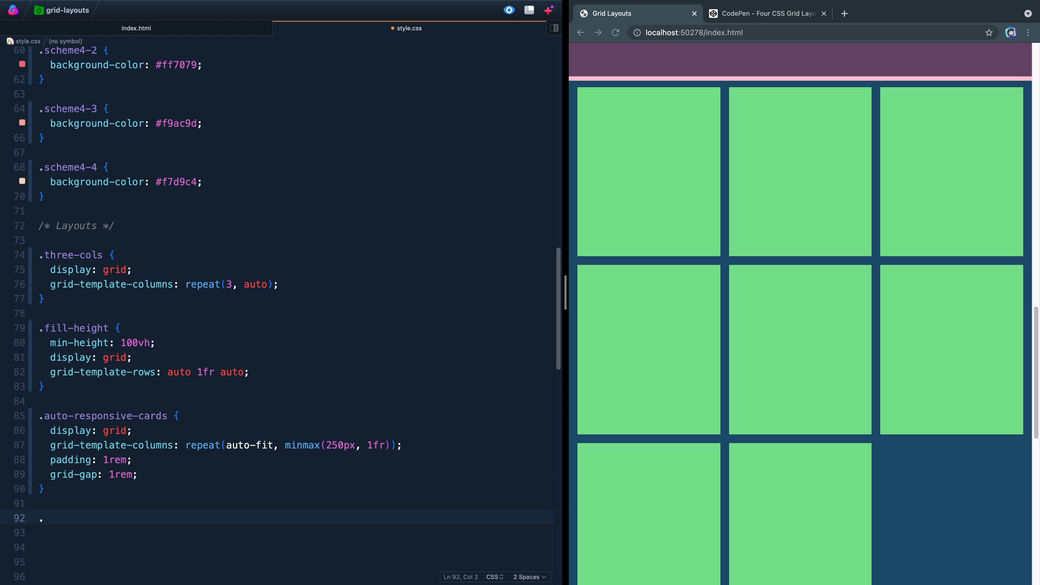
type("responsive-sidebar {")
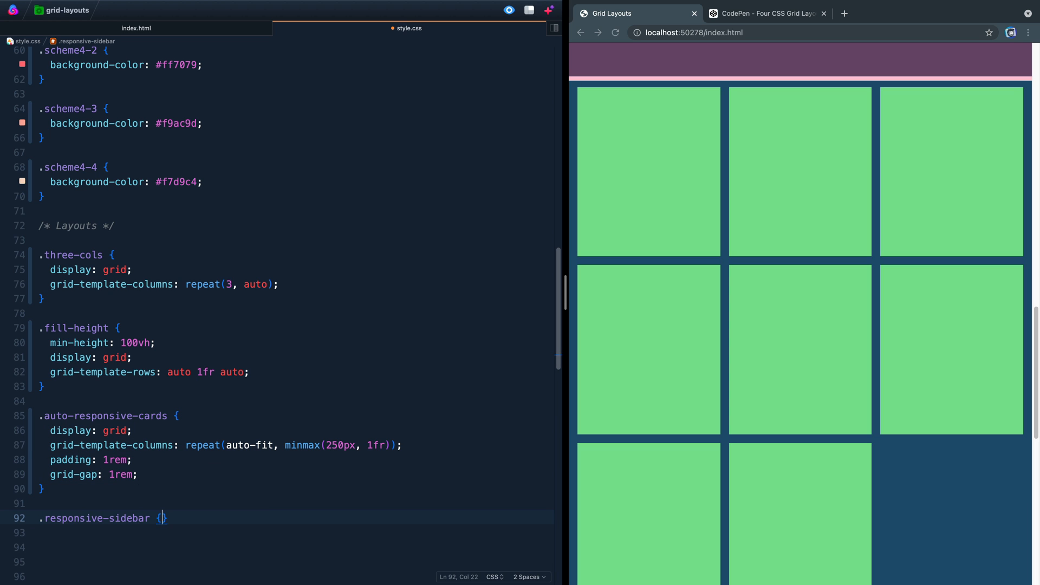
type("display:")
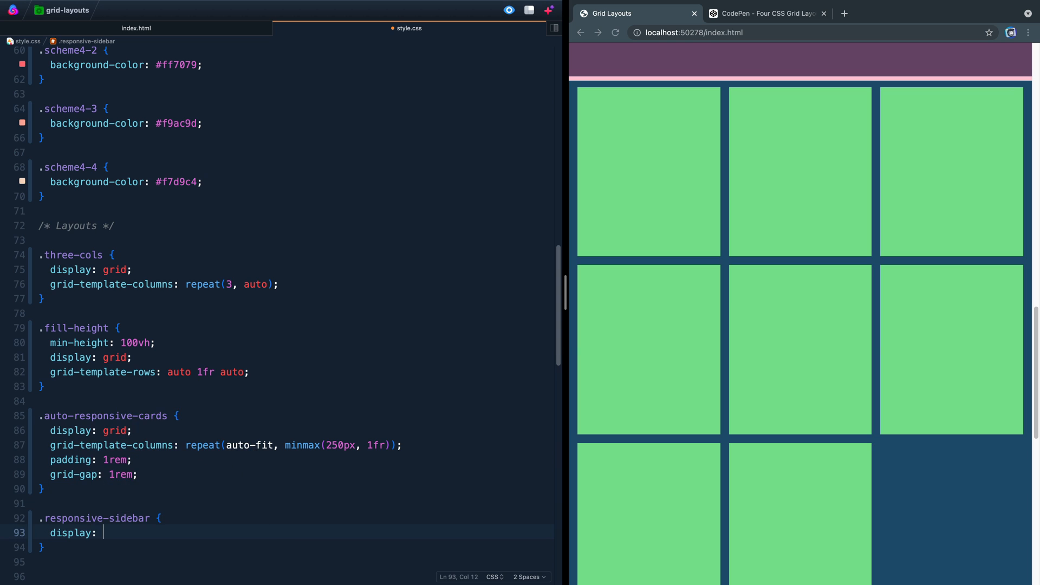
type("grid;")
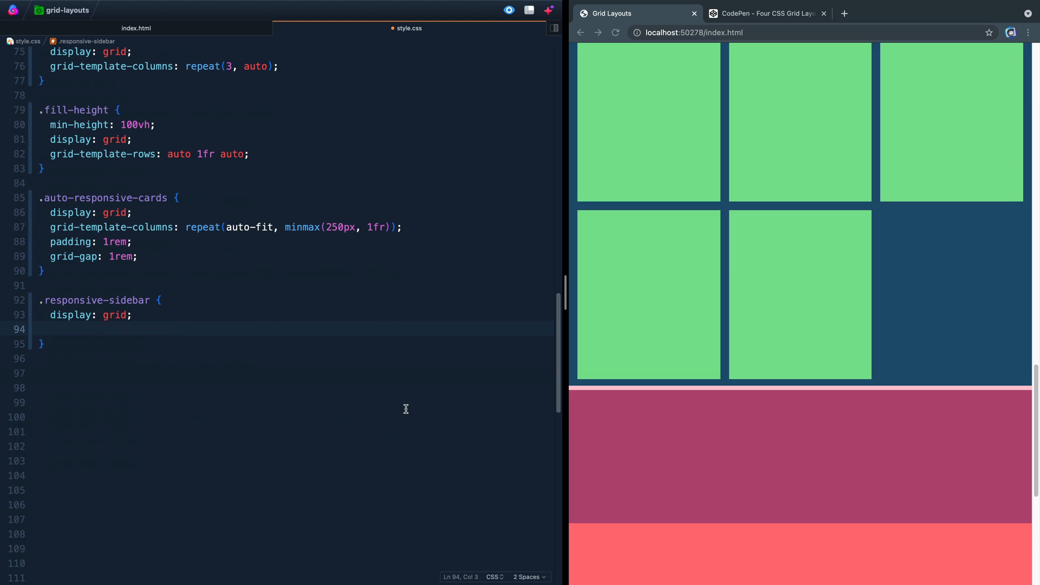
scroll("down", 3)
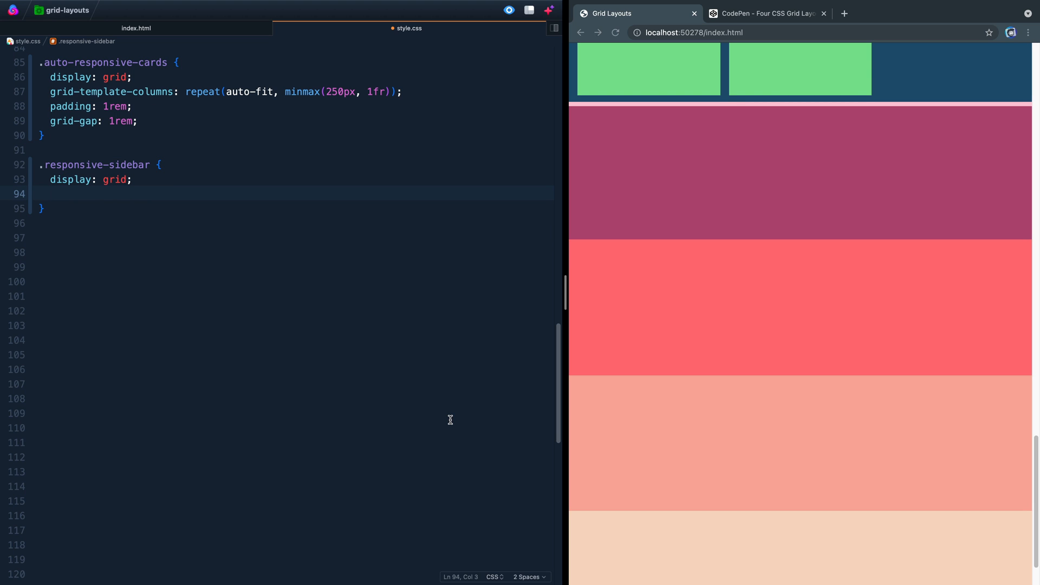
type("g")
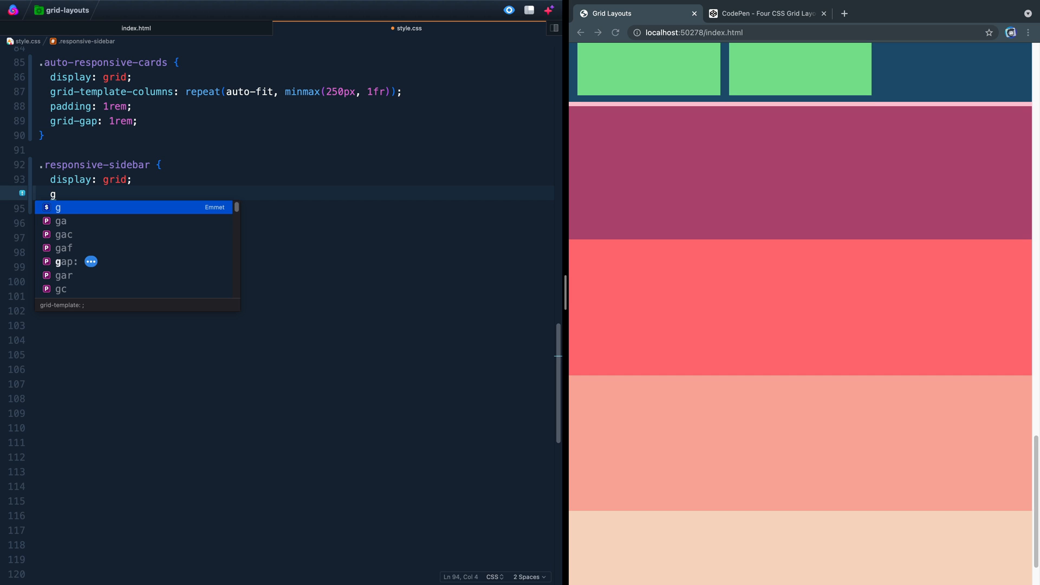
type("rid-template")
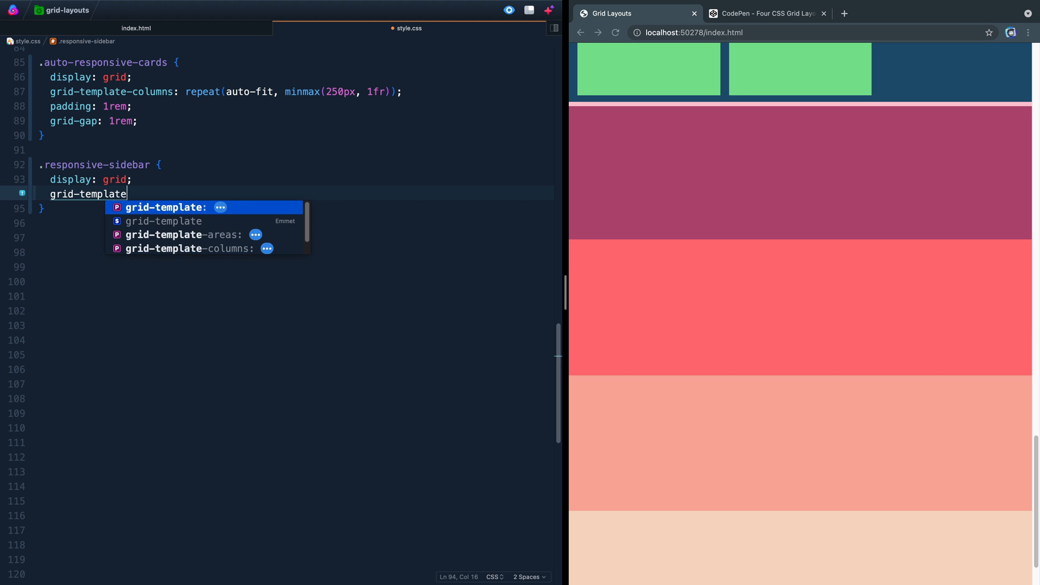
type("-rows: auto")
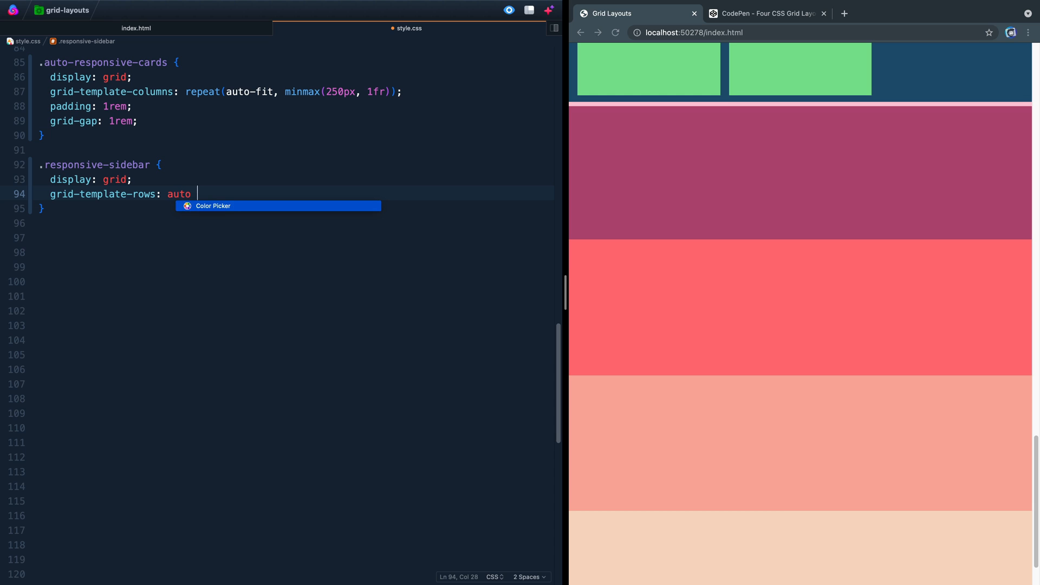
type("2fr 1")
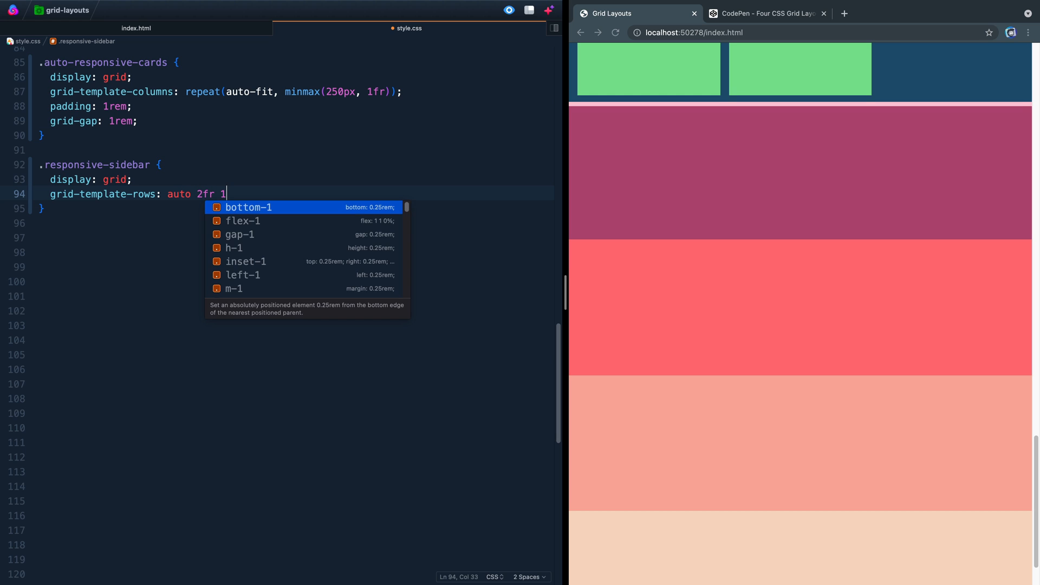
type("fr auto;")
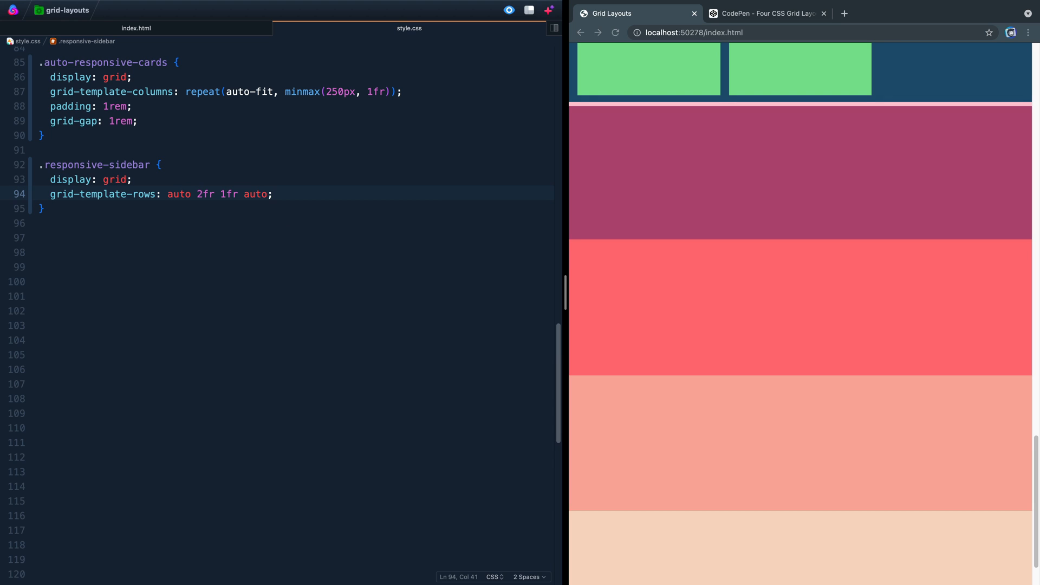
Compare with the CodePen sidebar demo in Chrome, narrowing it to watch the layout rearrange
scroll("down", 3)
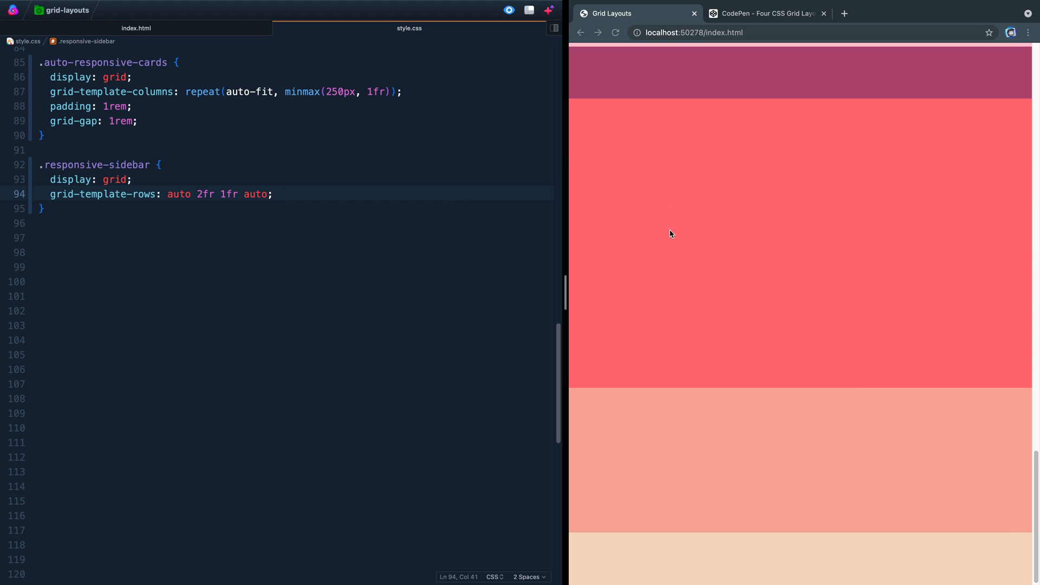
mouse_move(654, 307)
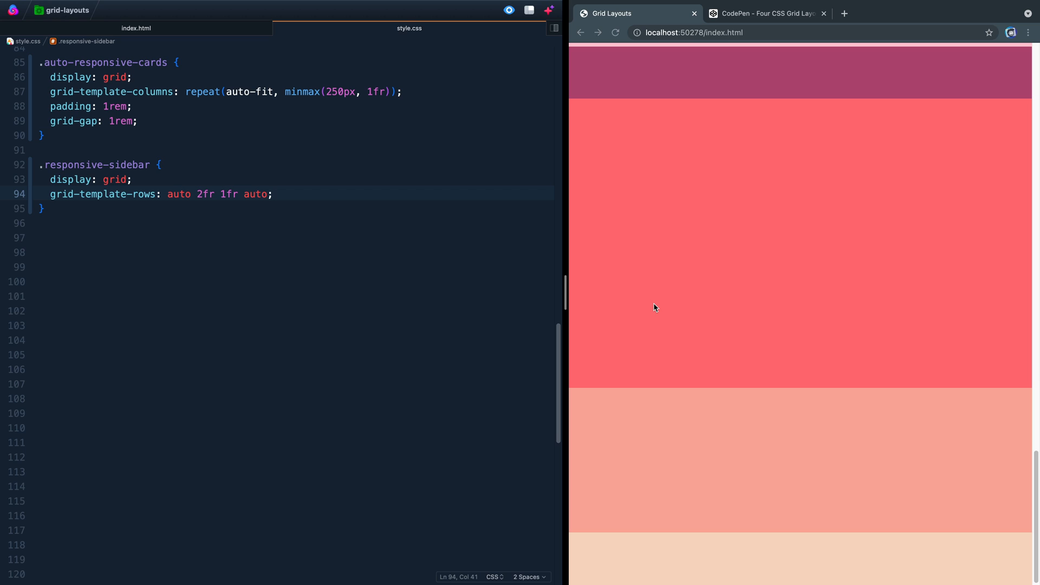
mouse_move(626, 324)
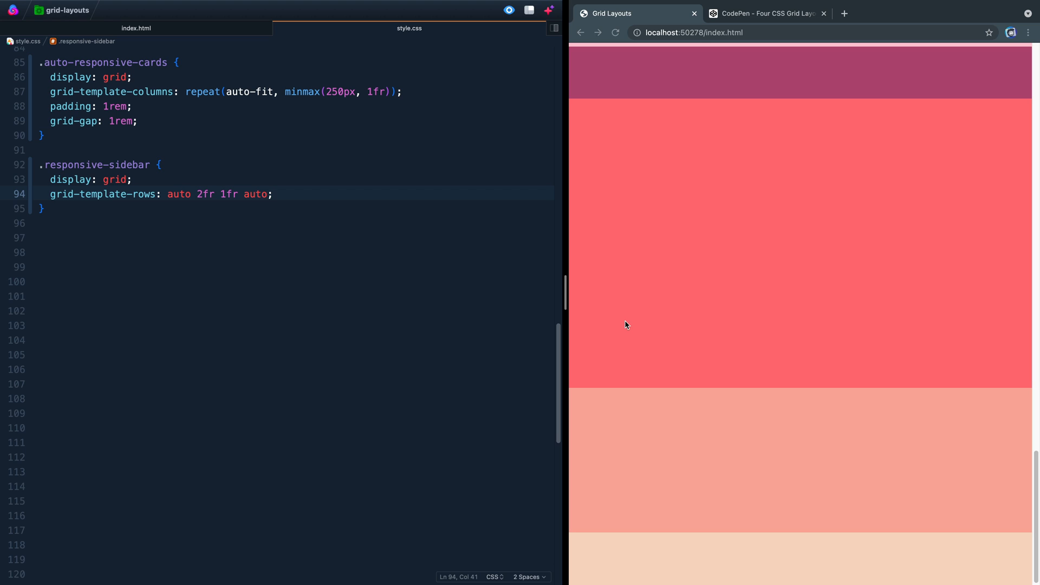
double_click(205, 194)
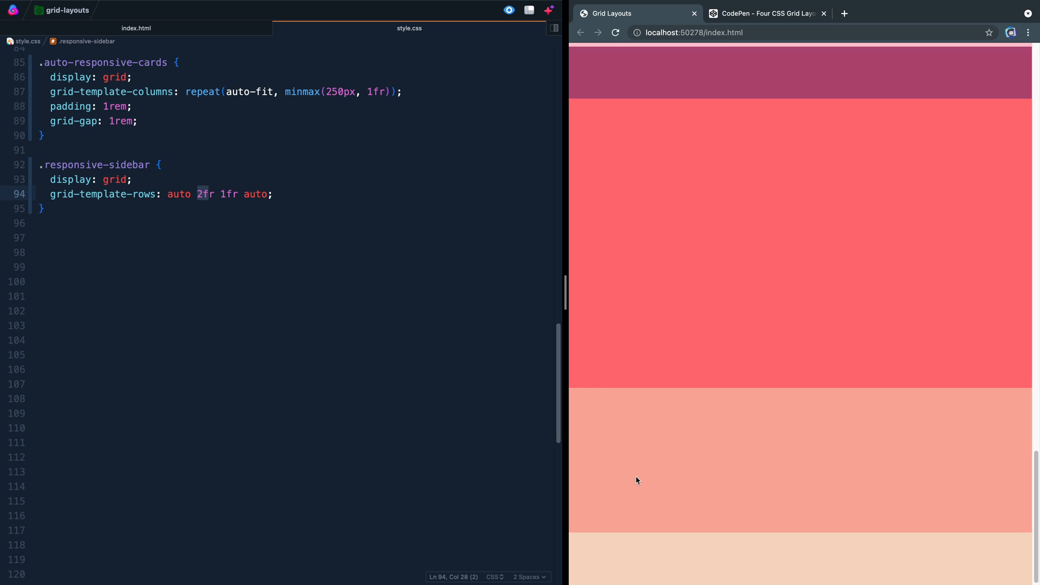
mouse_move(700, 459)
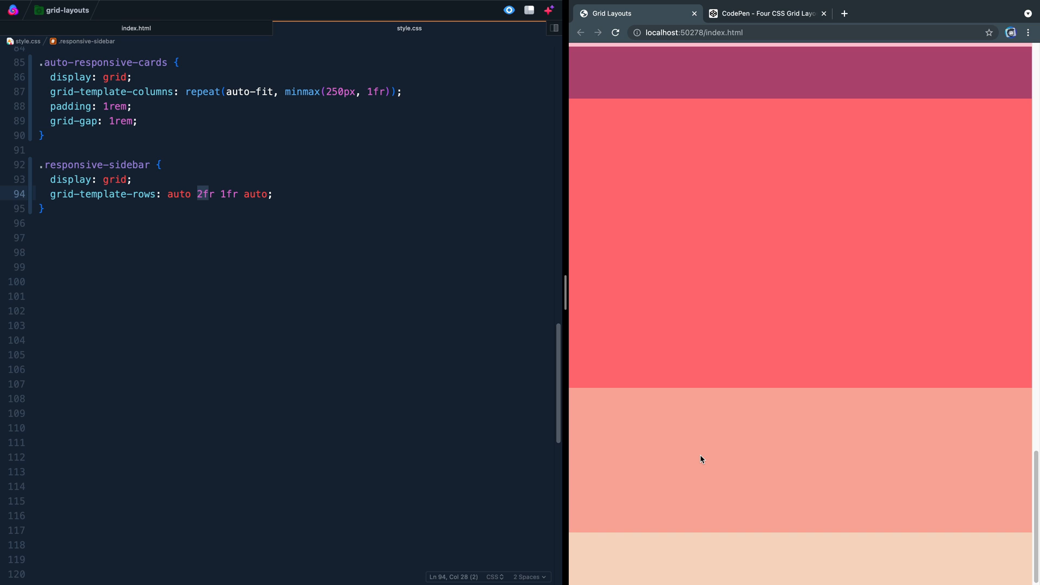
mouse_move(580, 293)
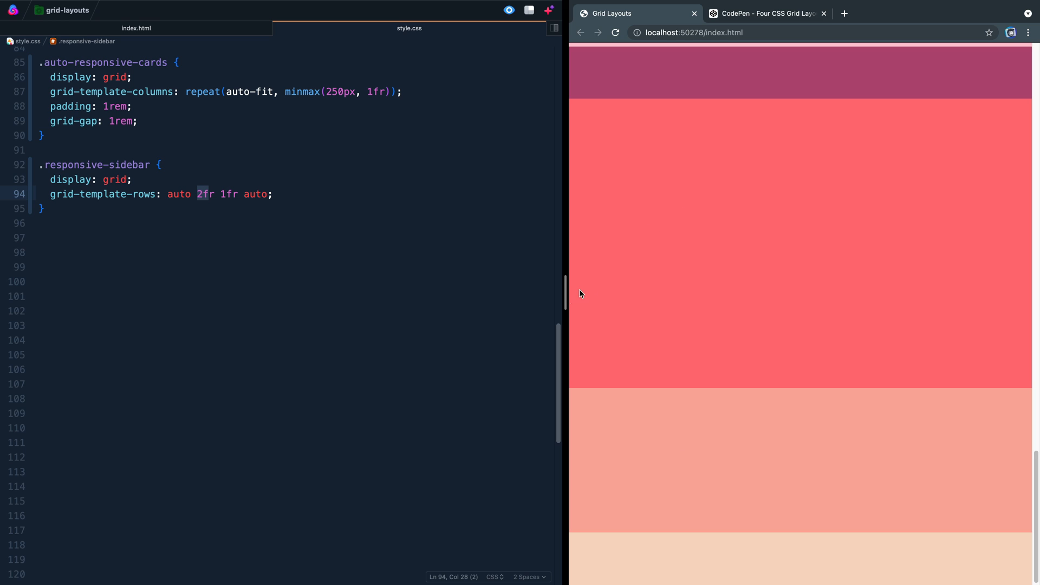
left_click(766, 13)
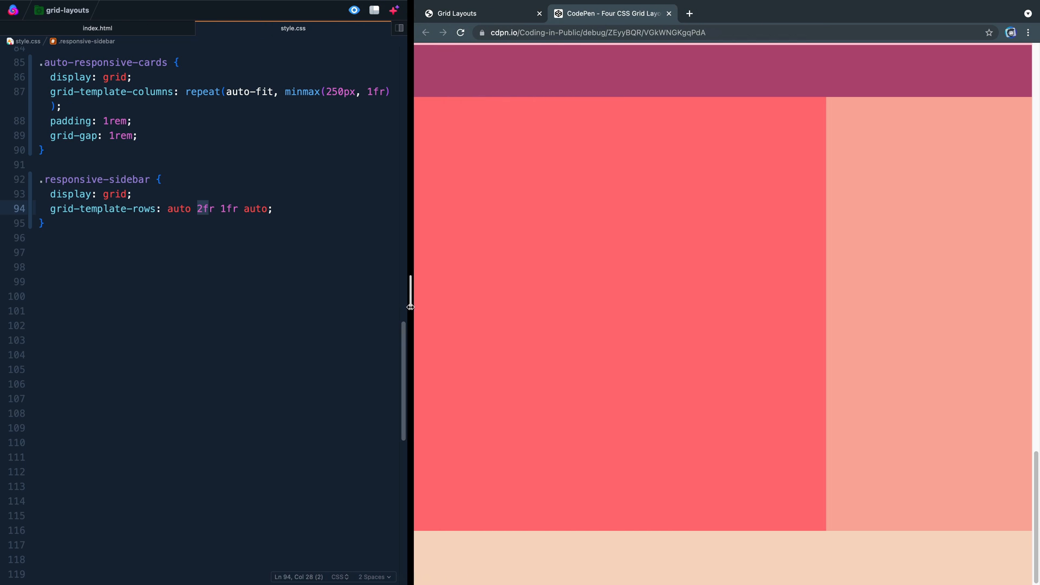
left_click_drag(412, 305, 568, 309)
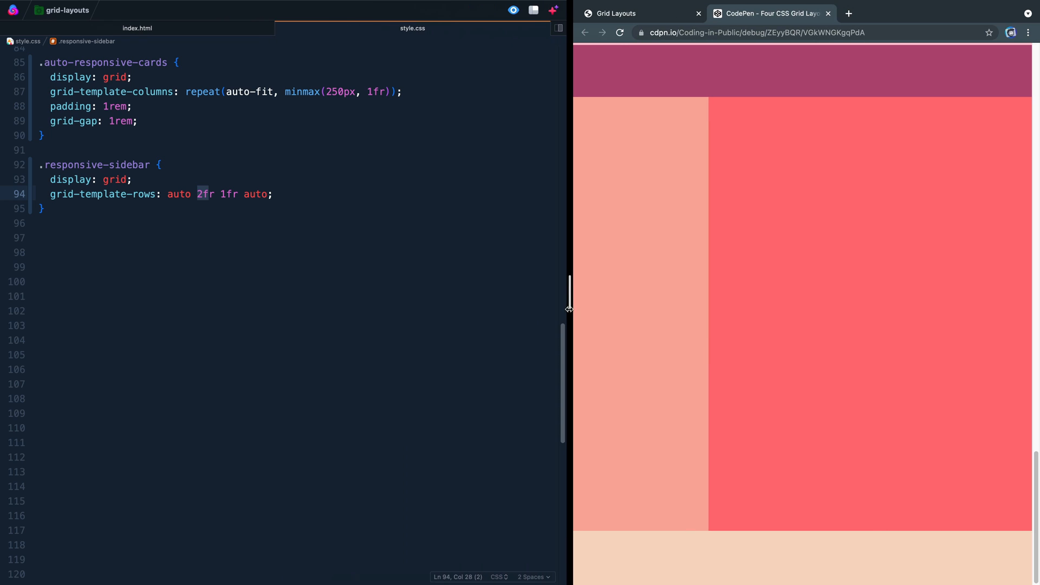
mouse_move(734, 149)
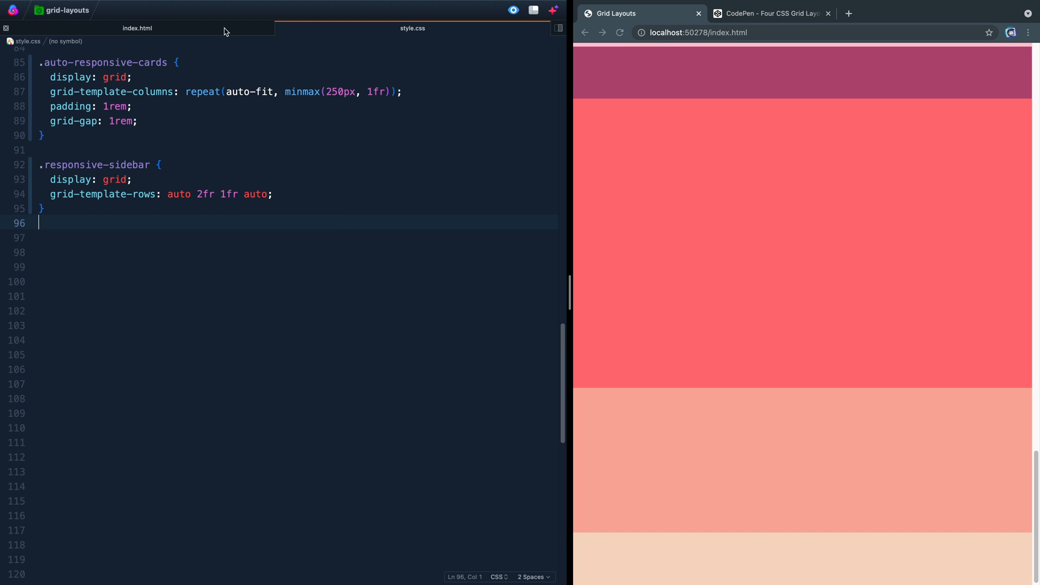
left_click(138, 29)
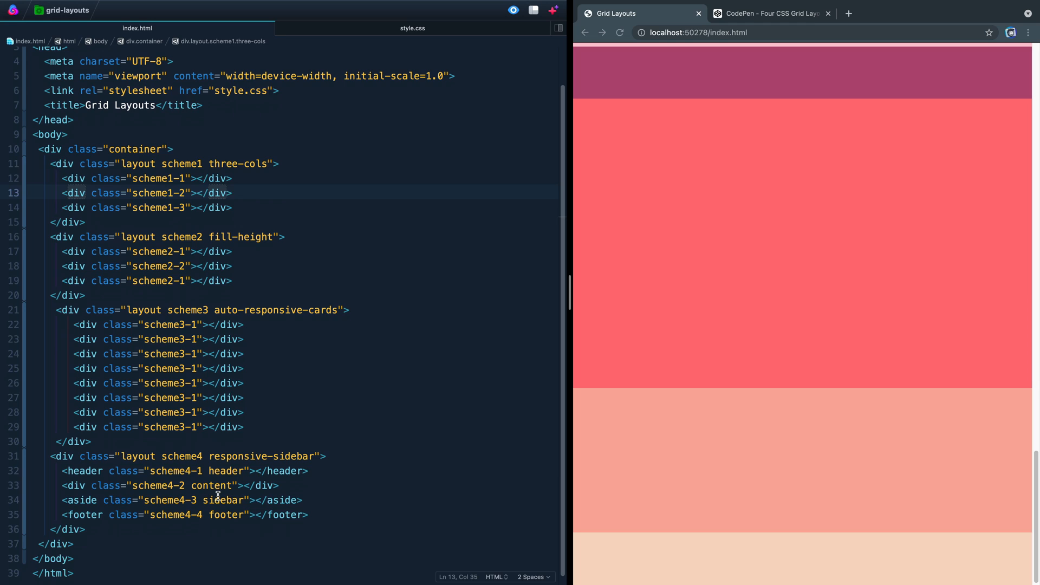
left_click(232, 472)
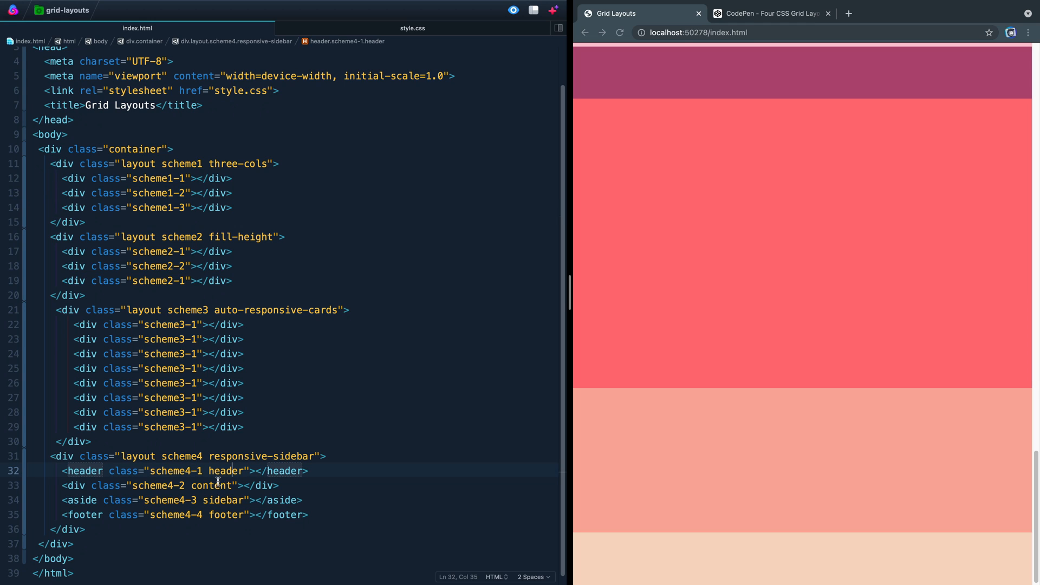
mouse_move(223, 522)
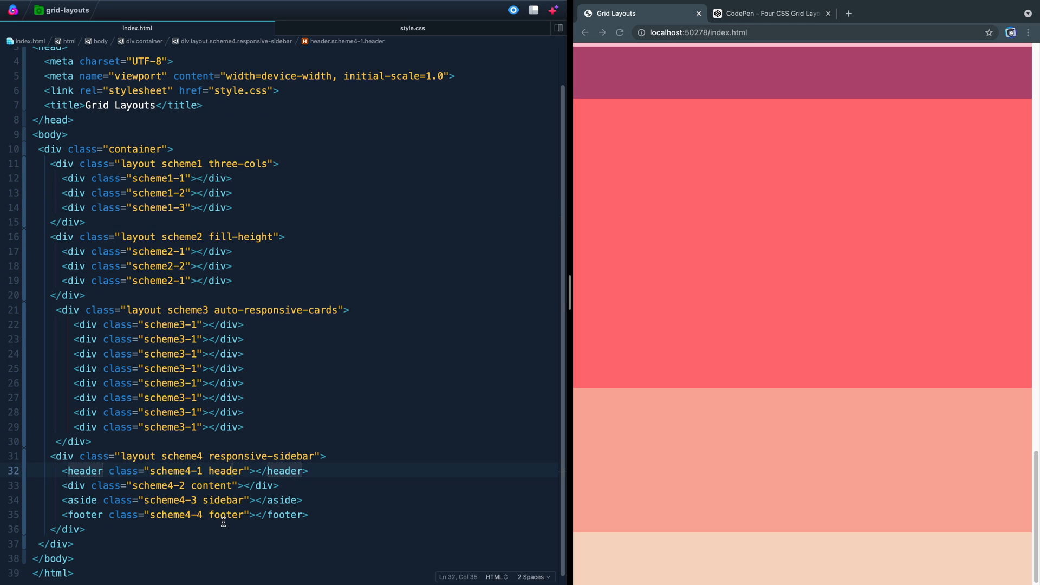
mouse_move(293, 216)
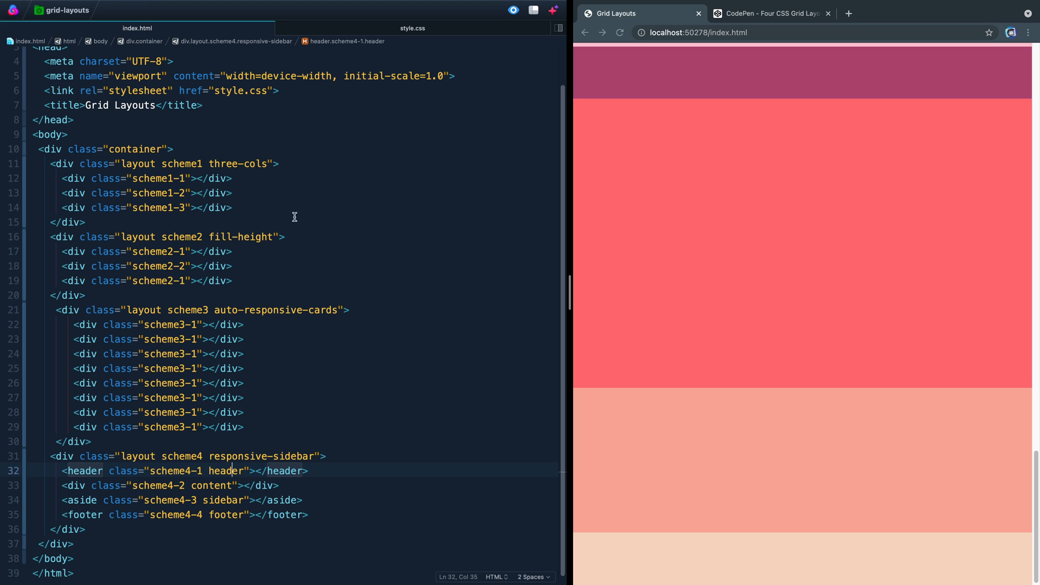
mouse_move(412, 28)
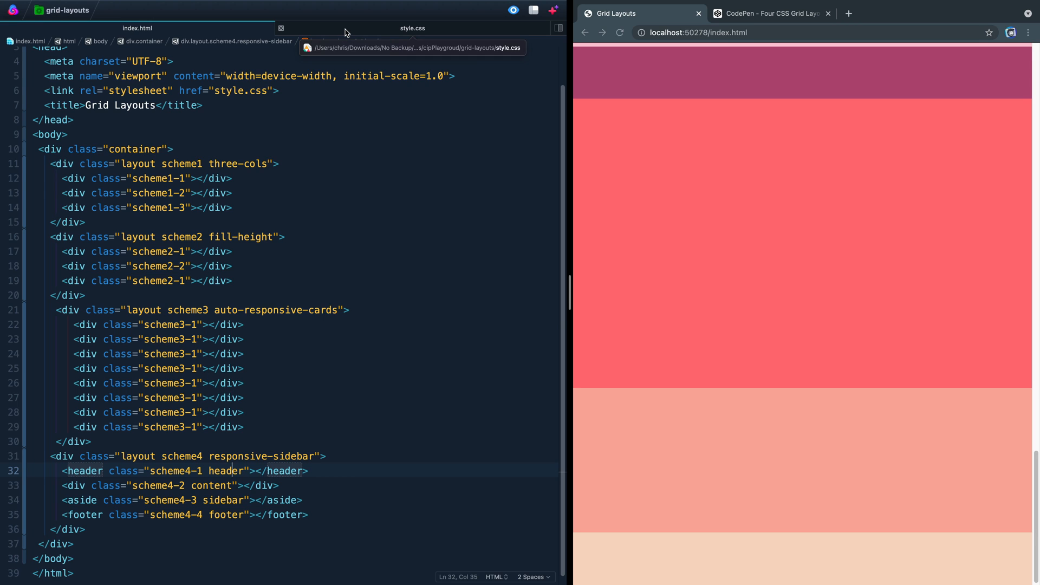
left_click(412, 28)
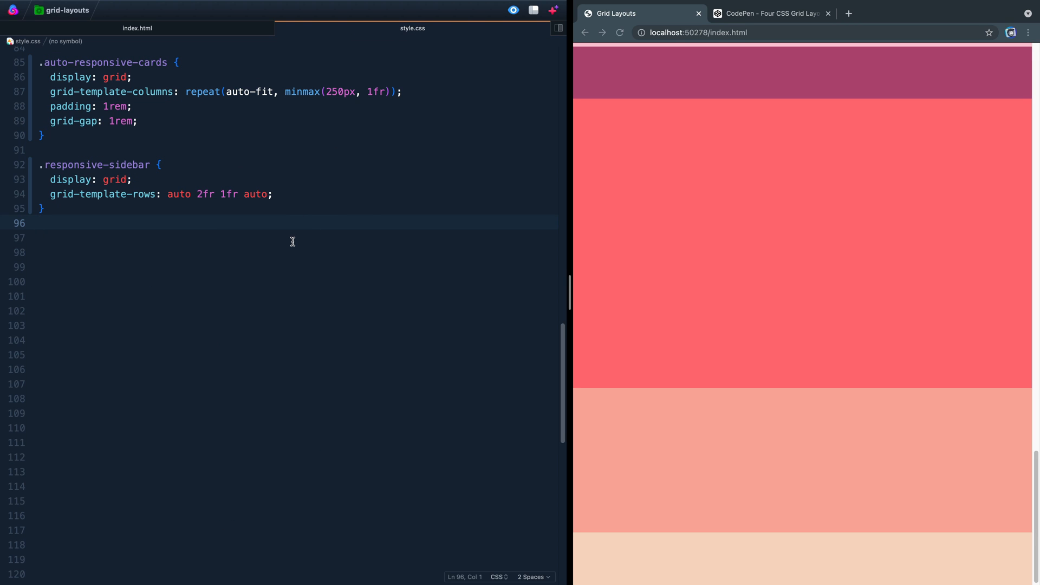
Write a .header rule assigning grid-area: header
type(".header")
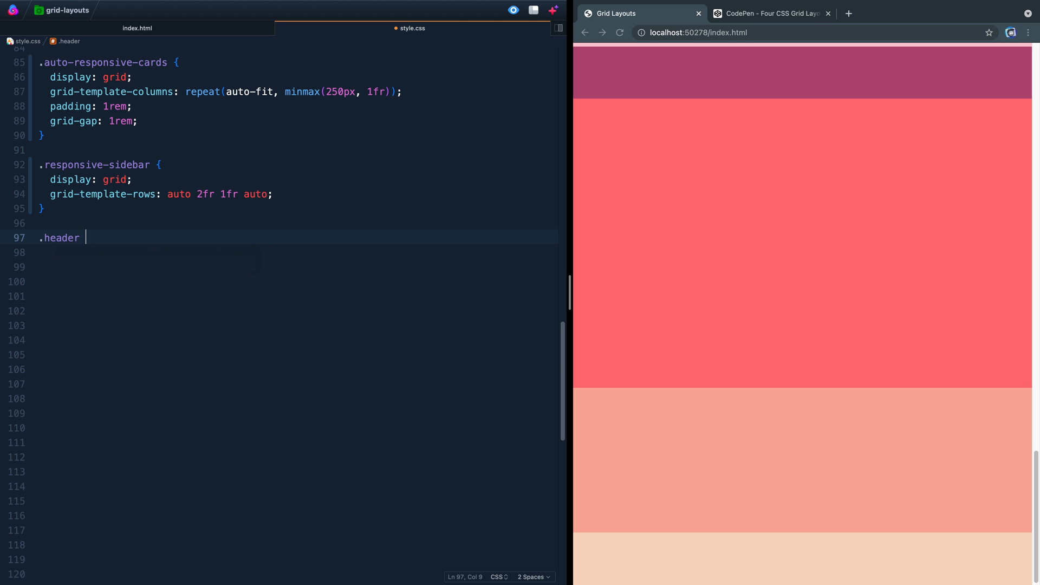
type("{")
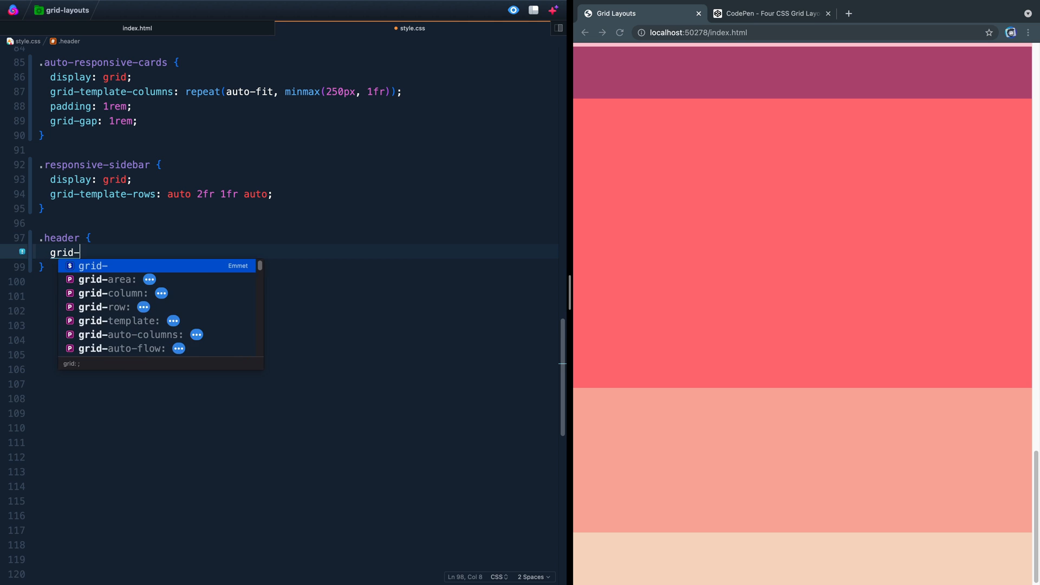
type("area: header;")
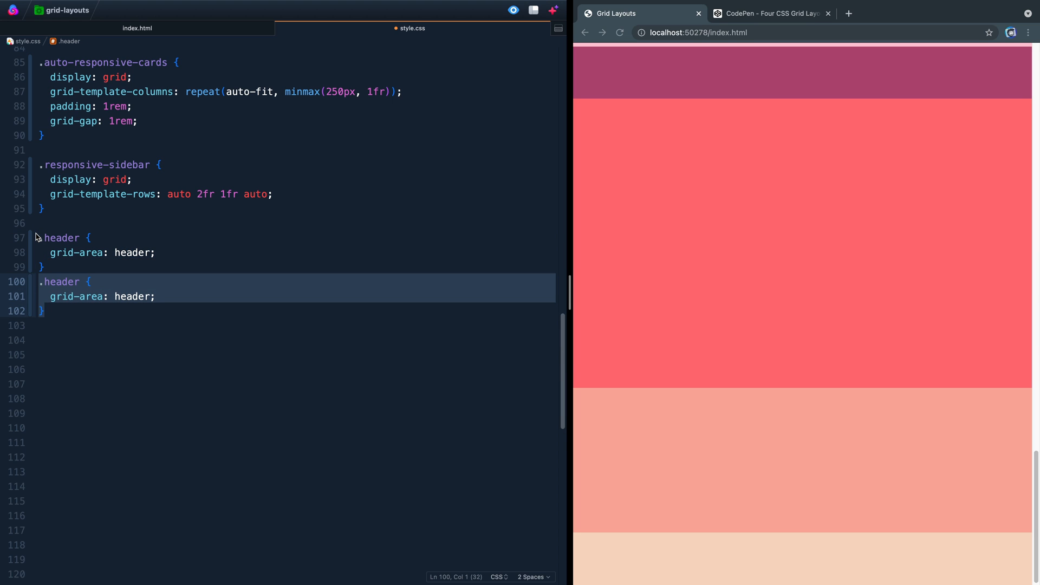
Rename the duplicated header rules to sidebar and footer in both selector and grid-area
double_click(60, 282)
type(".content")
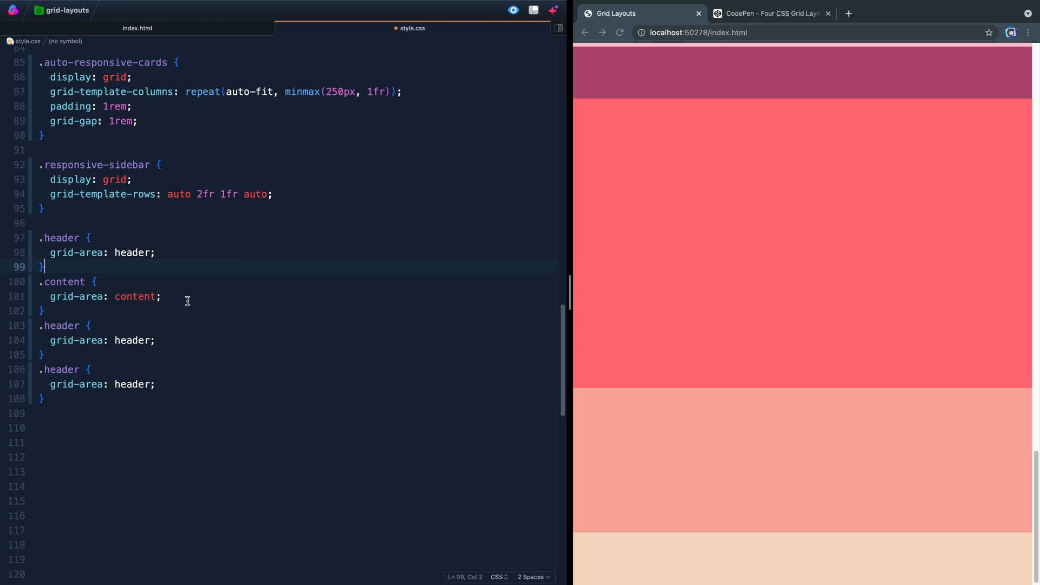
double_click(61, 325)
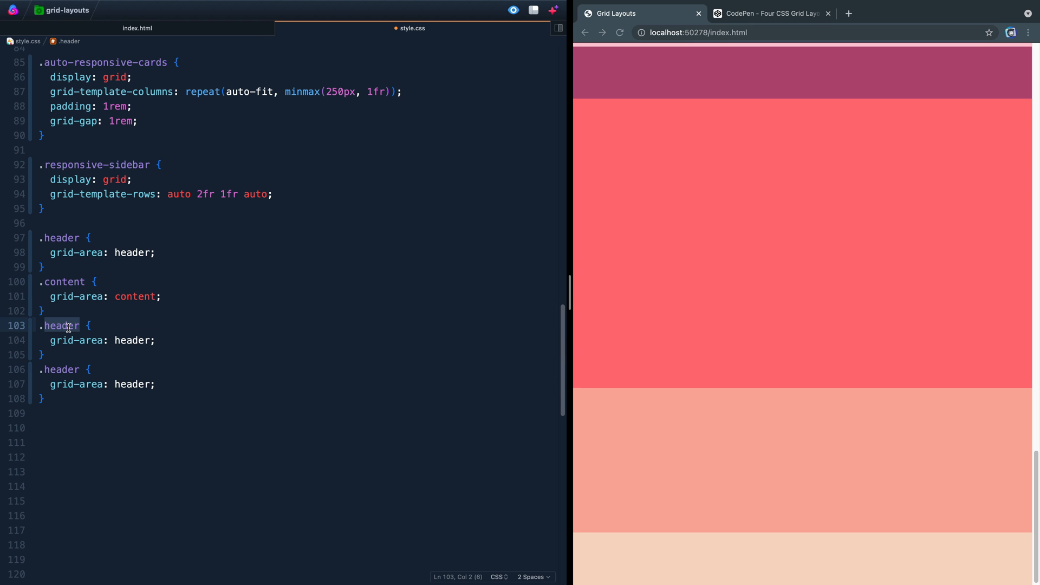
double_click(132, 340)
type("sideba")
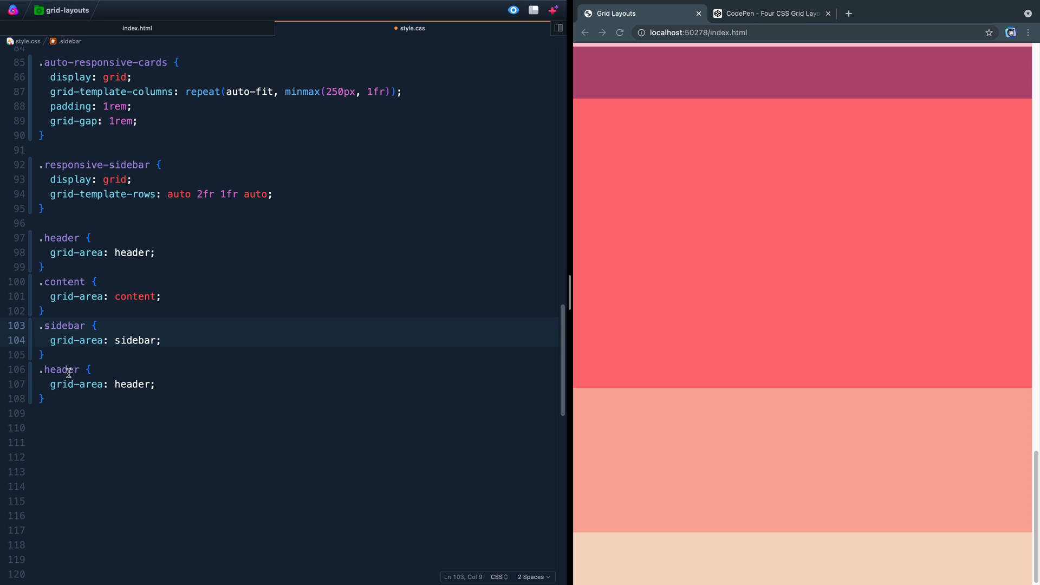
type("foote")
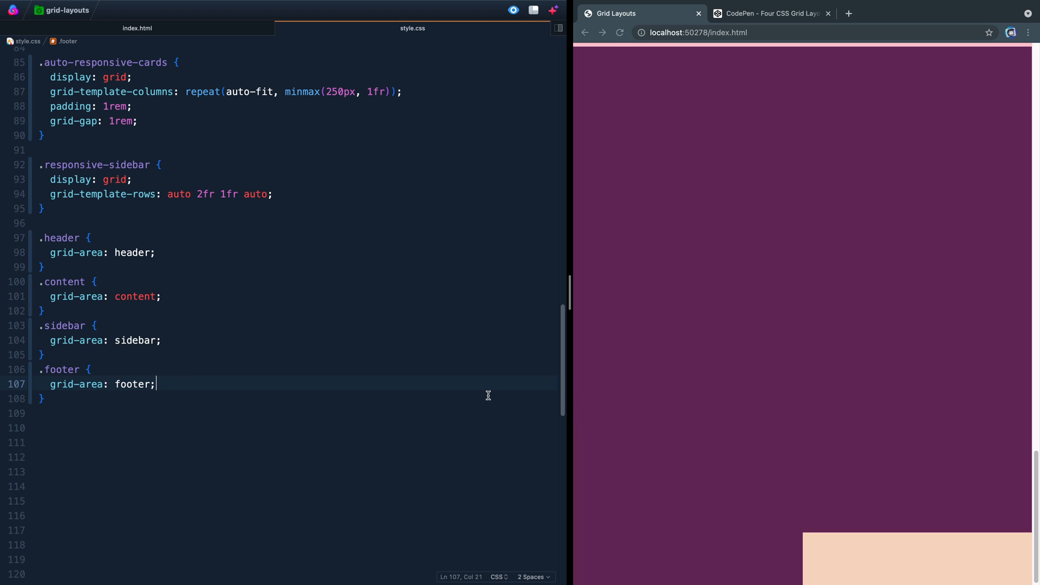
mouse_move(456, 326)
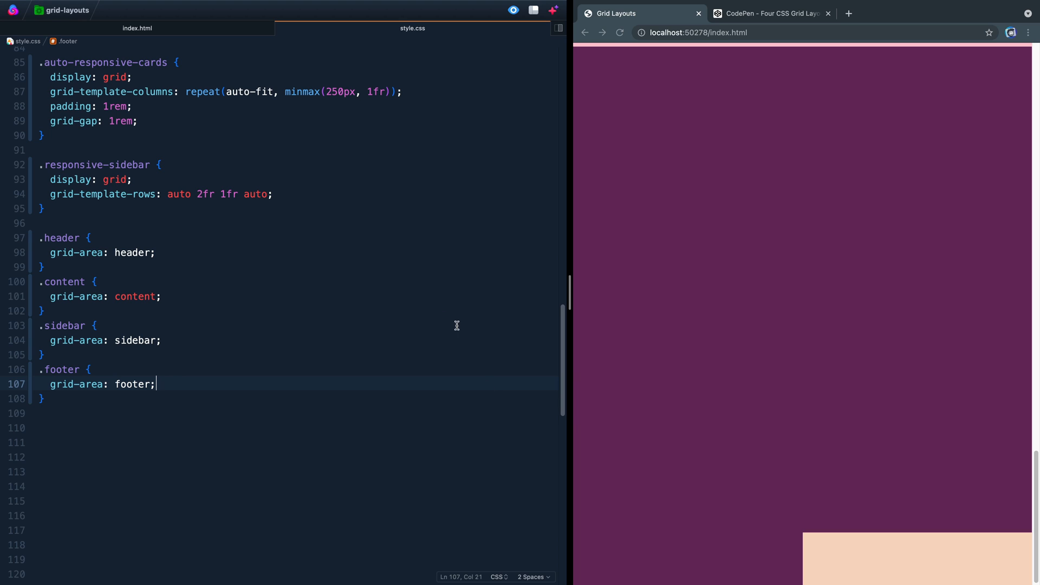
Add grid-template-areas "header" "content" "sidebar" "footer" to .responsive-sidebar, dismissing the colour picker
left_click(132, 179)
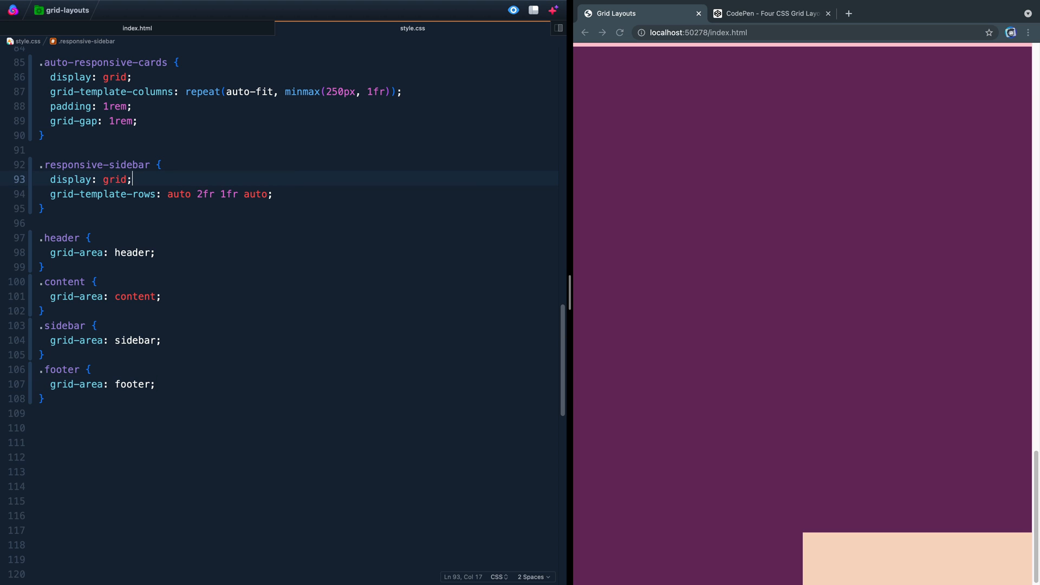
key("Enter")
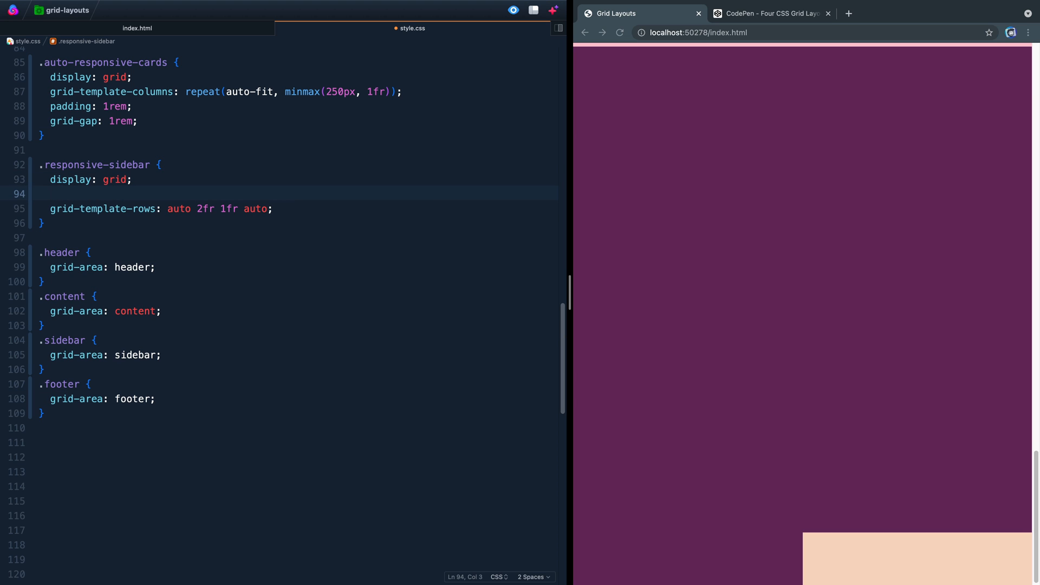
type("grid-tempa")
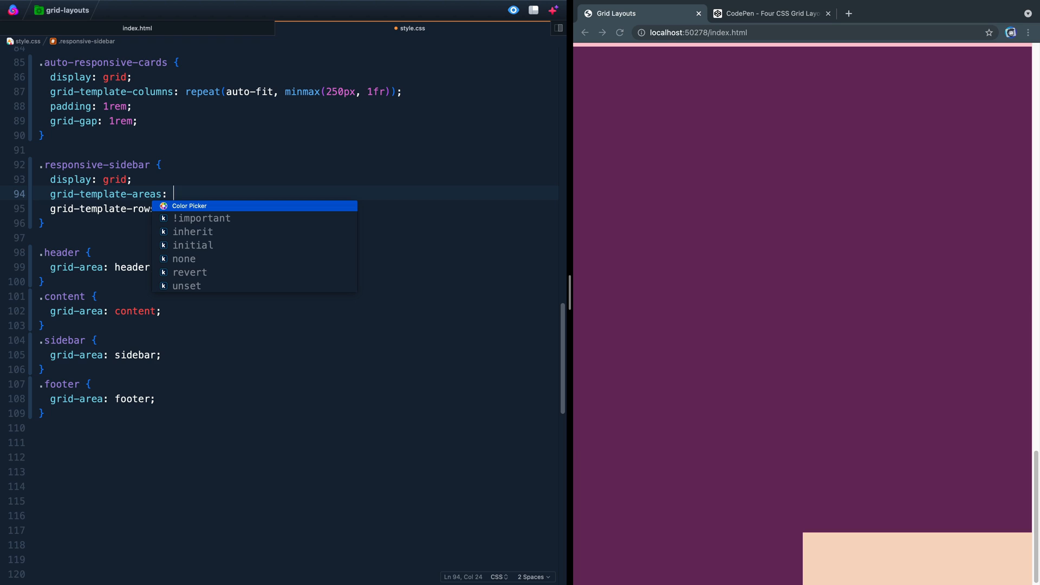
left_click(189, 206)
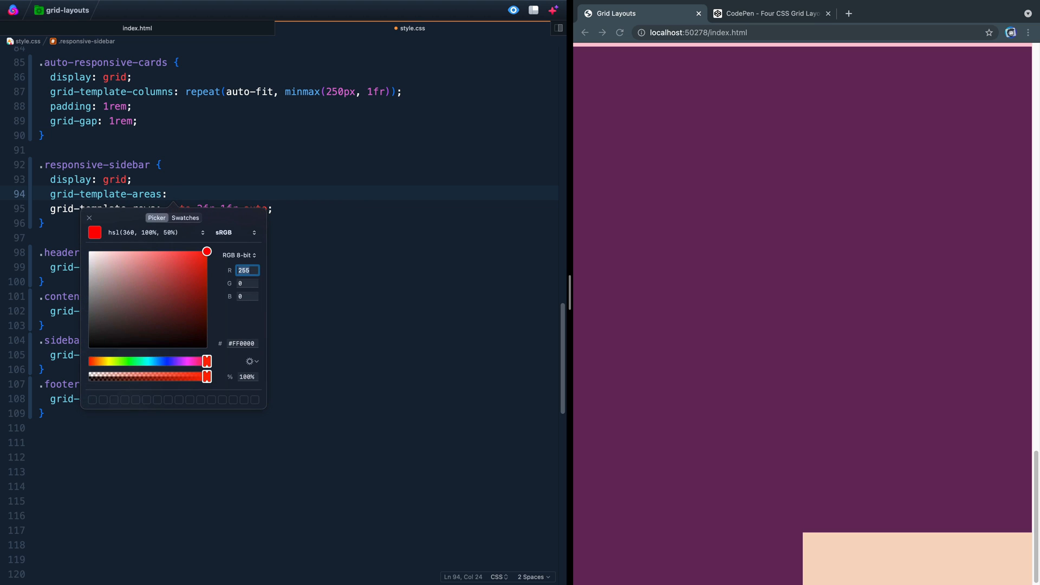
left_click(88, 218)
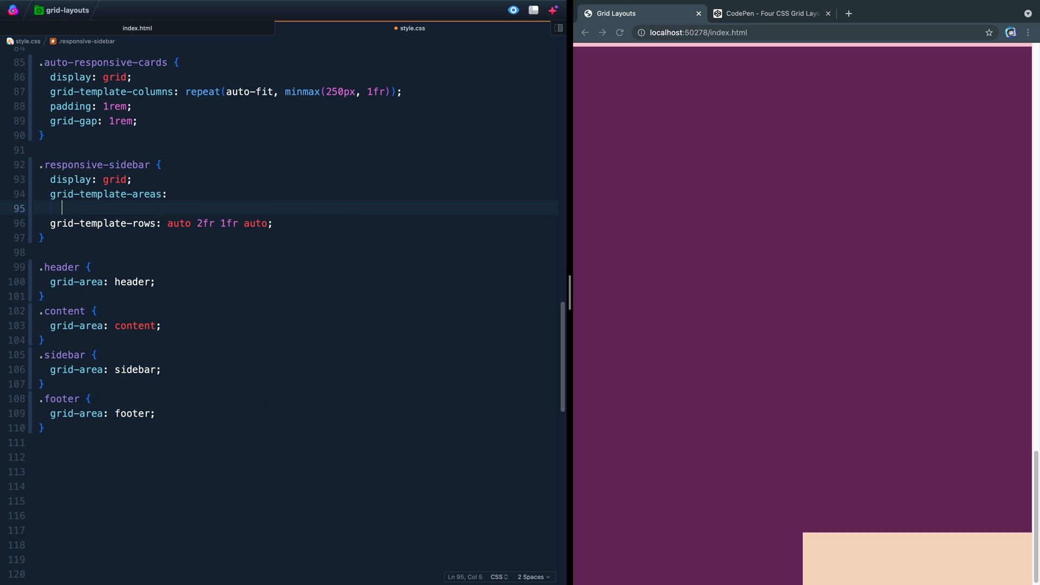
type("\"header\"")
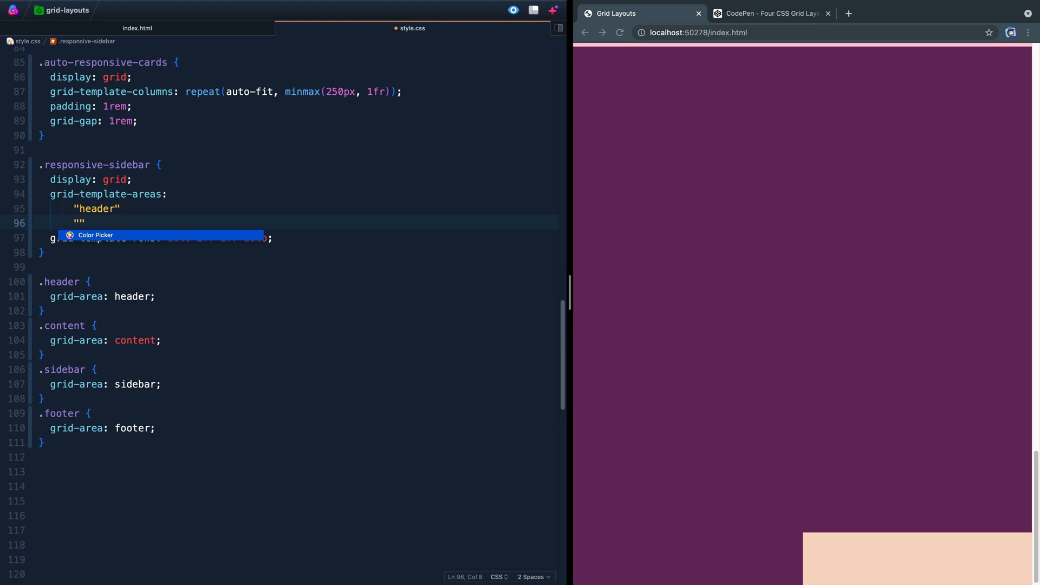
type("content")
type("\"")
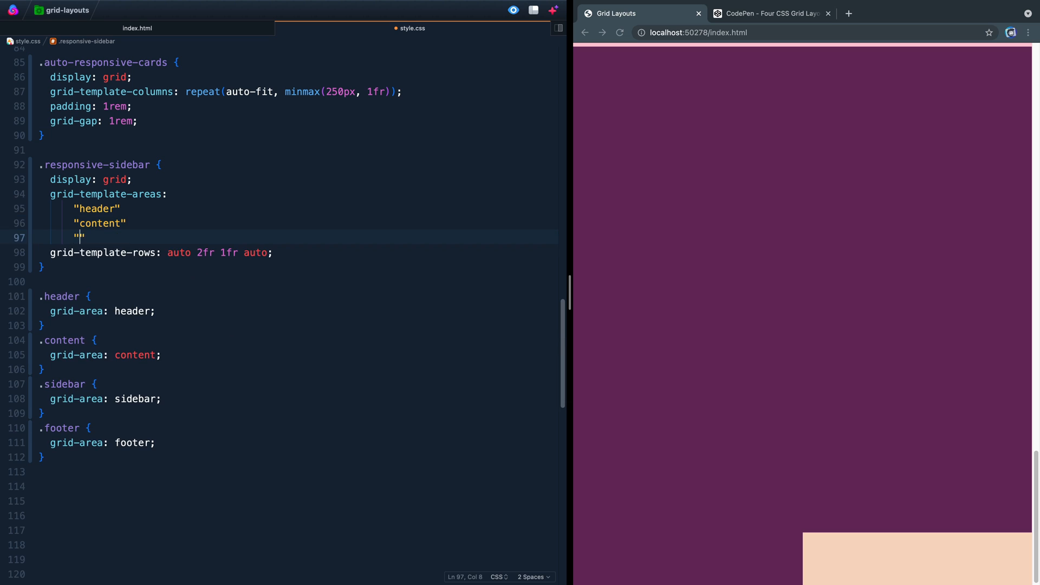
type("sidebar")
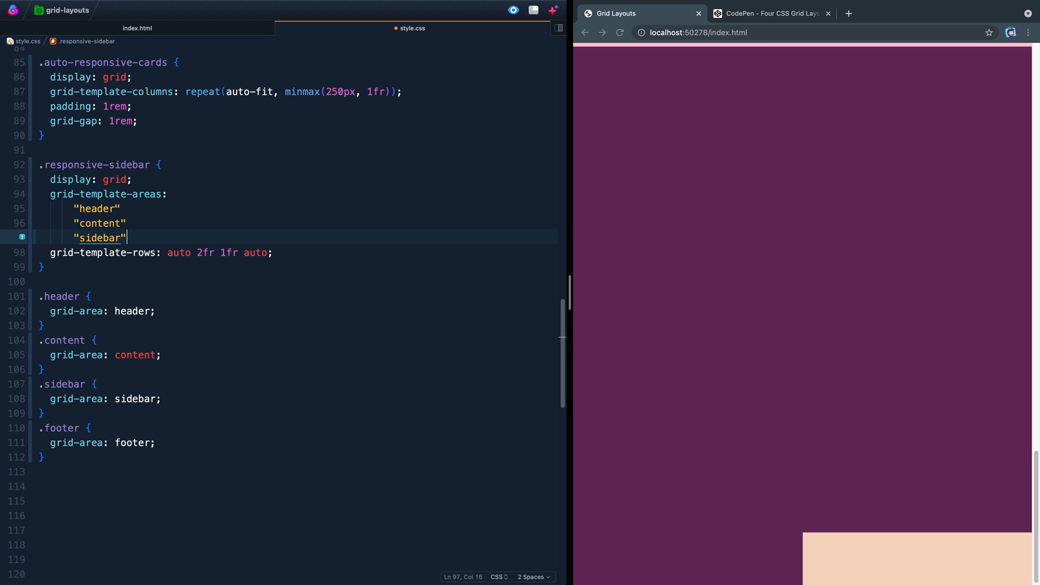
type("\"footer\"")
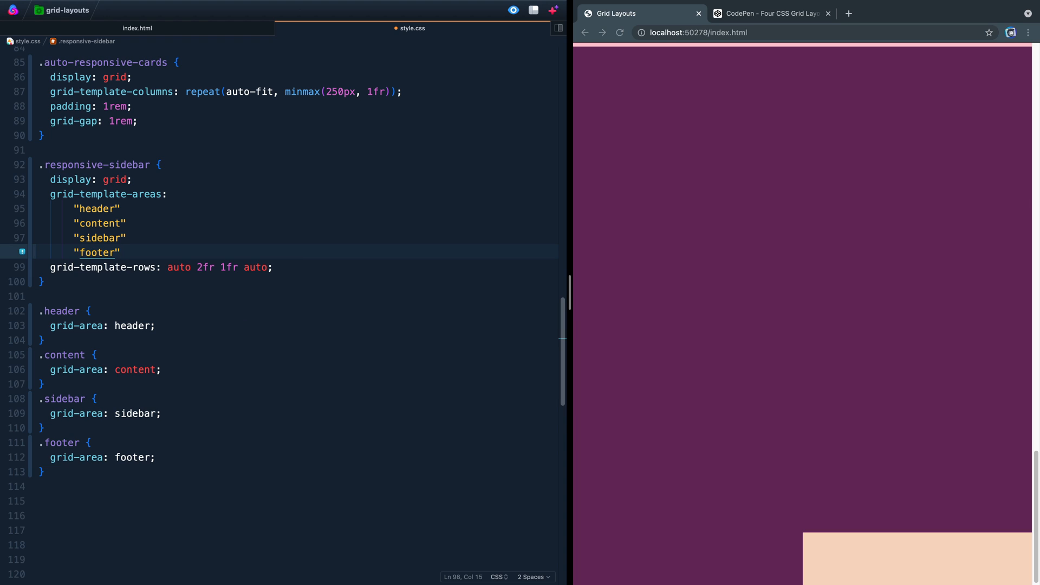
type(";")
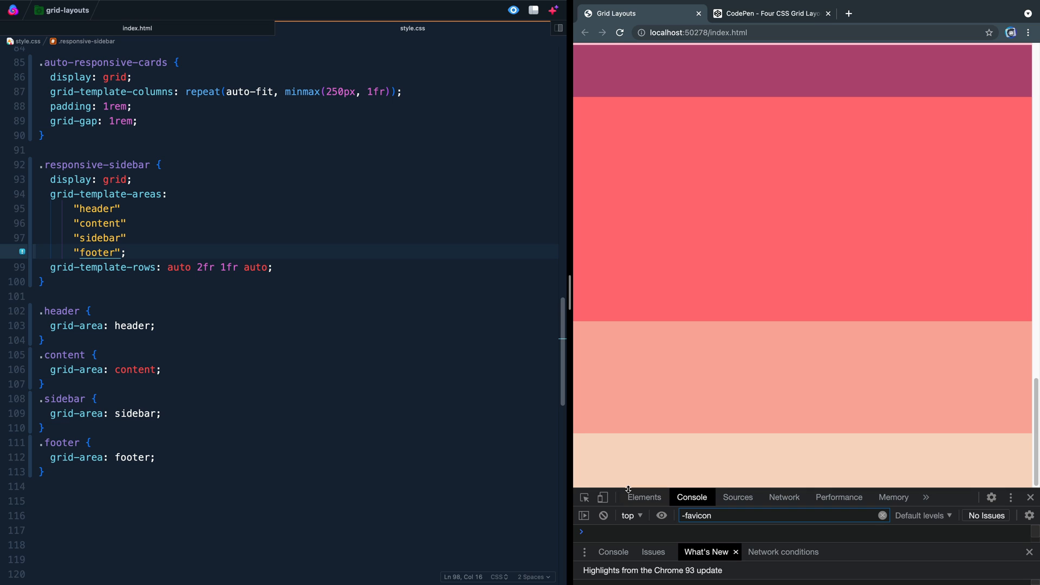
left_click(642, 327)
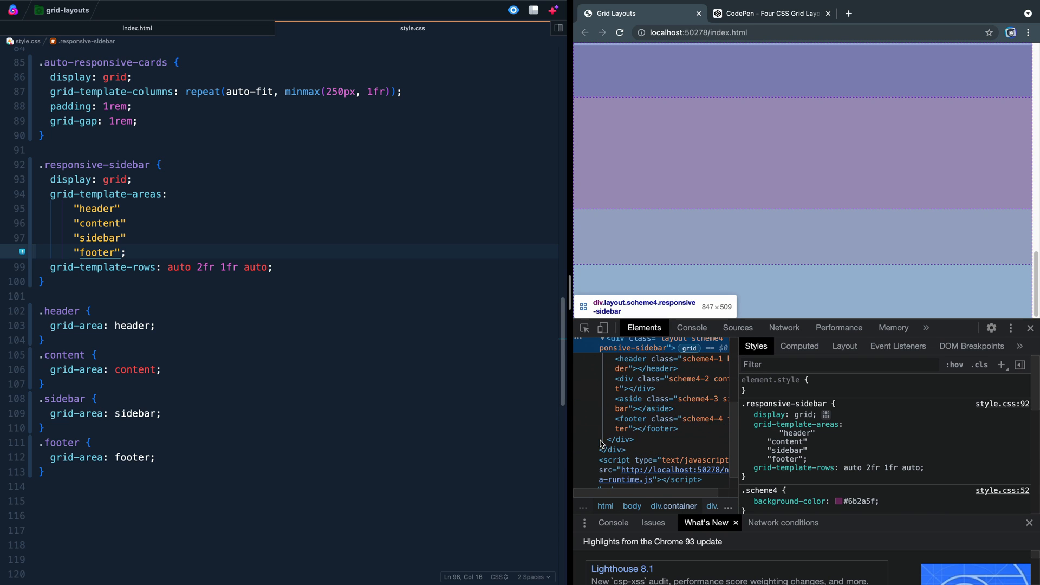
left_click(663, 383)
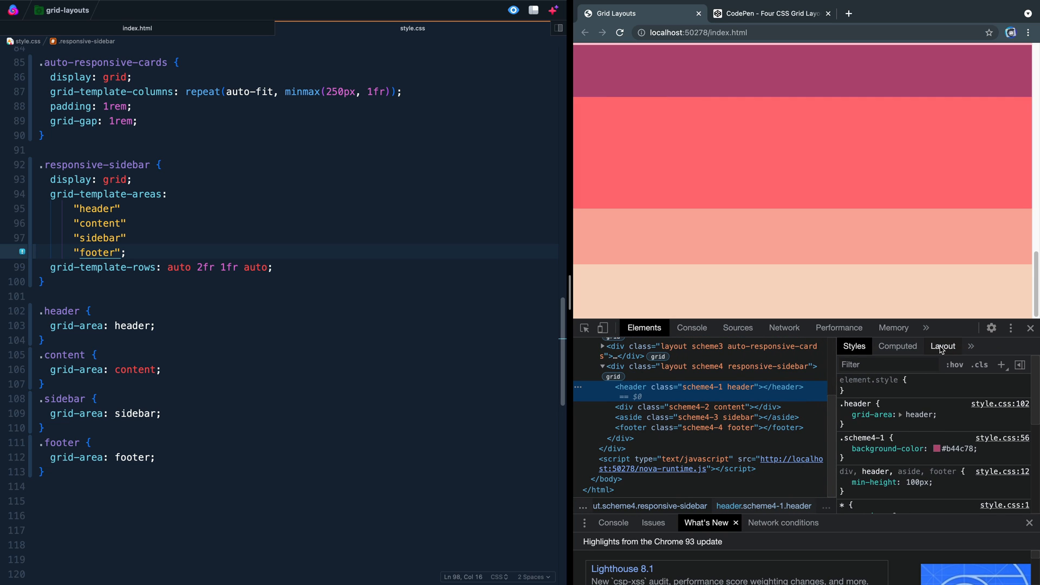
left_click(941, 345)
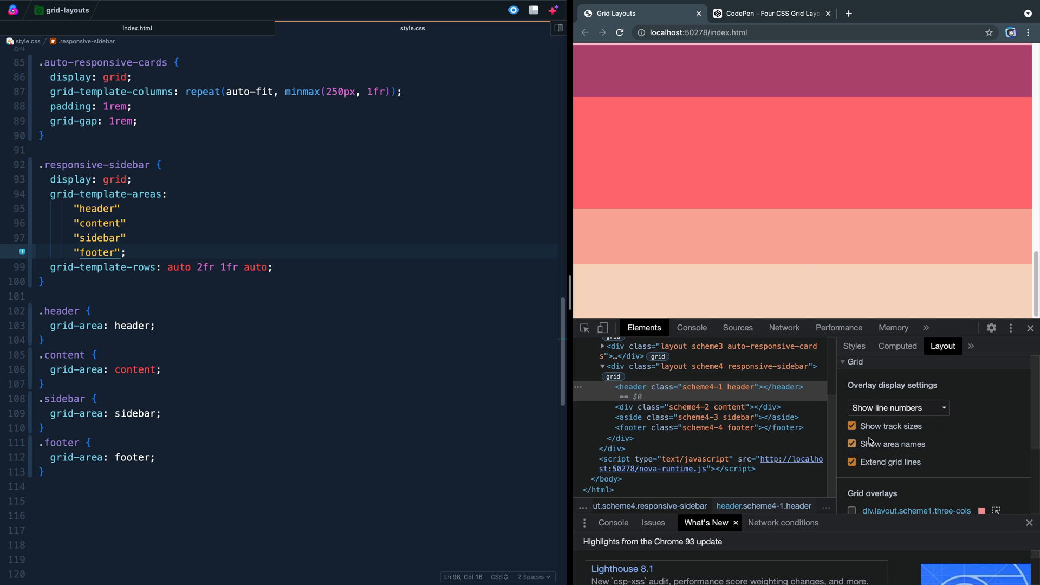
scroll("down", 3)
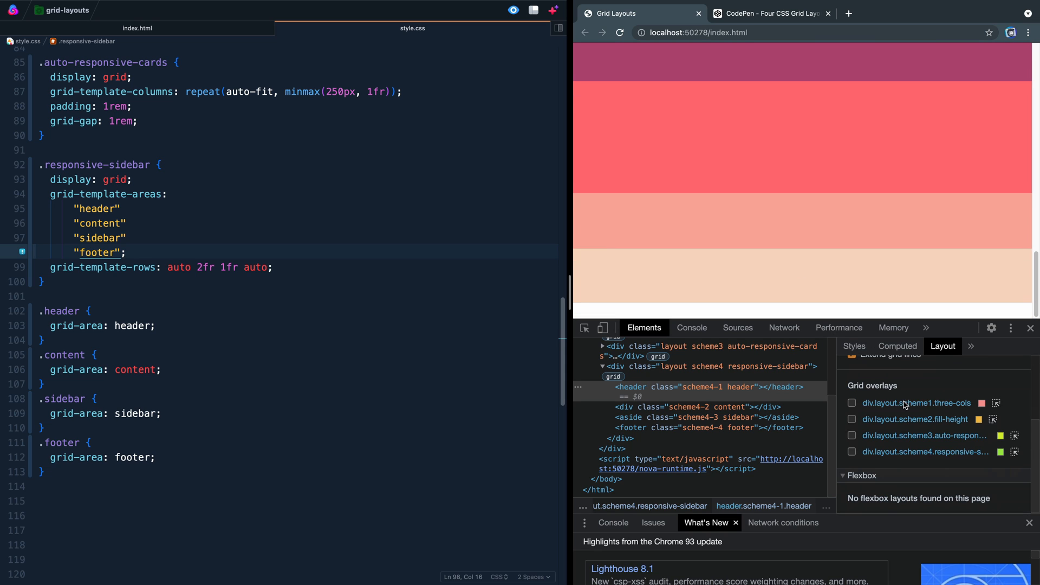
left_click(853, 452)
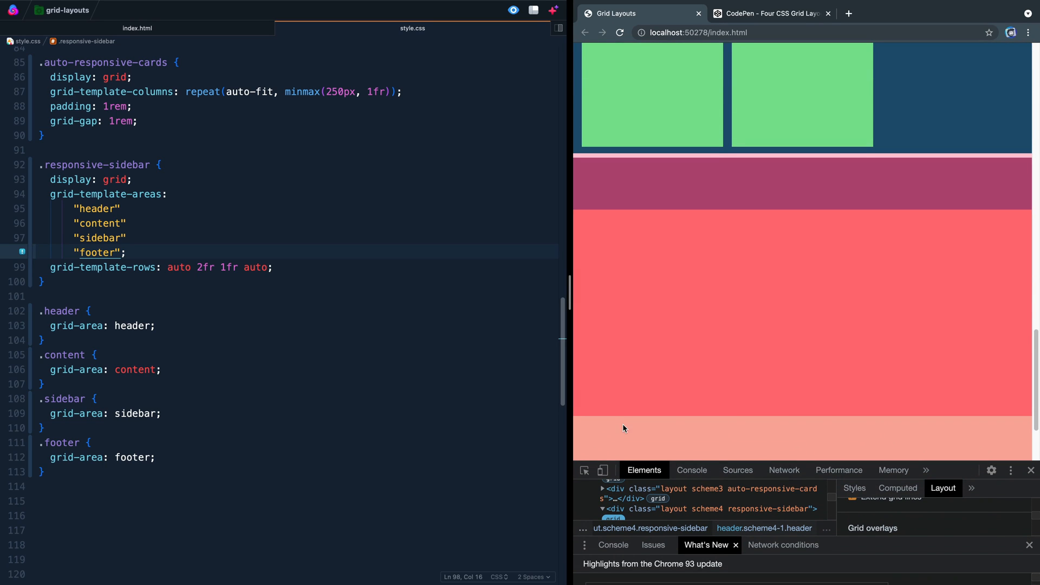
scroll("down", 3)
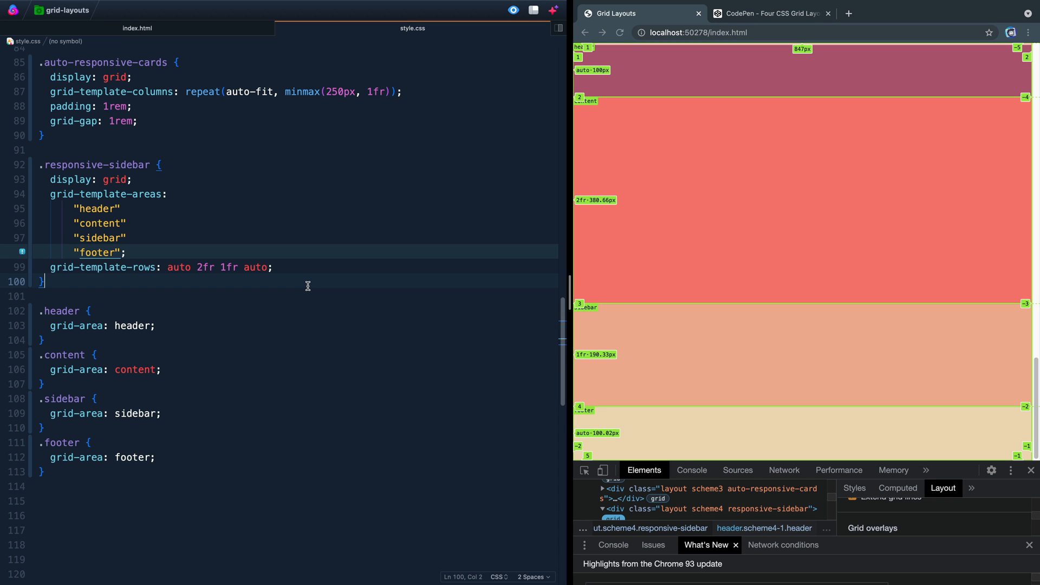
type("@media only s")
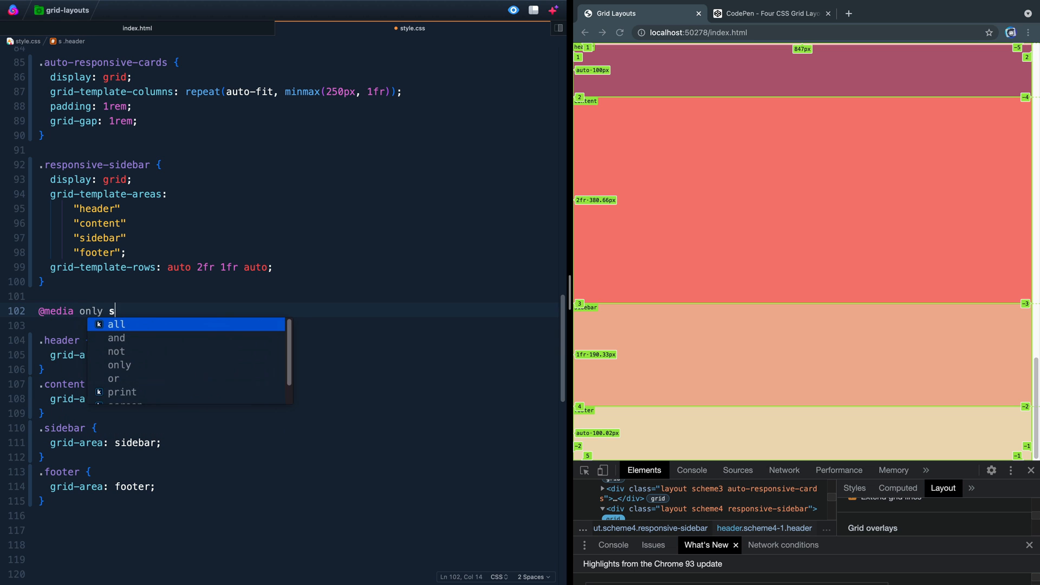
type("creen and (")
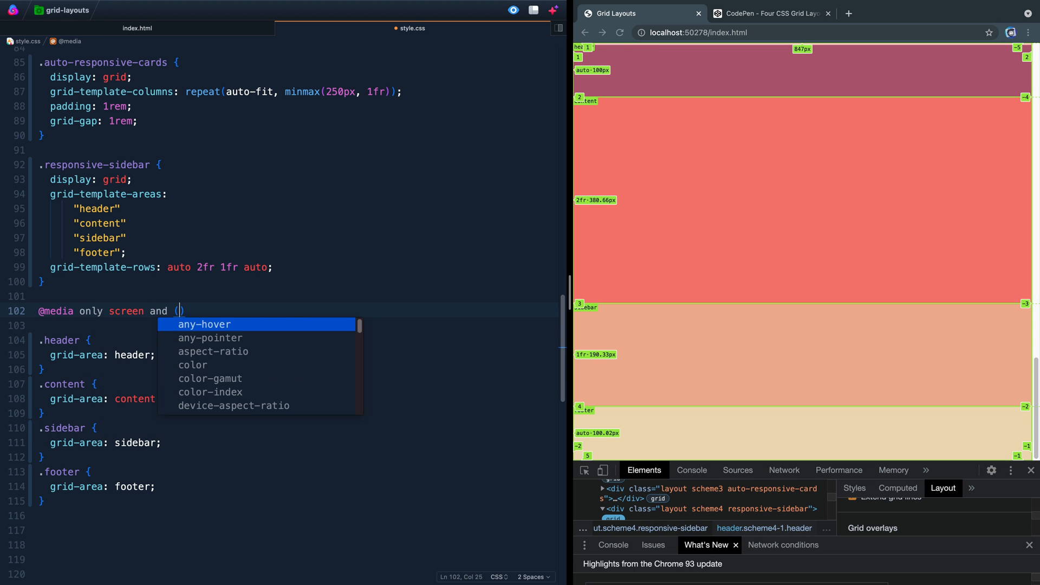
type("min-width: 7")
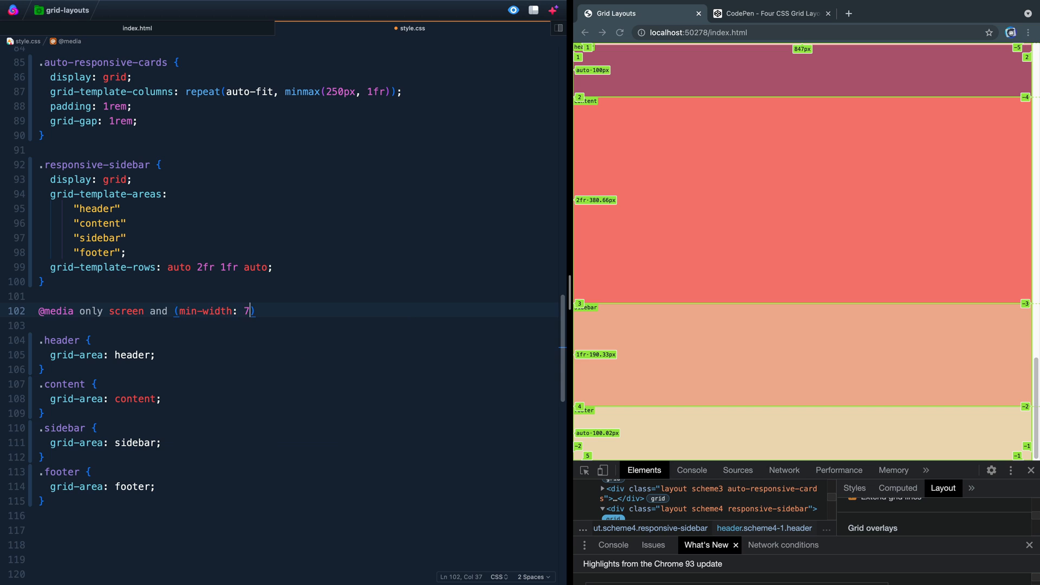
type("68")
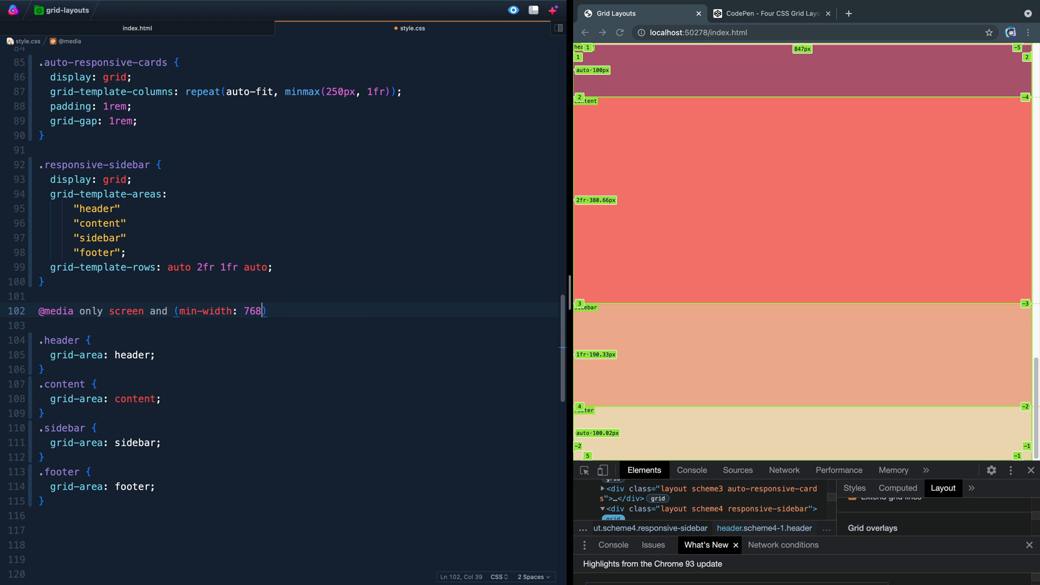
type("px){}")
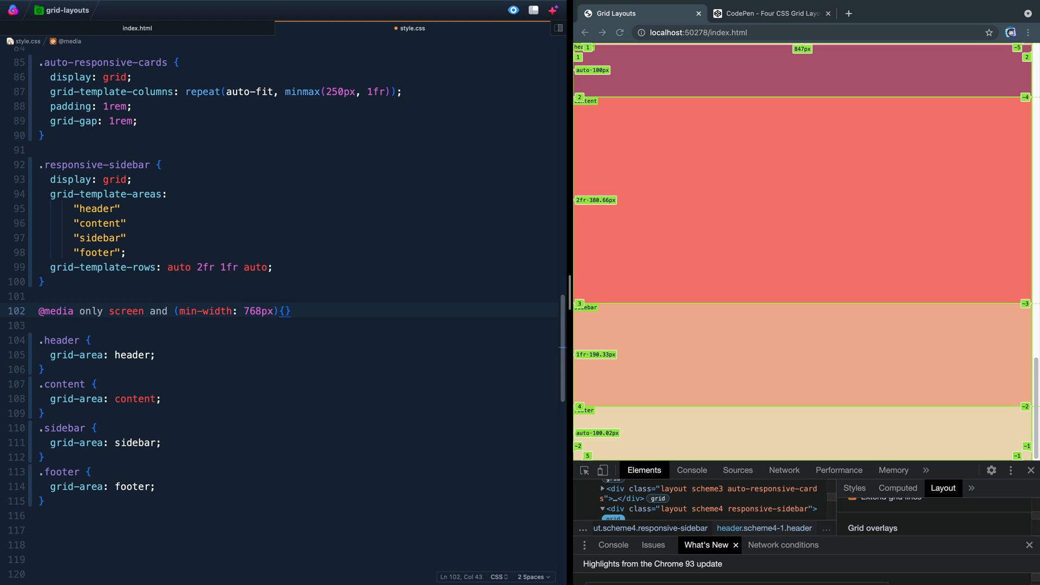
key("Enter")
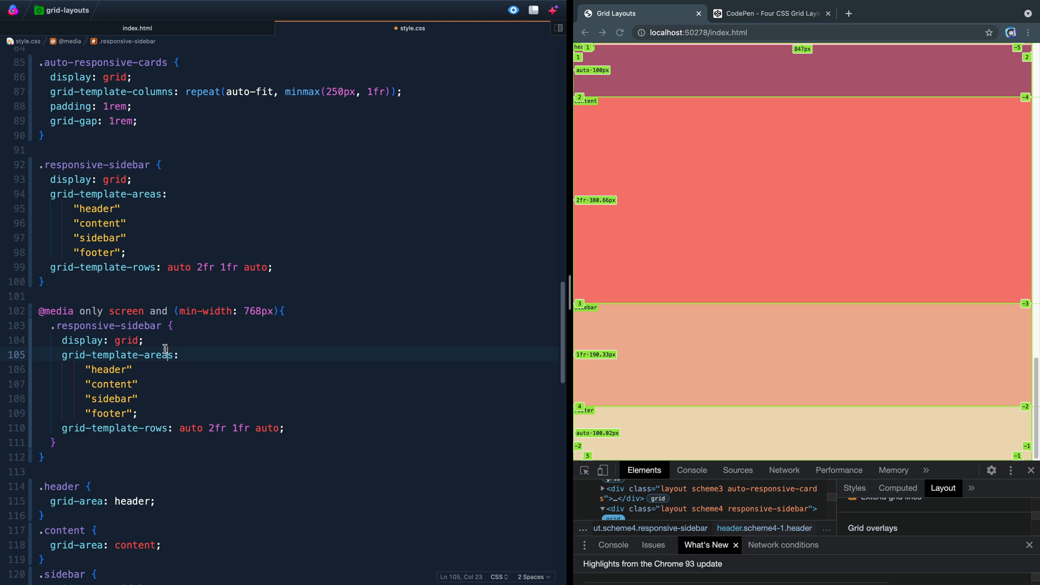
Drop the duplicate display: grid and set areas to "header header", "sidebar content", "footer footer"
key("Backspace")
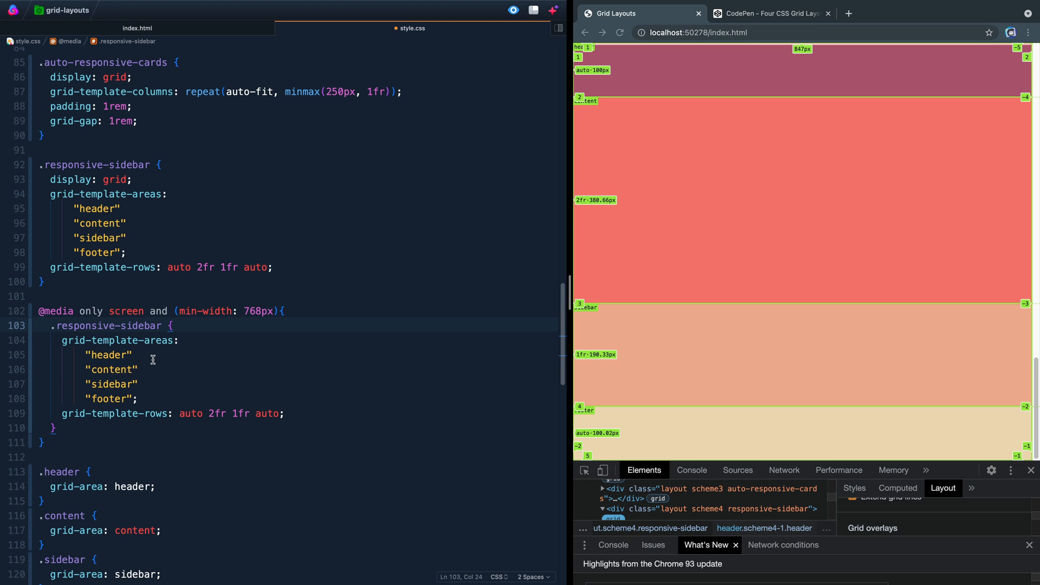
left_click(131, 354)
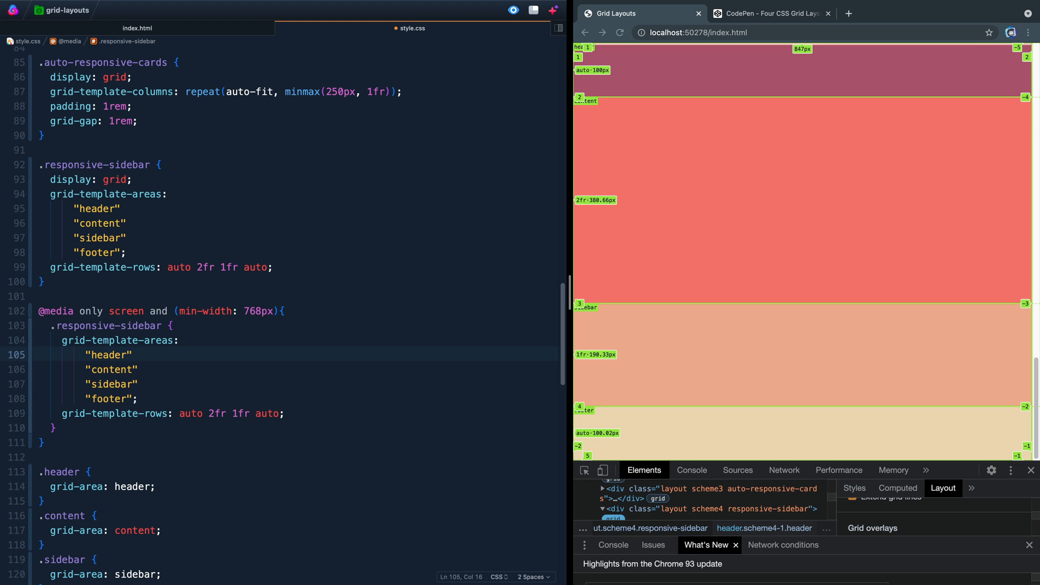
type("header")
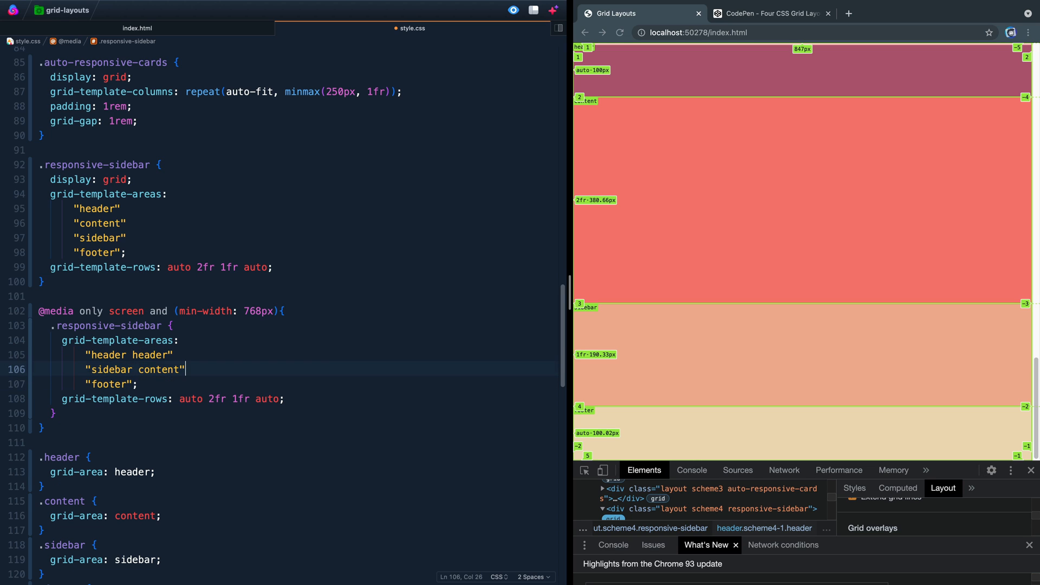
type("footer")
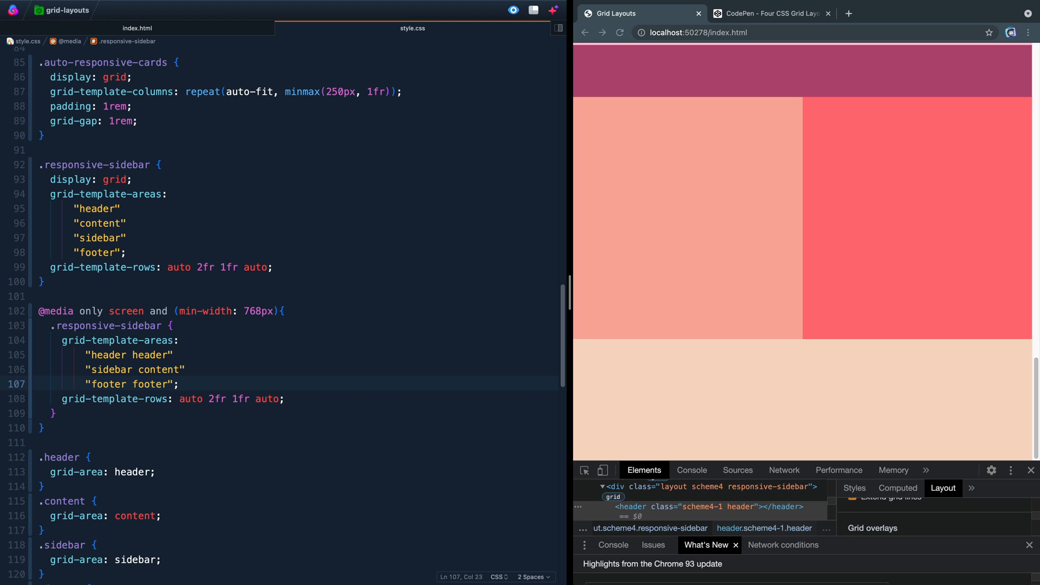
mouse_move(225, 394)
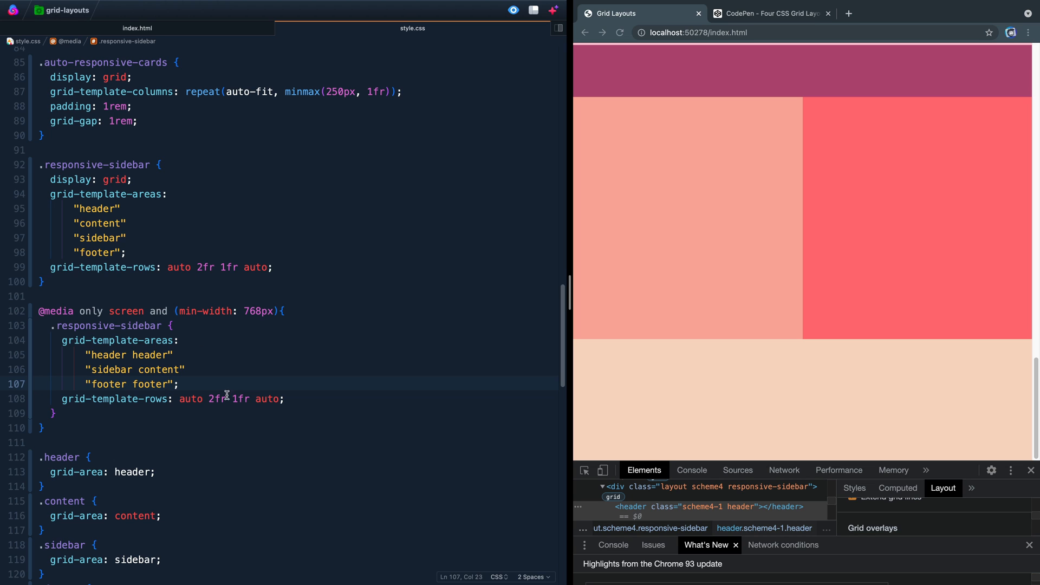
Delete the surplus 2fr so the 768px rows read auto 1fr auto
scroll("down", 3)
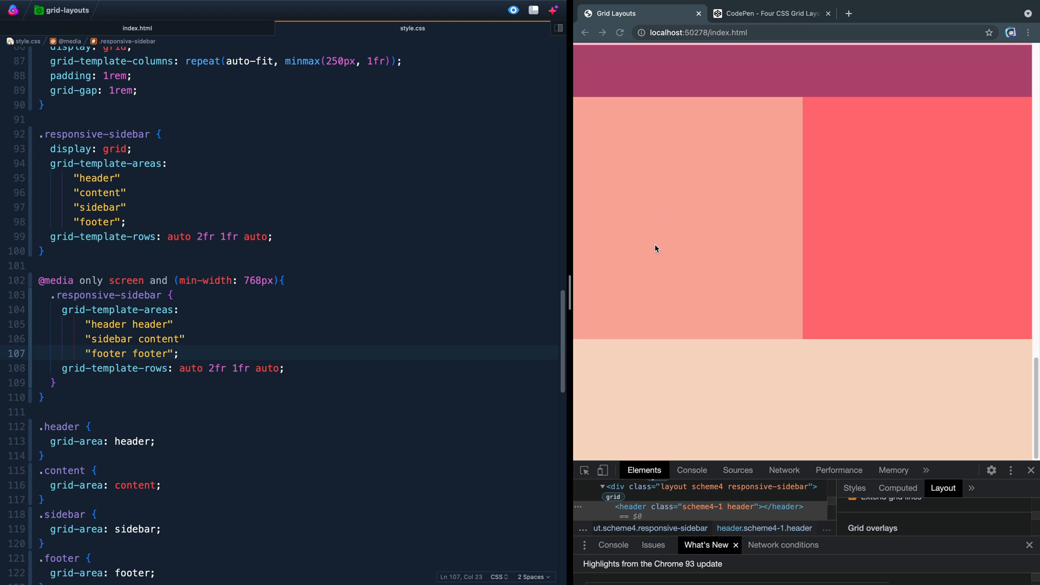
left_click_drag(179, 368, 273, 368)
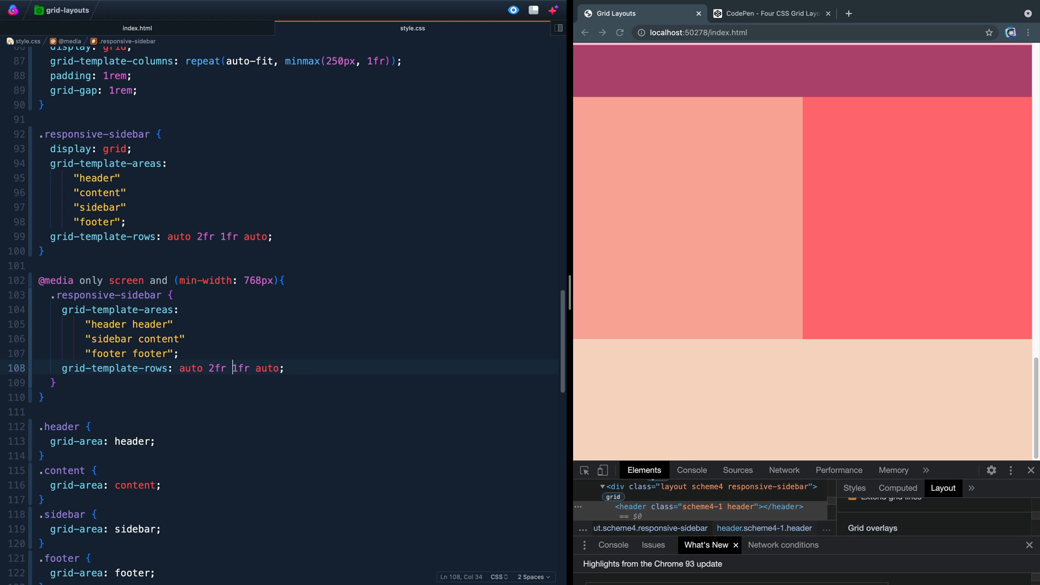
key("Backspace")
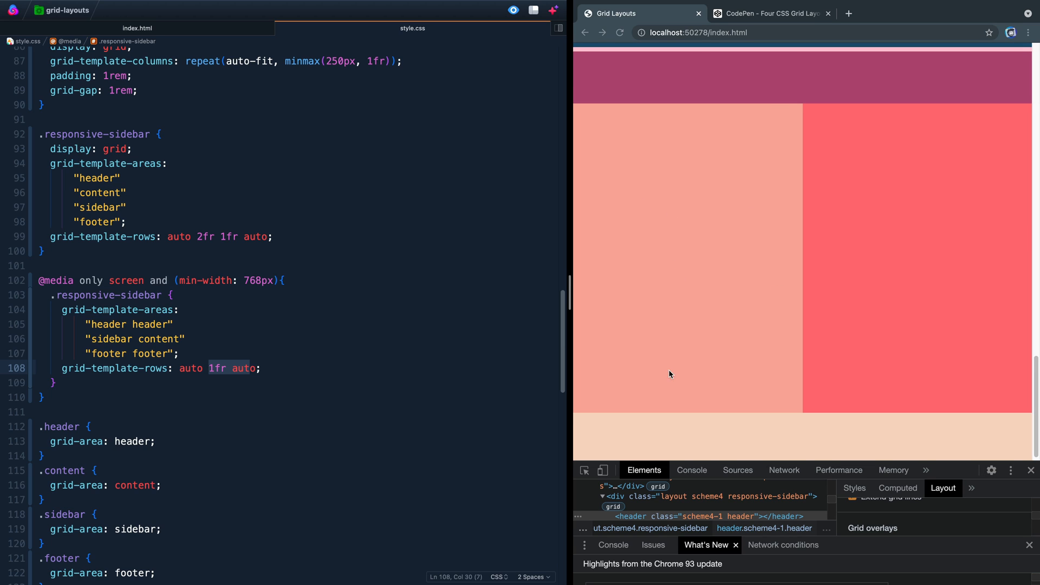
mouse_move(722, 184)
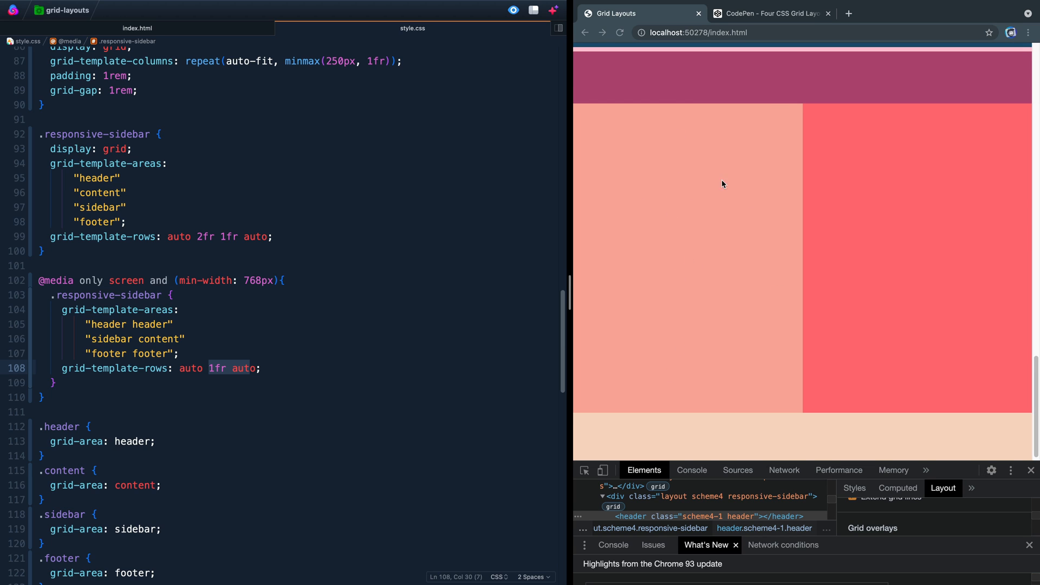
mouse_move(684, 304)
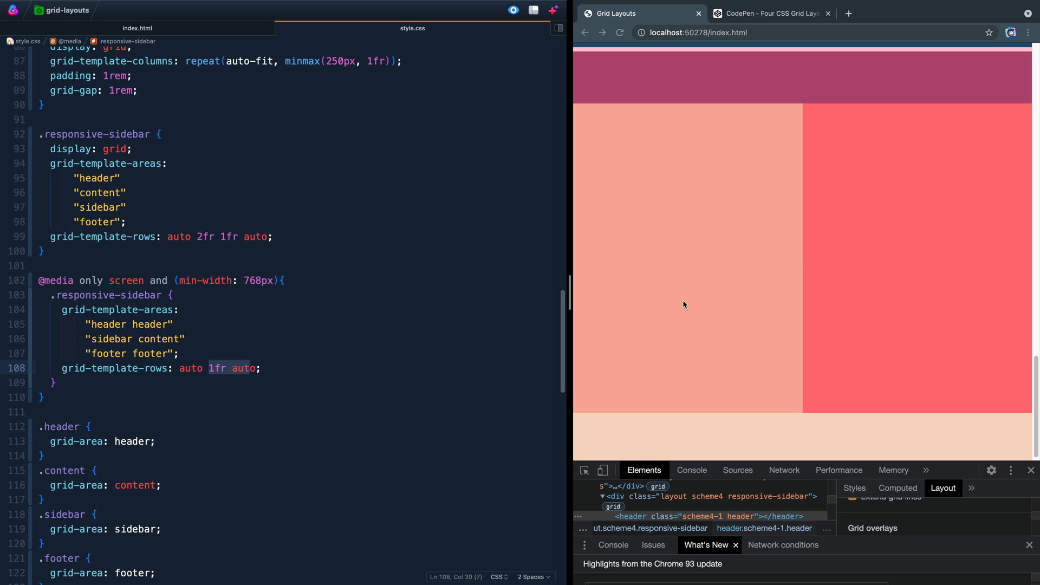
mouse_move(789, 294)
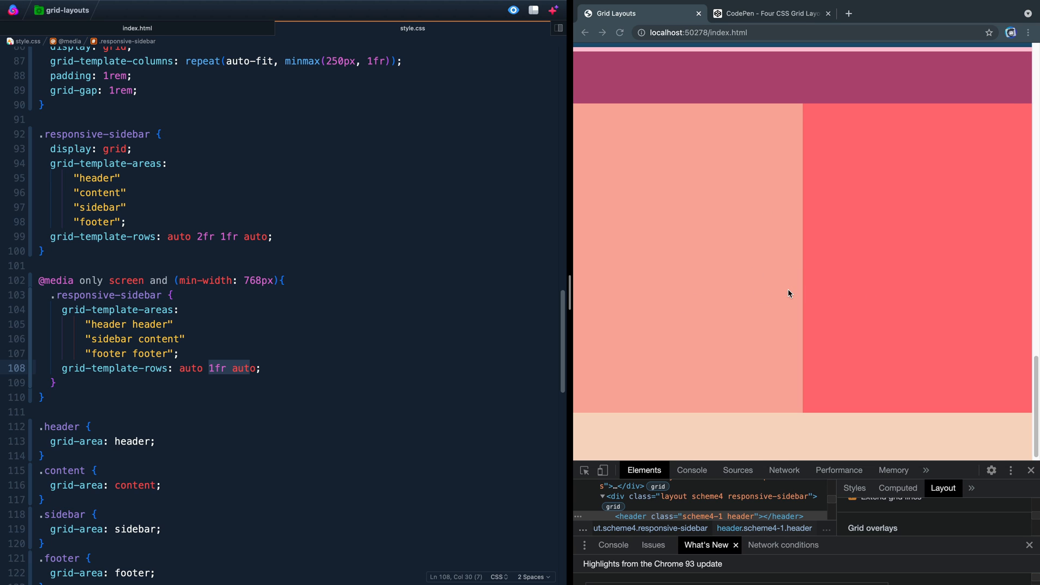
left_click(336, 368)
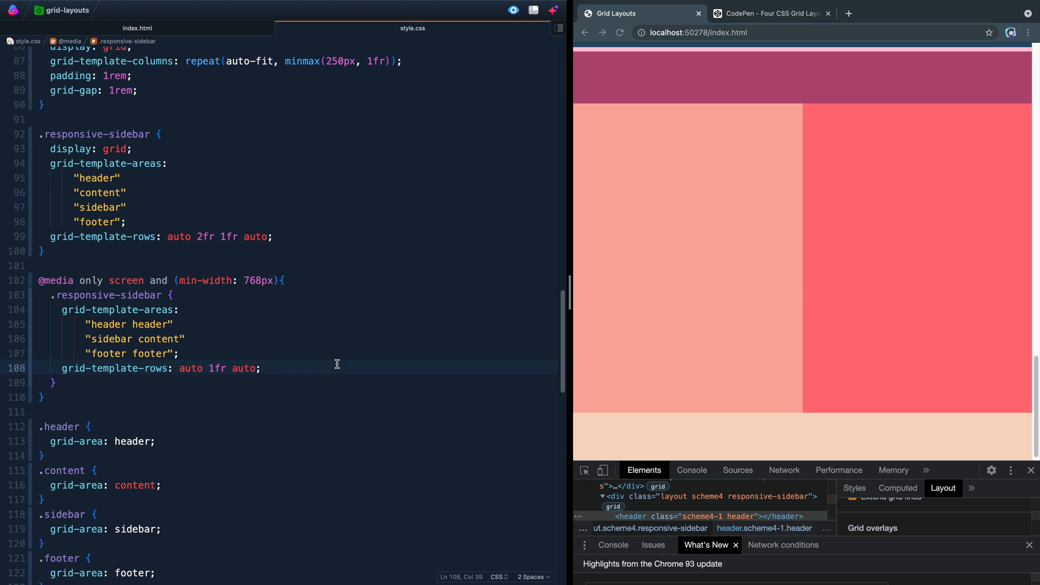
Add grid-template-columns: 250px 1fr; via the gtc Emmet expansion and save
type("gtc")
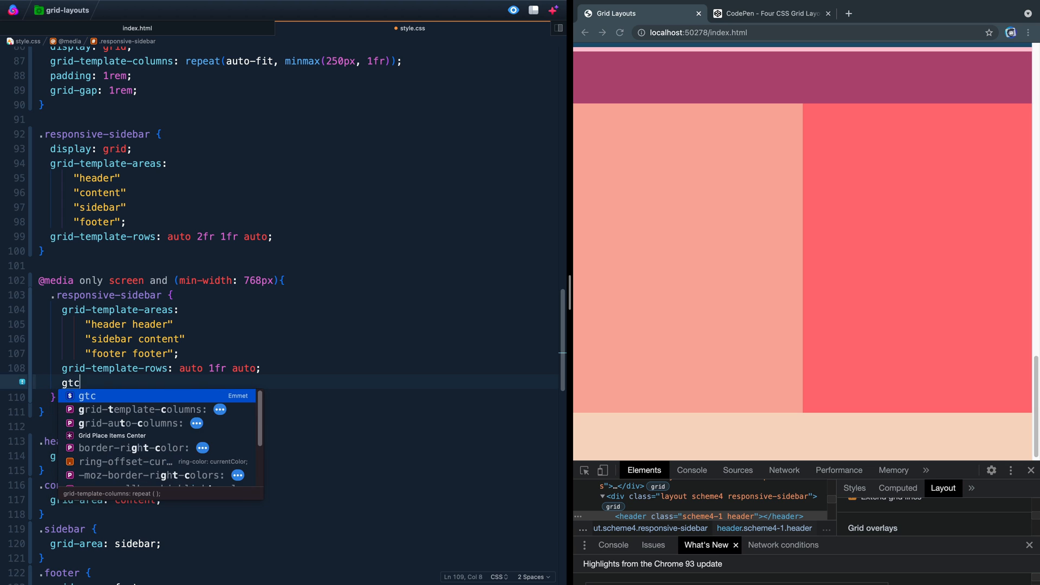
key("Tab")
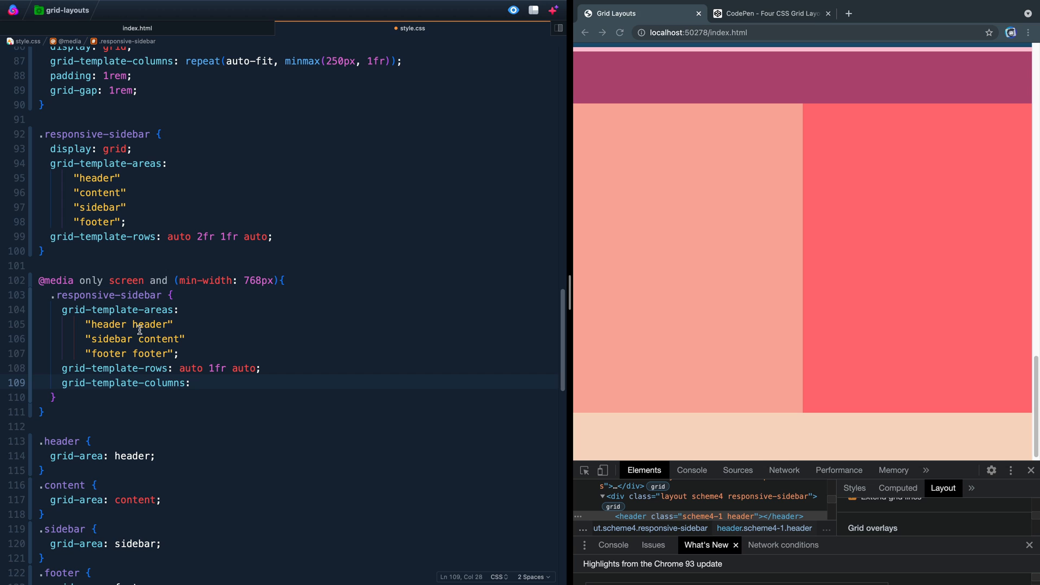
left_click(91, 324)
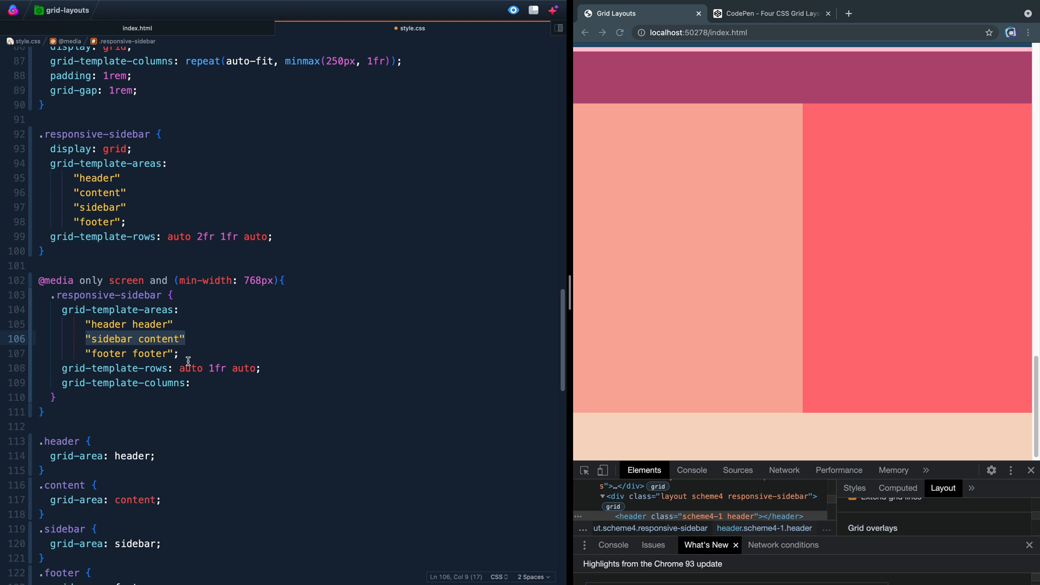
type("2")
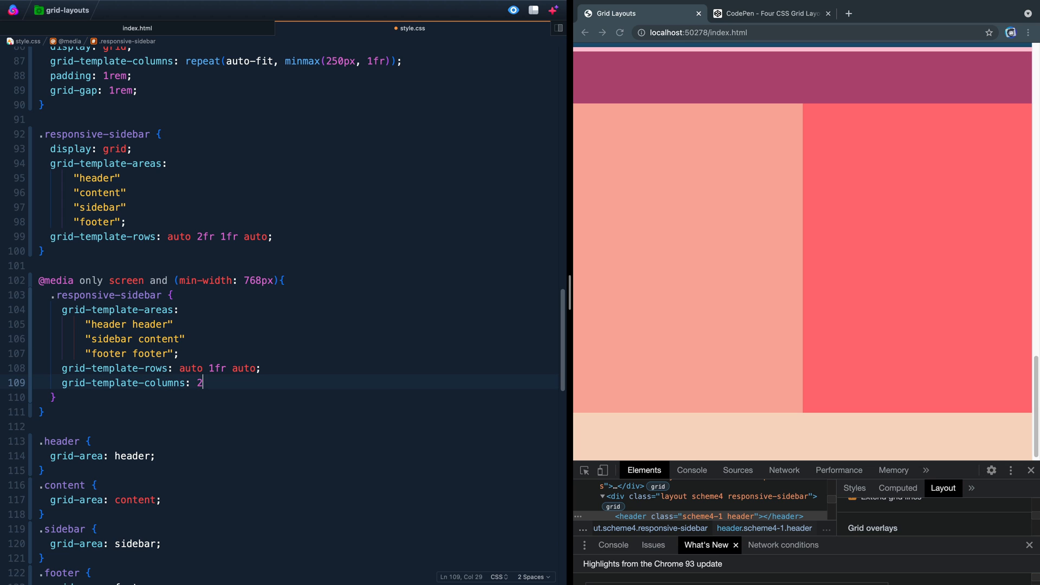
type("50px 1")
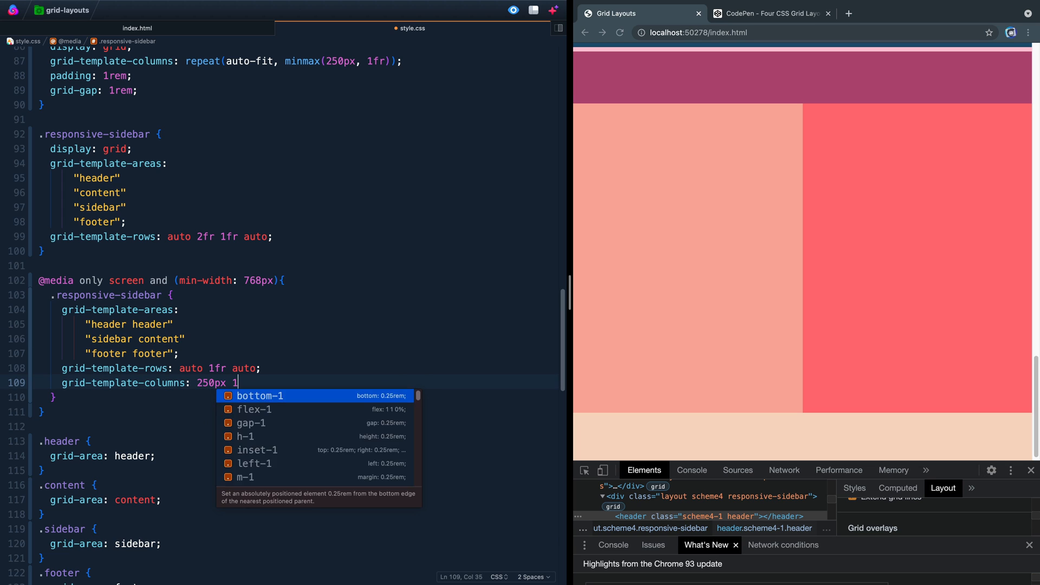
type("fr;")
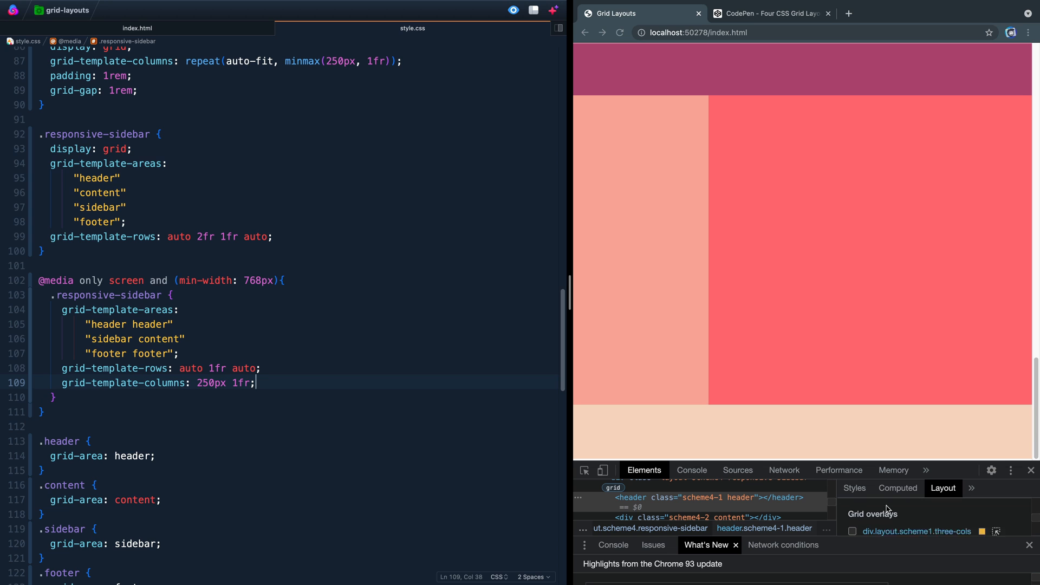
scroll("down", 3)
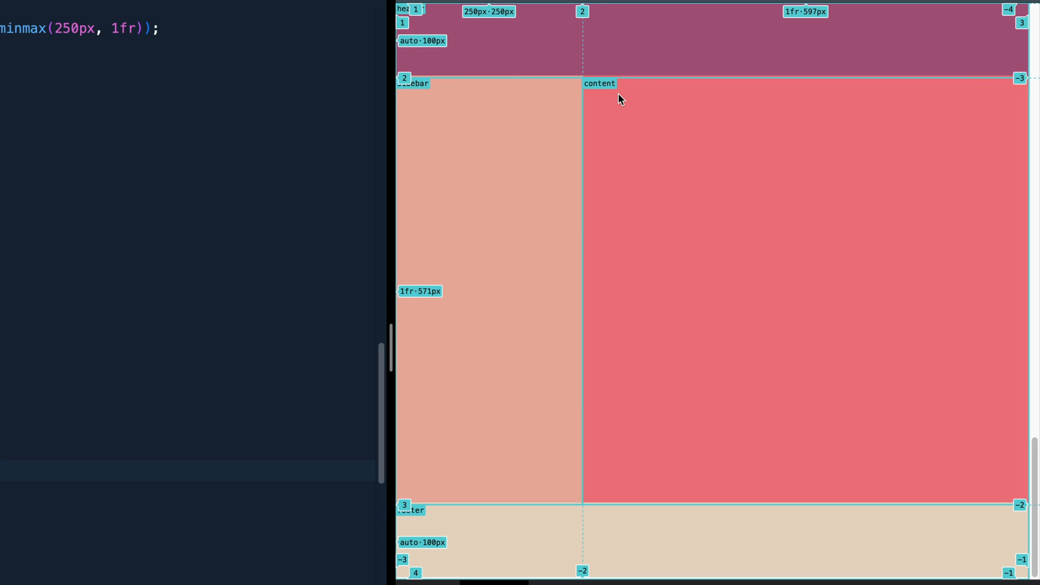
mouse_move(757, 23)
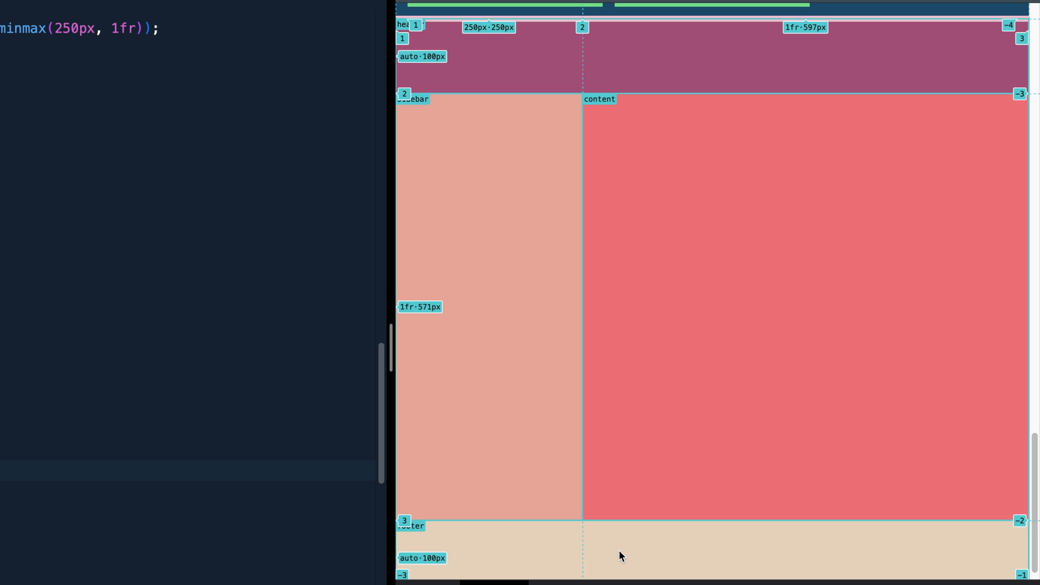
mouse_move(497, 340)
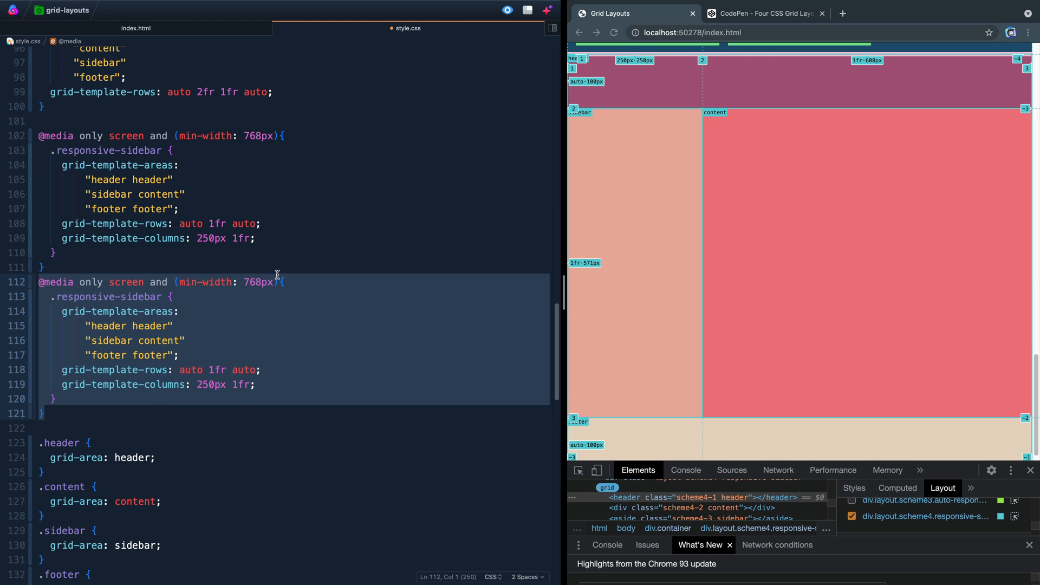
Retarget the copied query to 1024px, reorder its row to content before sidebar, and swap 250px for 2fr
double_click(256, 281)
type("1024")
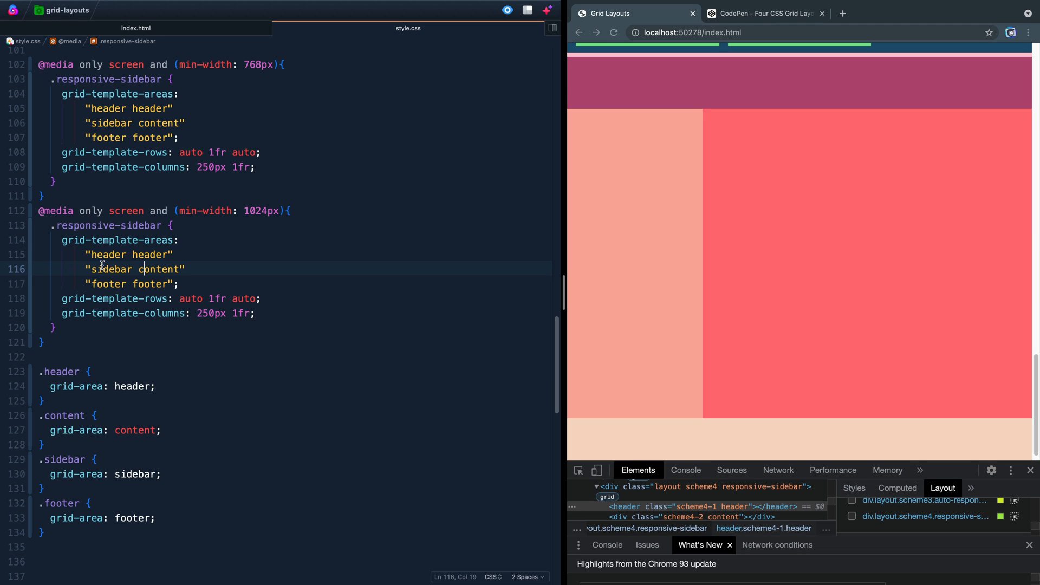
left_click(143, 268)
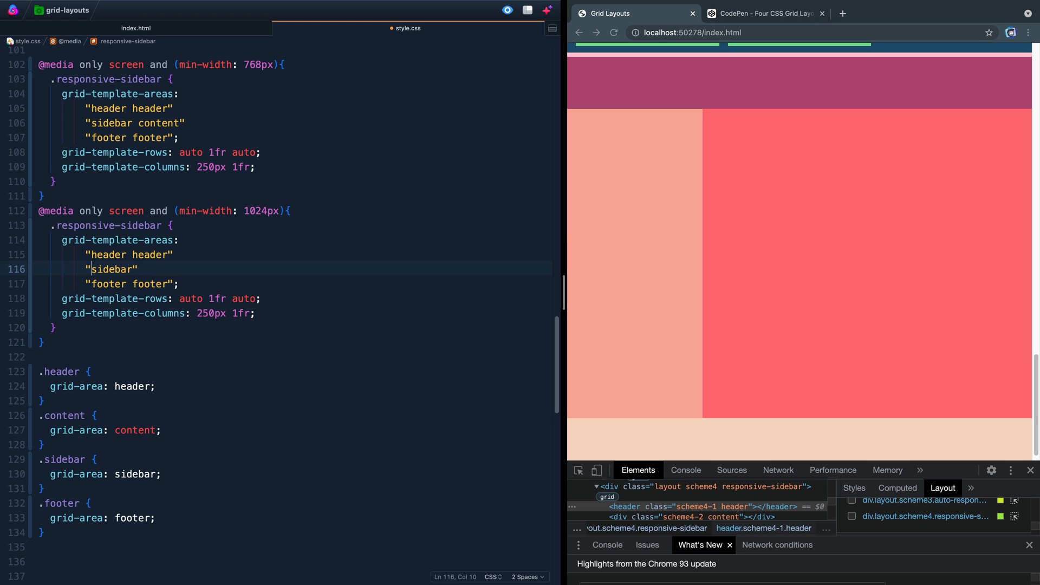
type("content")
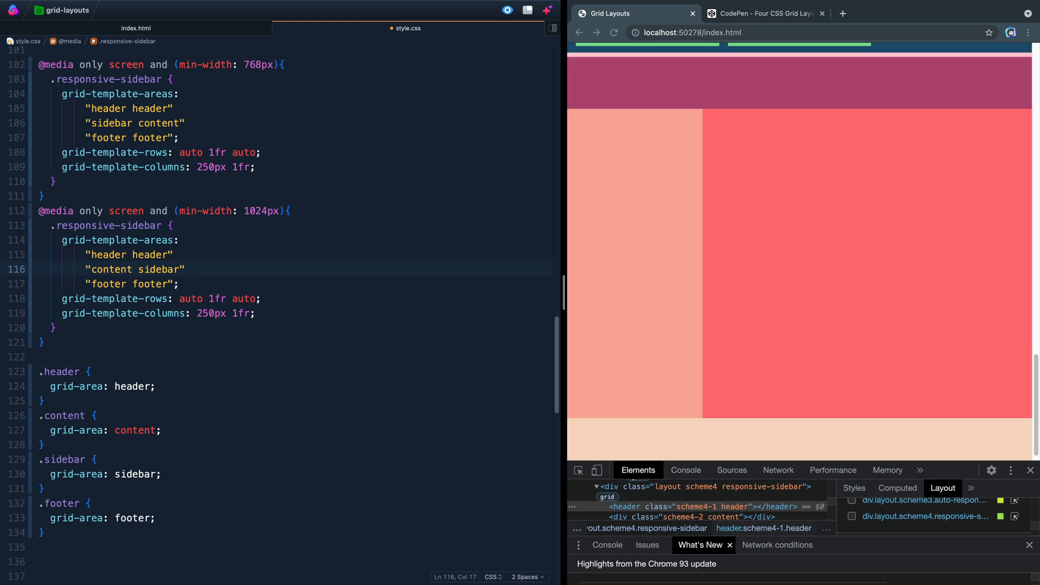
double_click(212, 313)
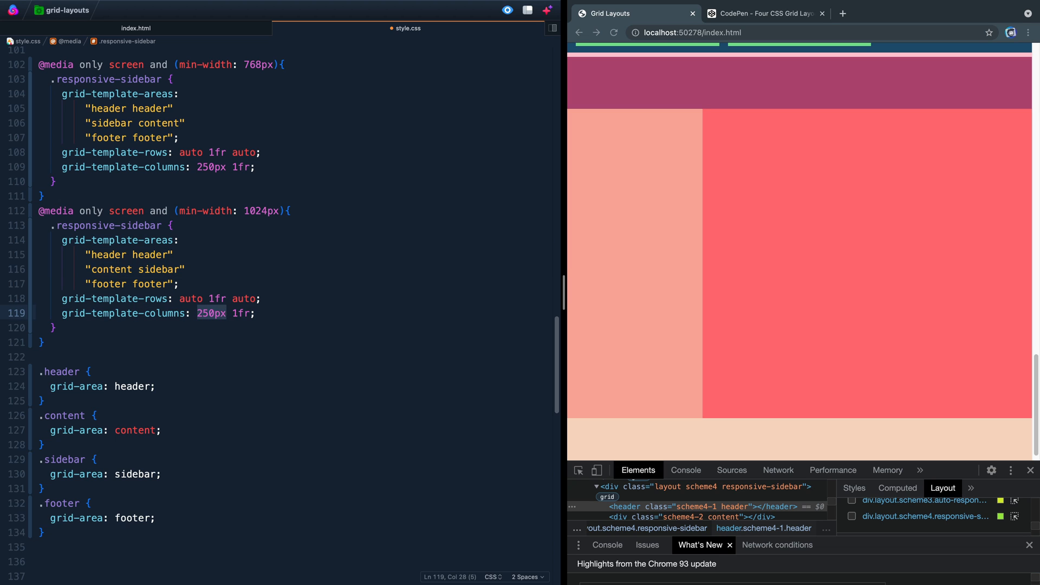
type("2fr")
left_click(130, 254)
type(" header")
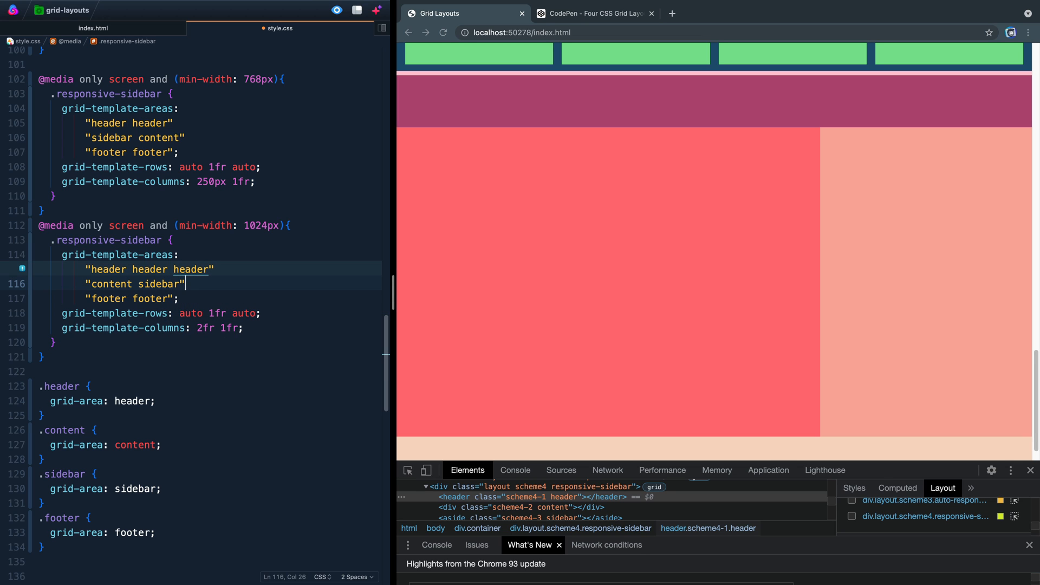
Extend each area row with a third content/footer name, set columns to auto, and narrow the preview to test
type("content")
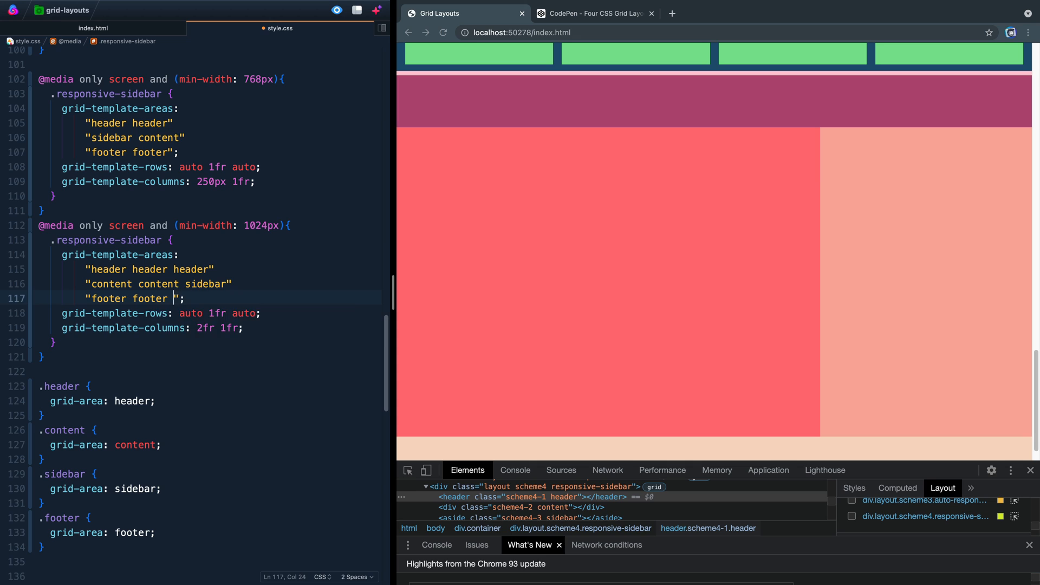
type("footer")
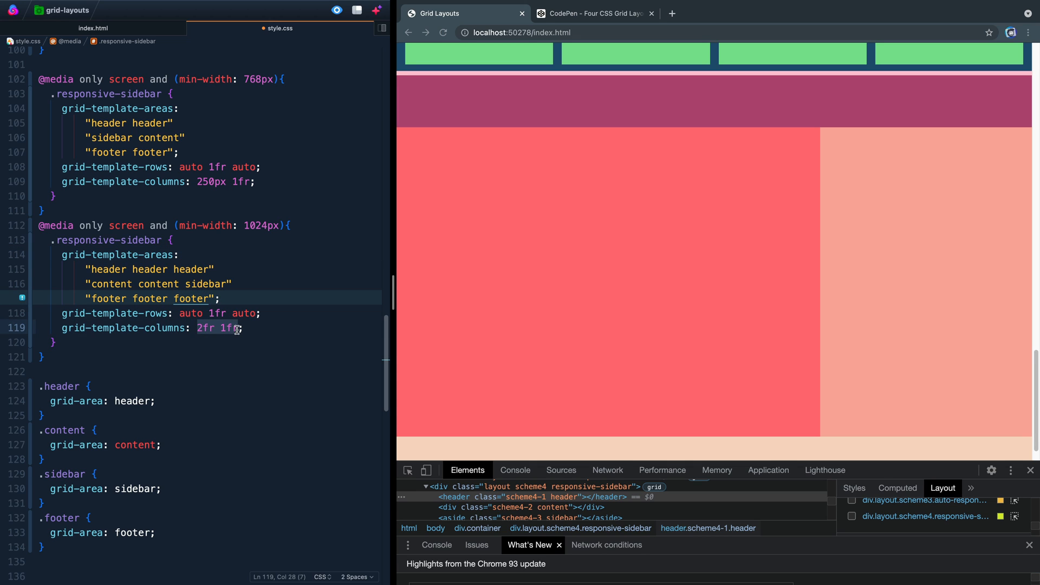
type("auto")
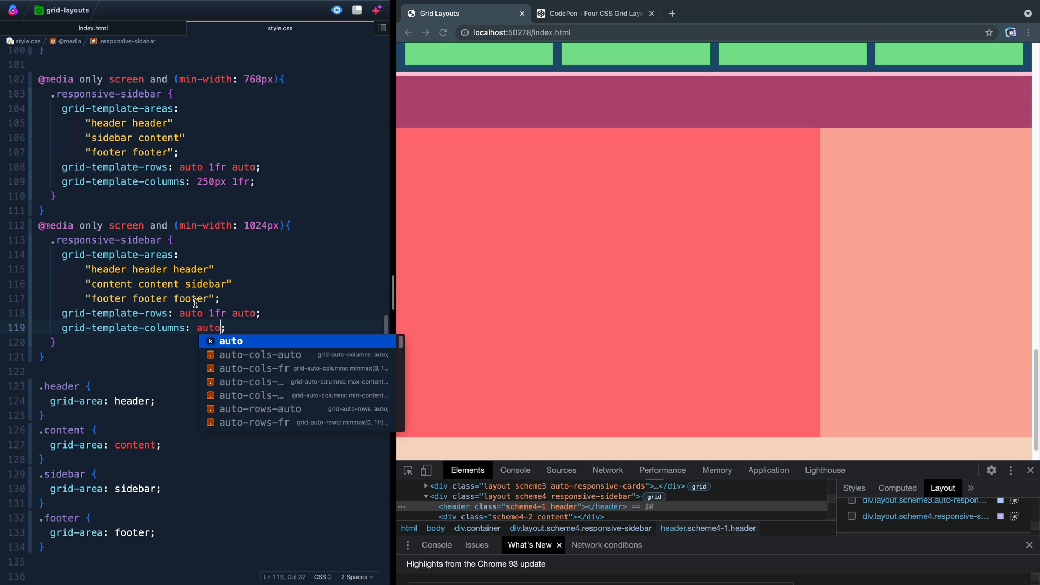
mouse_move(335, 299)
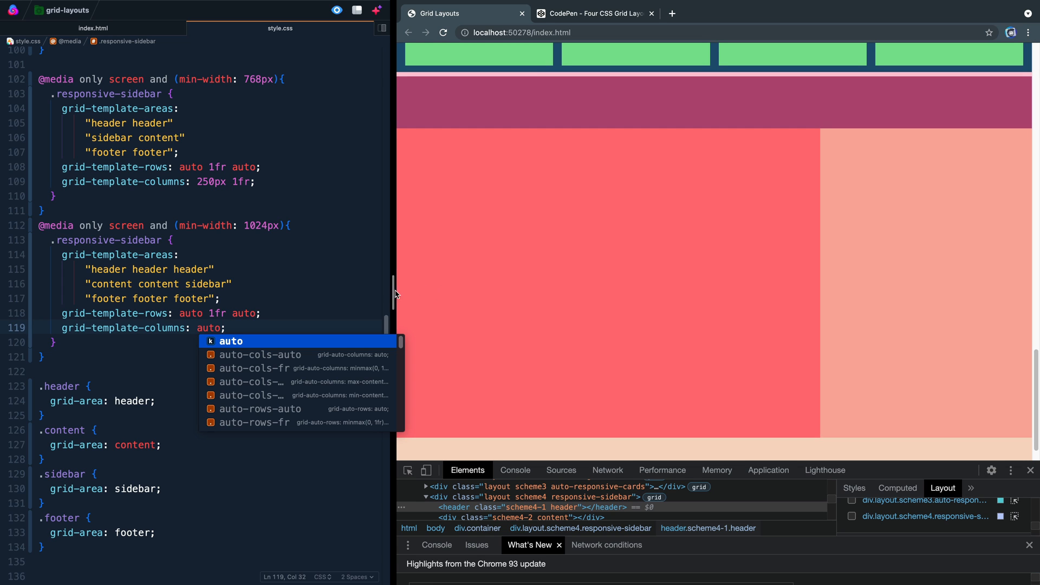
left_click_drag(394, 293, 562, 293)
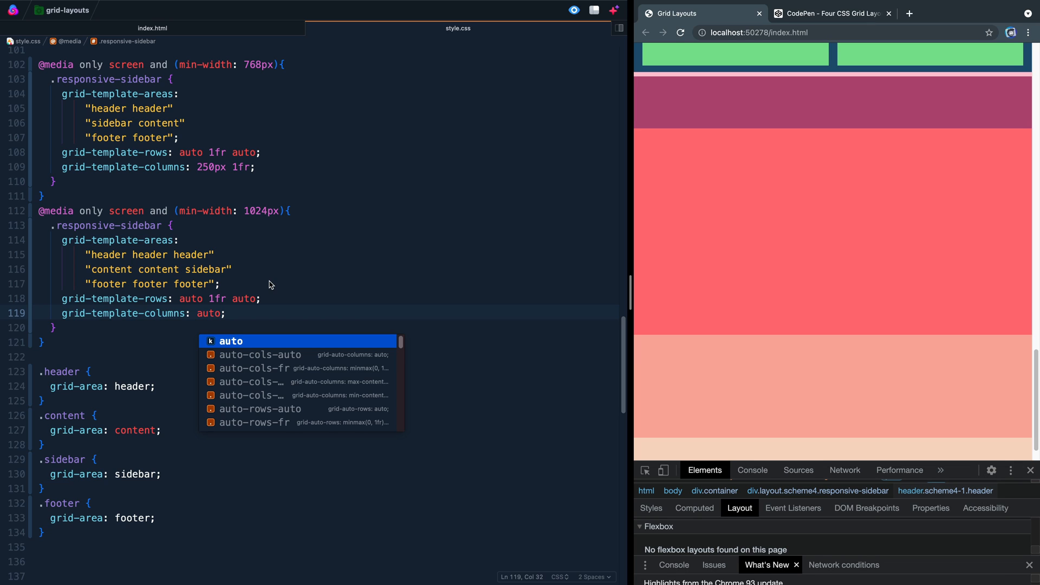
mouse_move(684, 172)
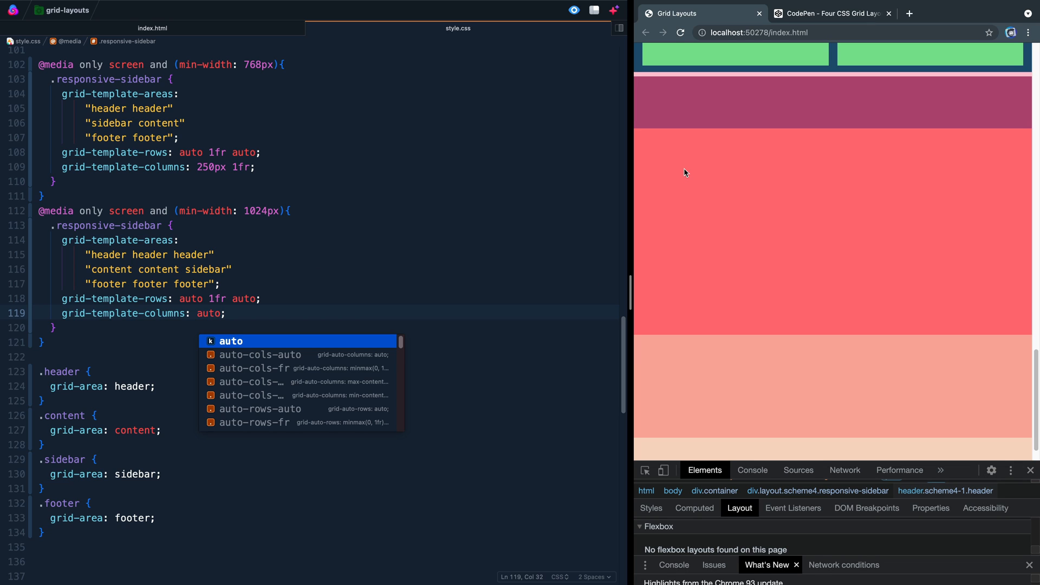